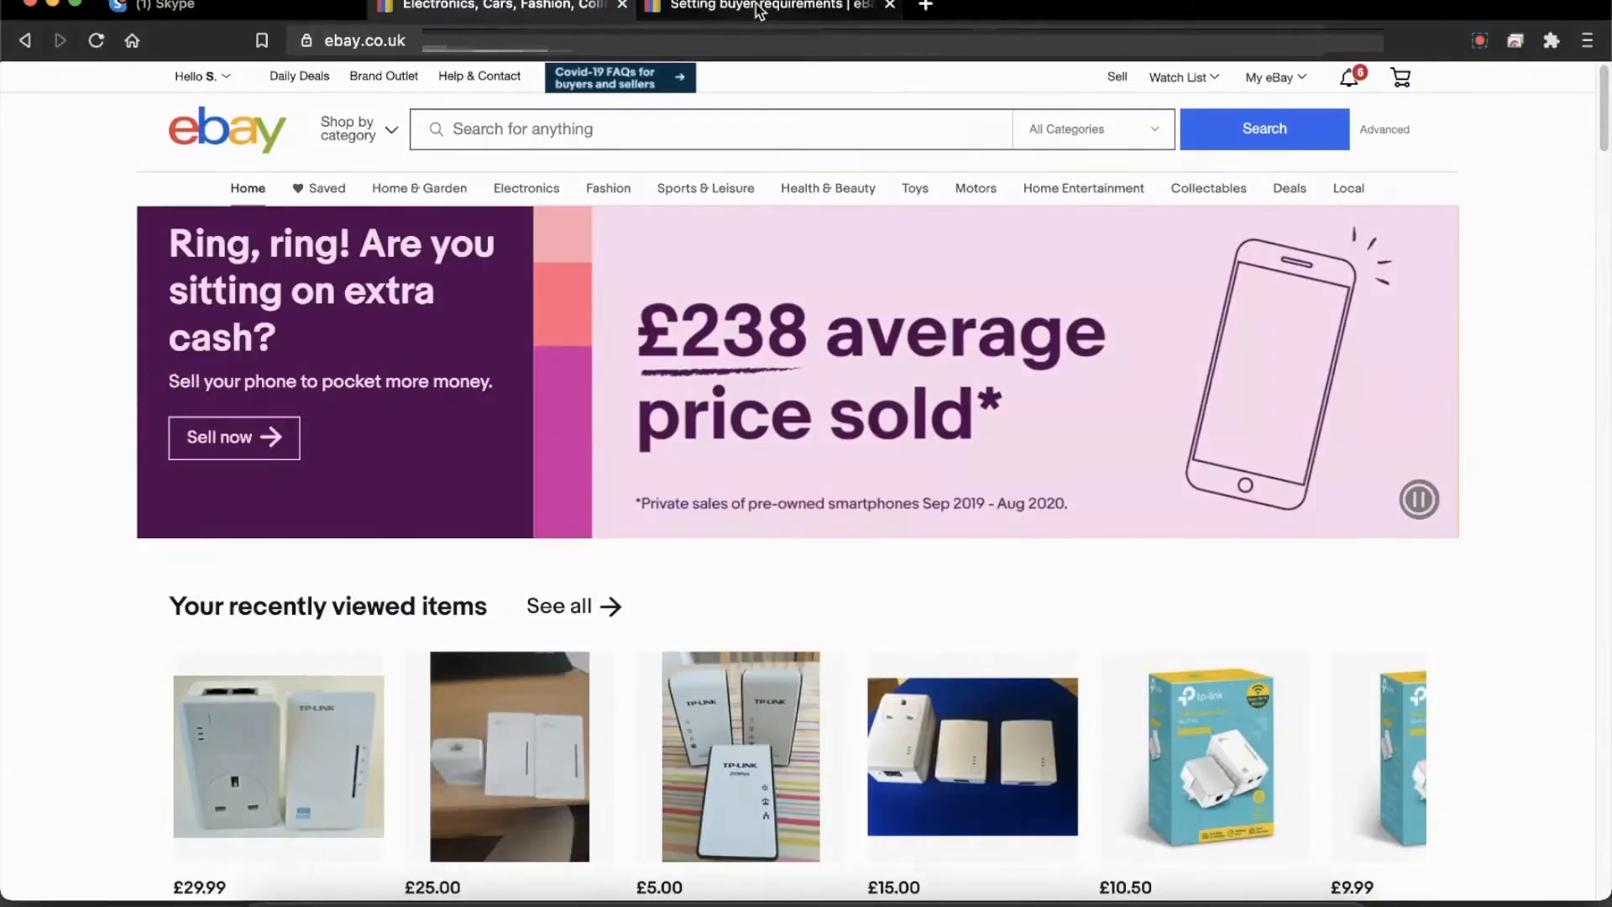
Step: Review the 'Setting buyer requirements' help article, reading which buyers can be excluded and the setup steps
click(757, 6)
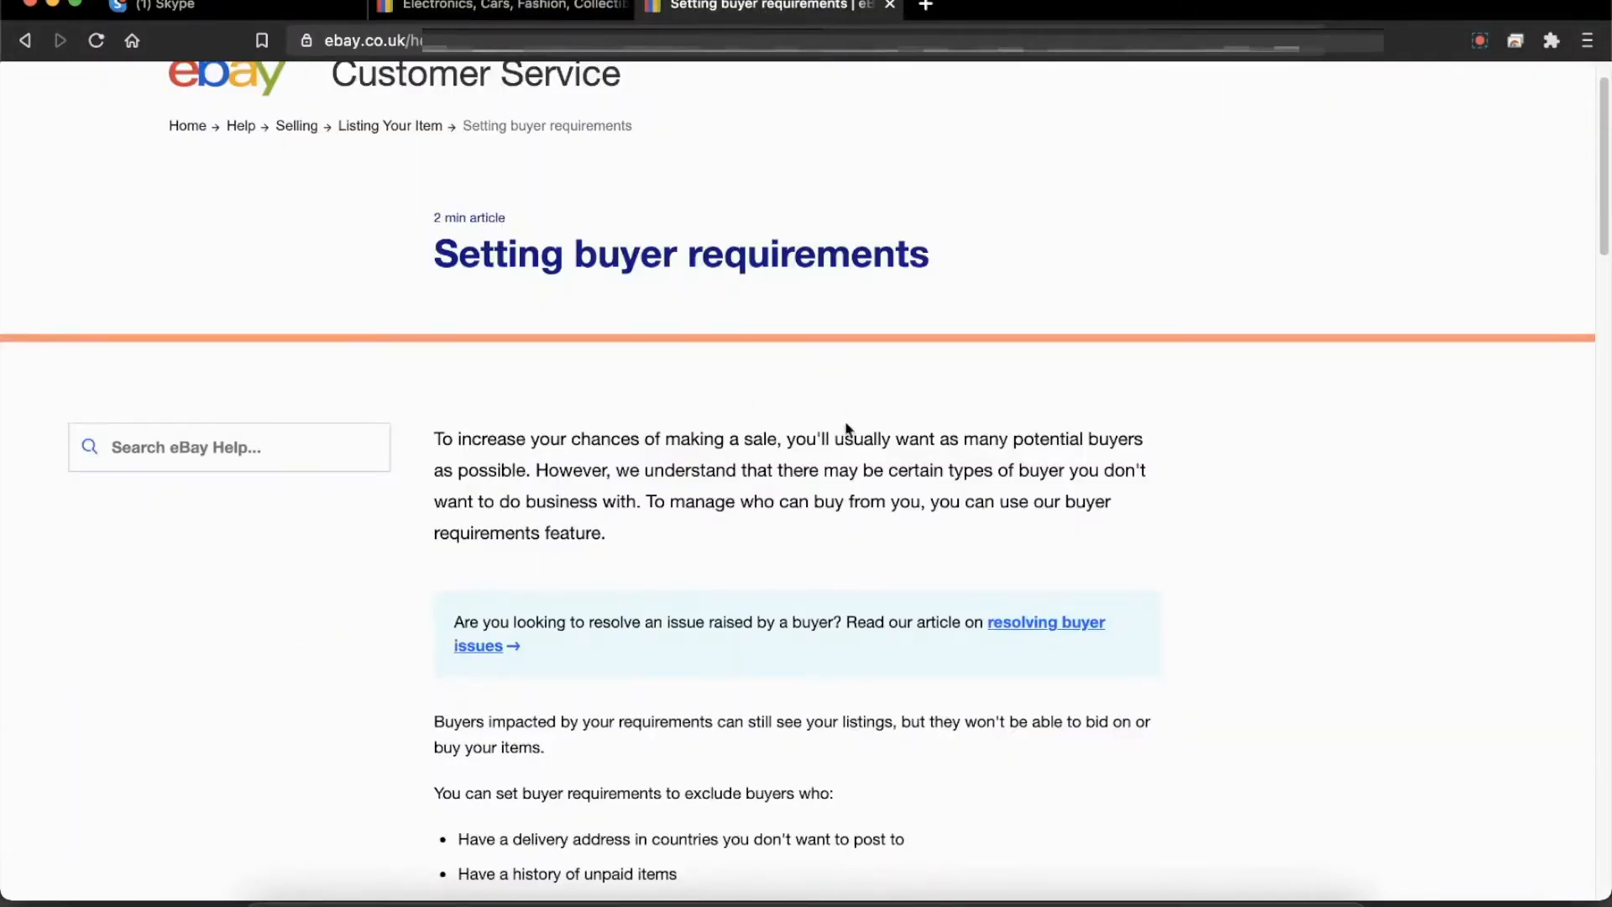
mouse_move(682, 309)
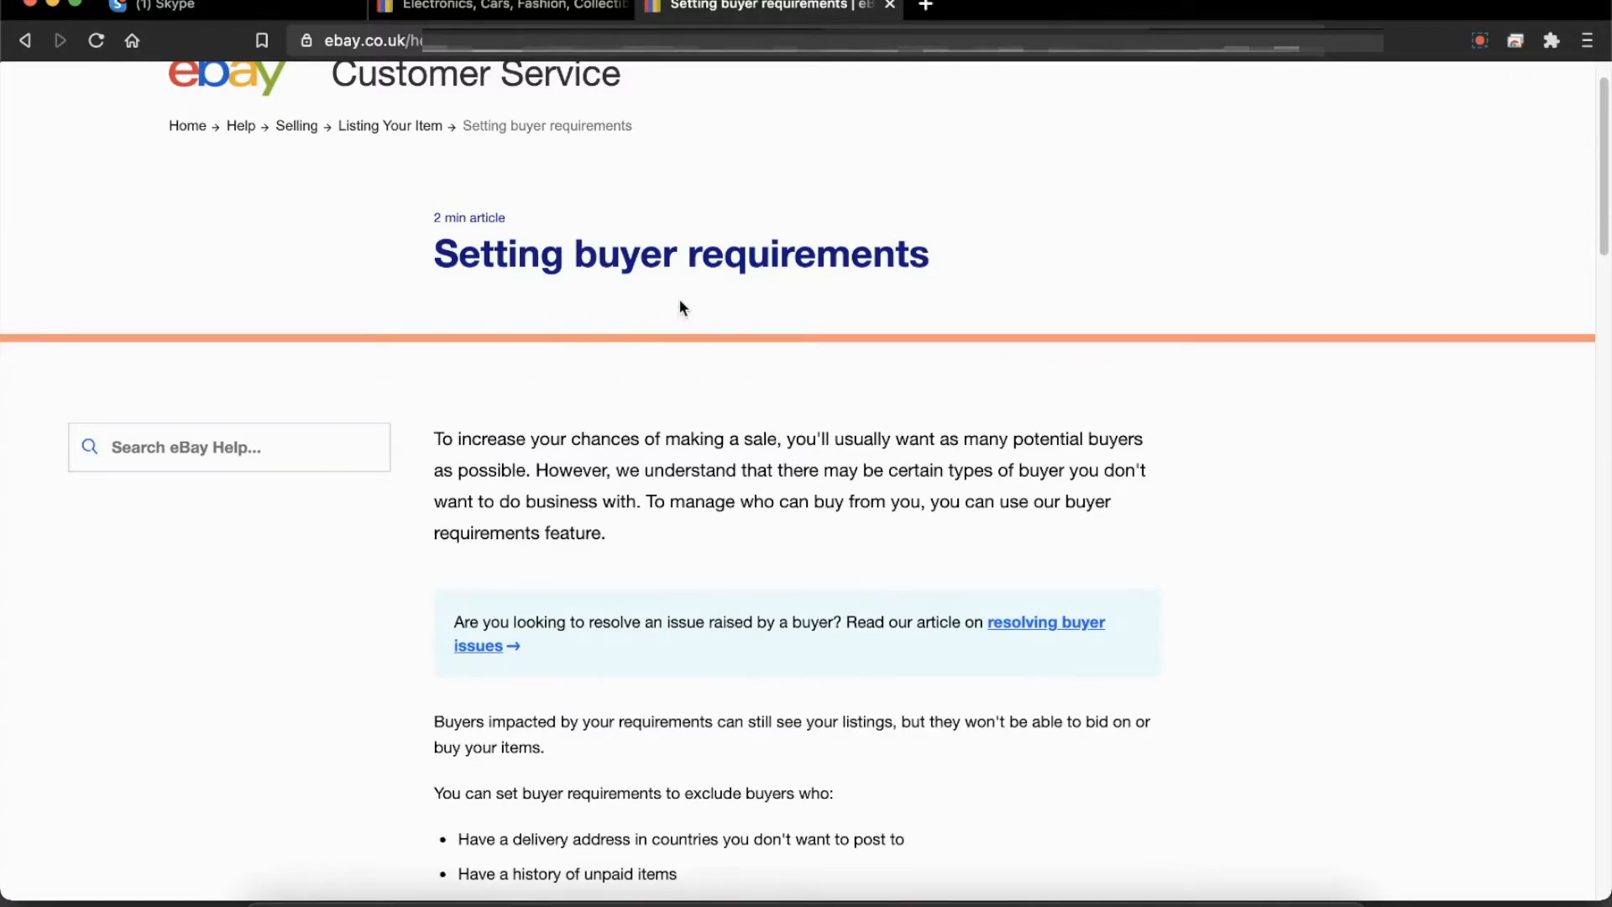
scroll(down, 3)
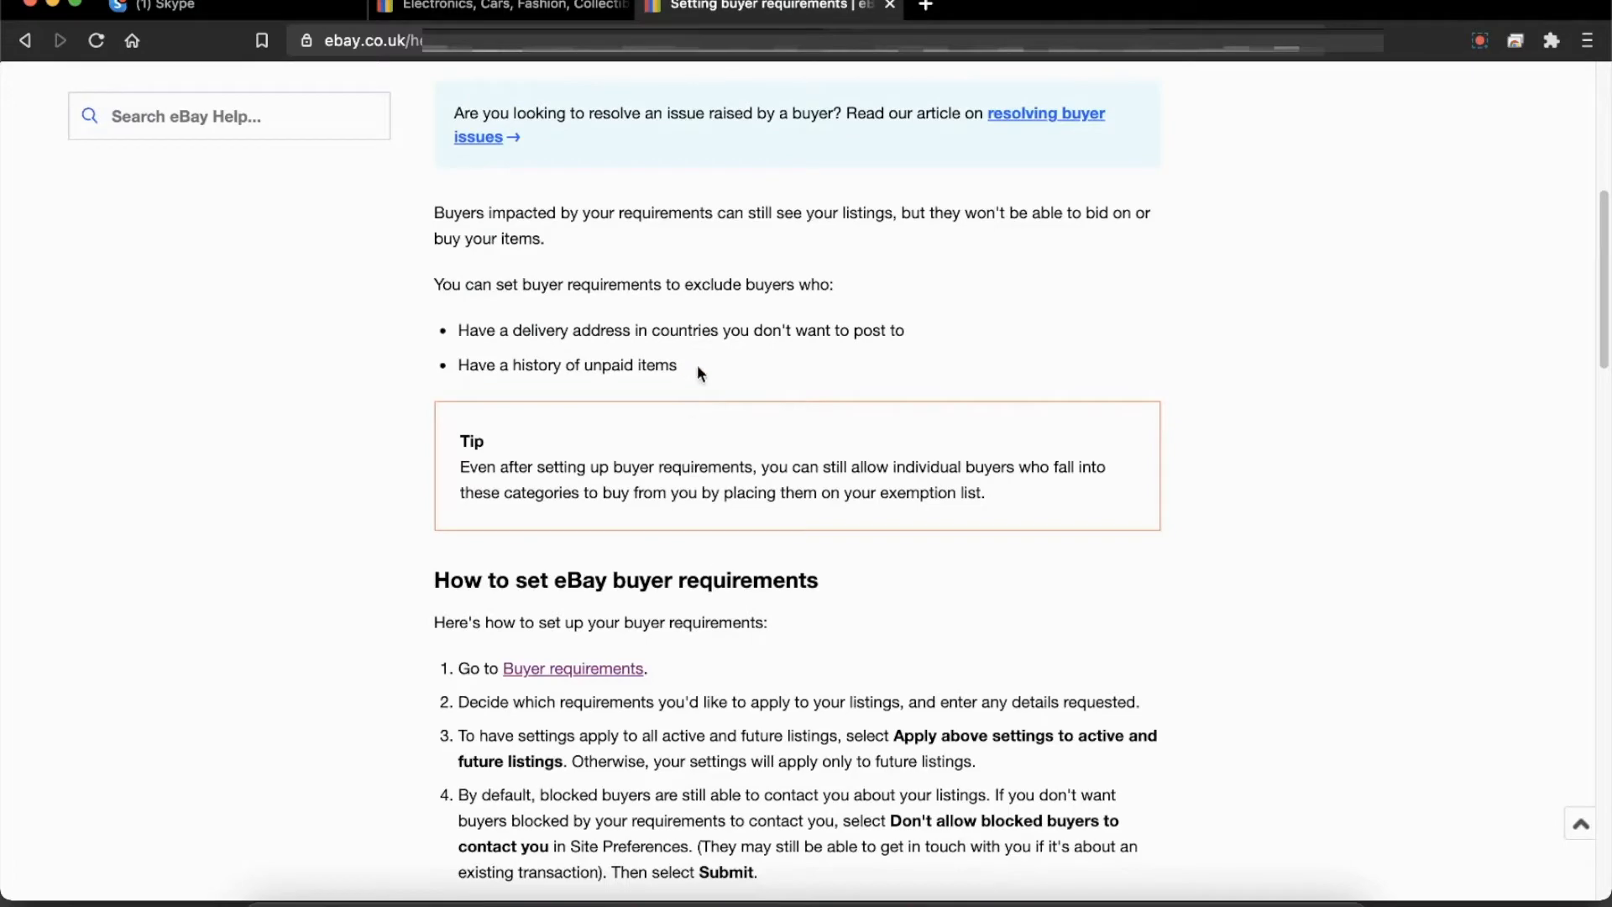
scroll(down, 3)
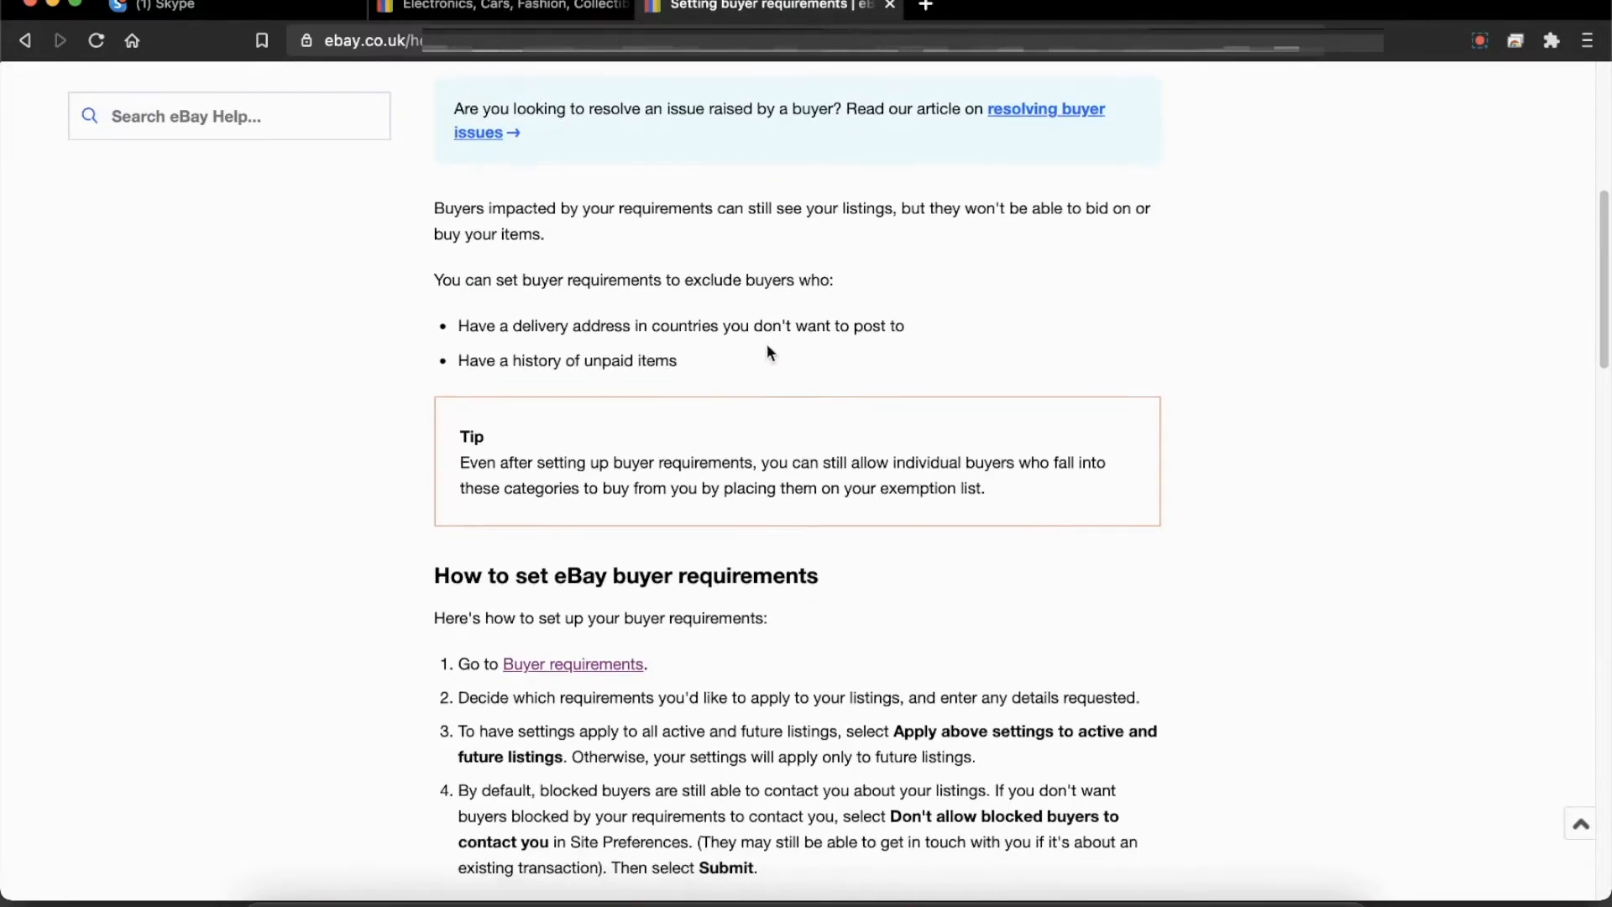
scroll(down, 3)
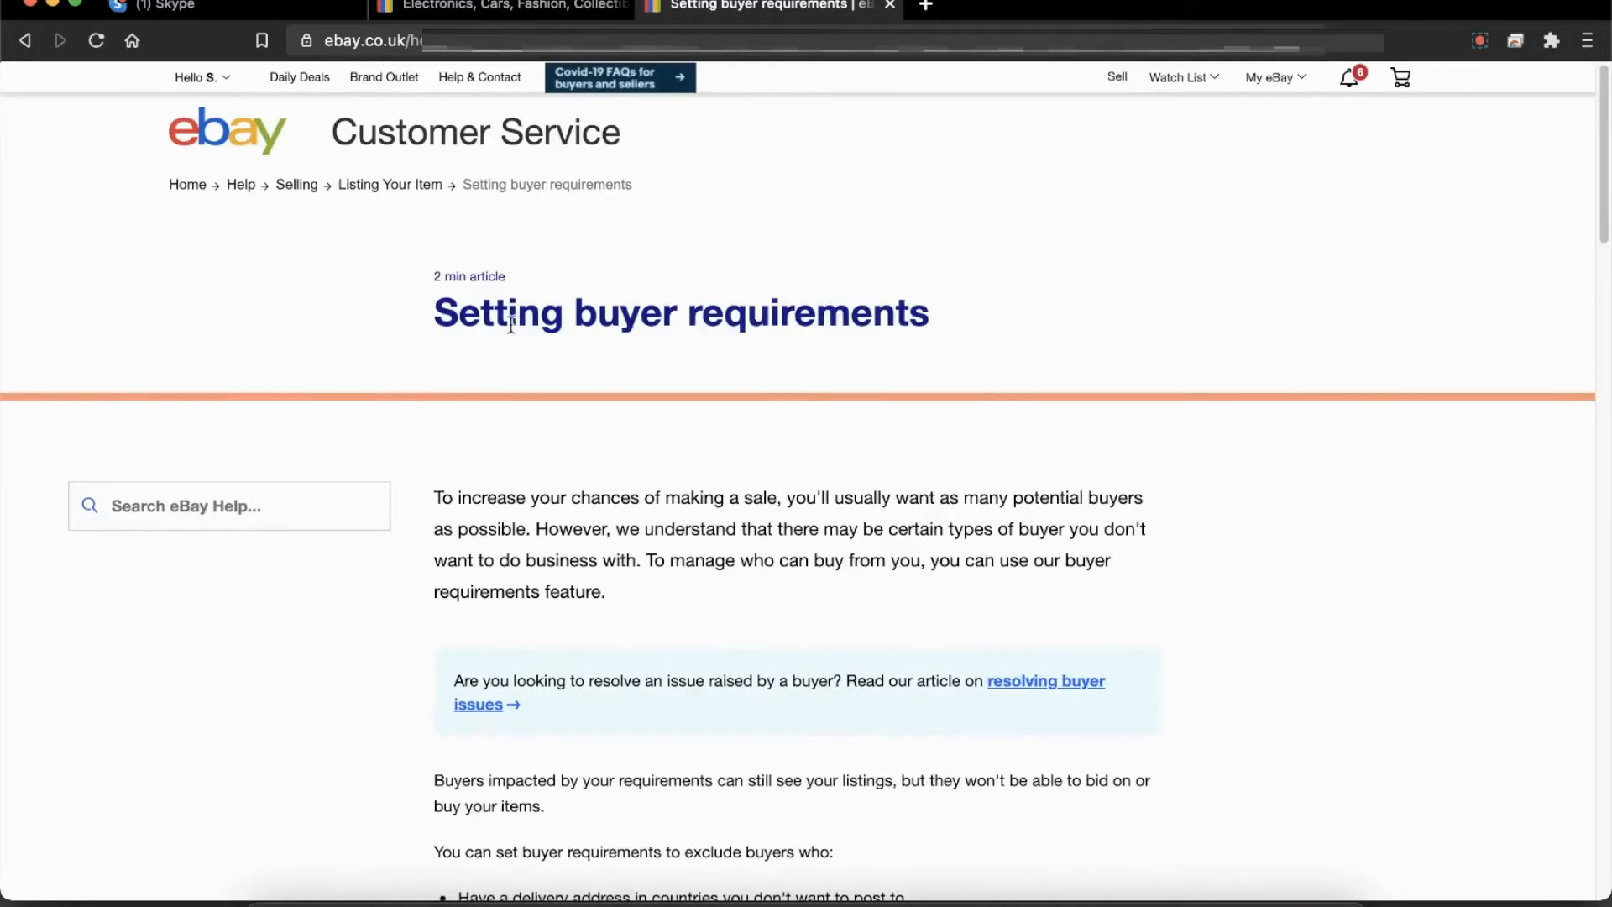
scroll(down, 3)
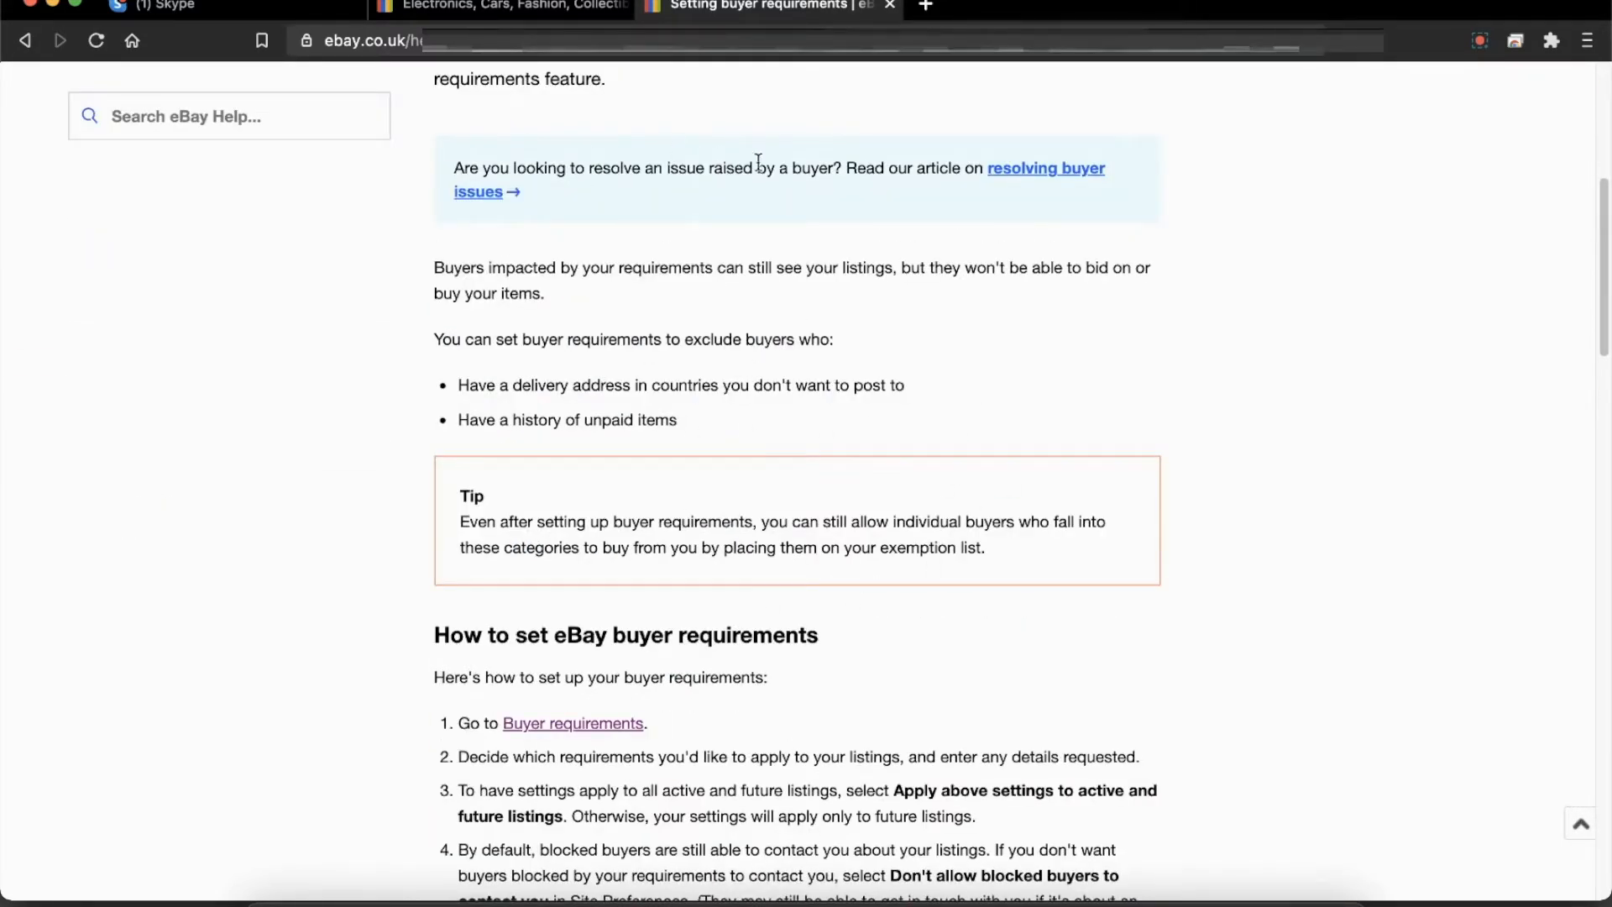
mouse_move(745, 176)
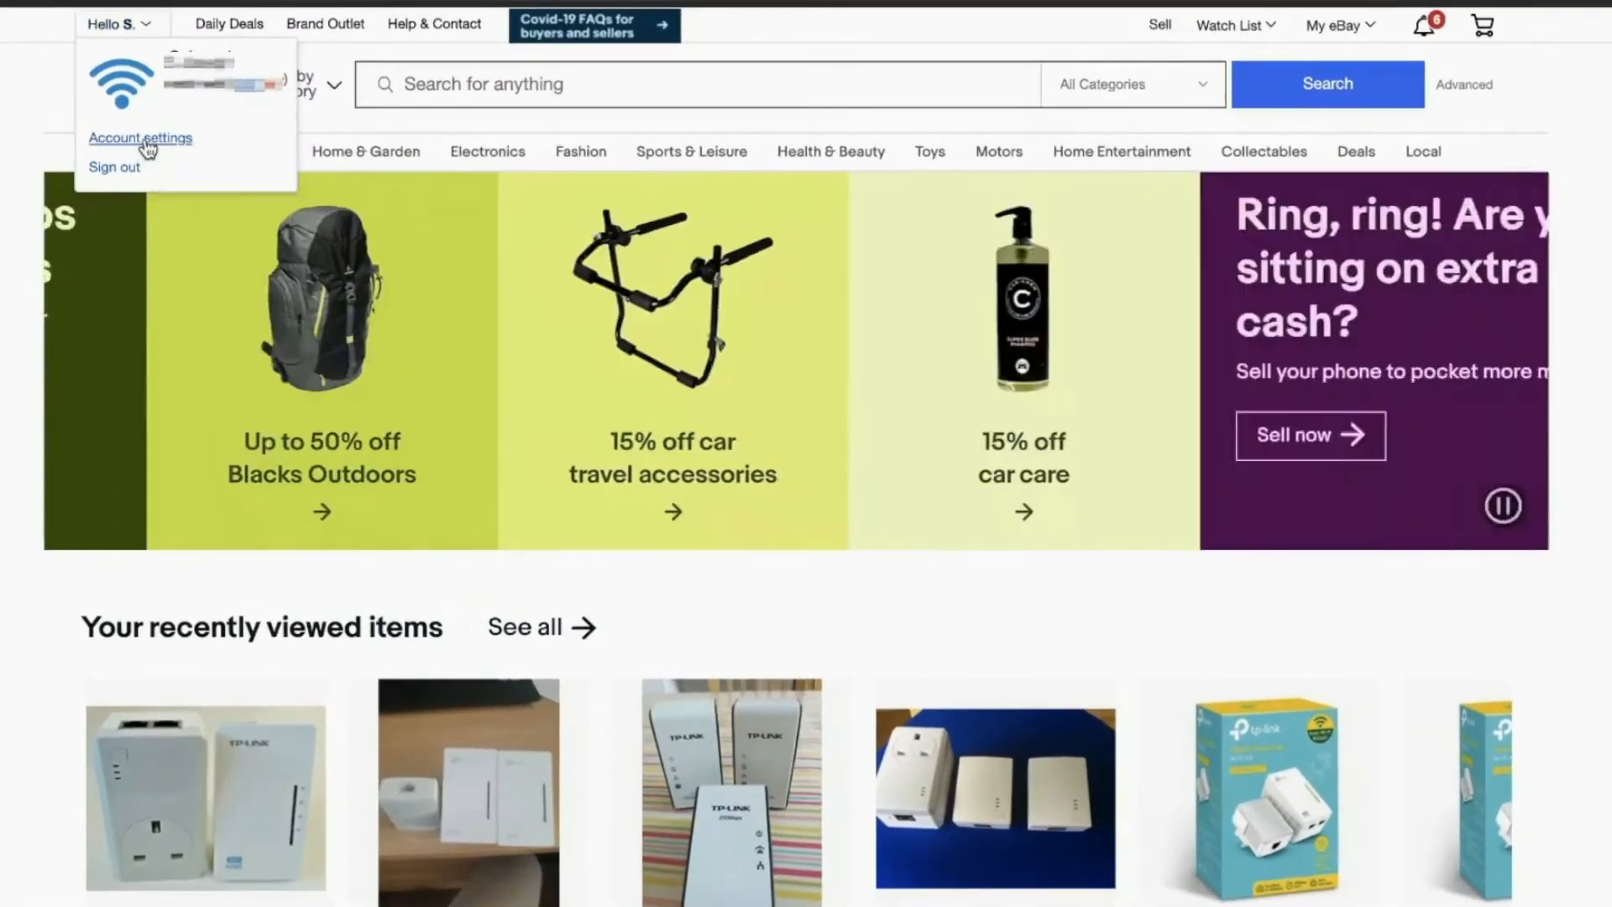
Step: Go to Account settings to reach the My eBay Account page
click(139, 137)
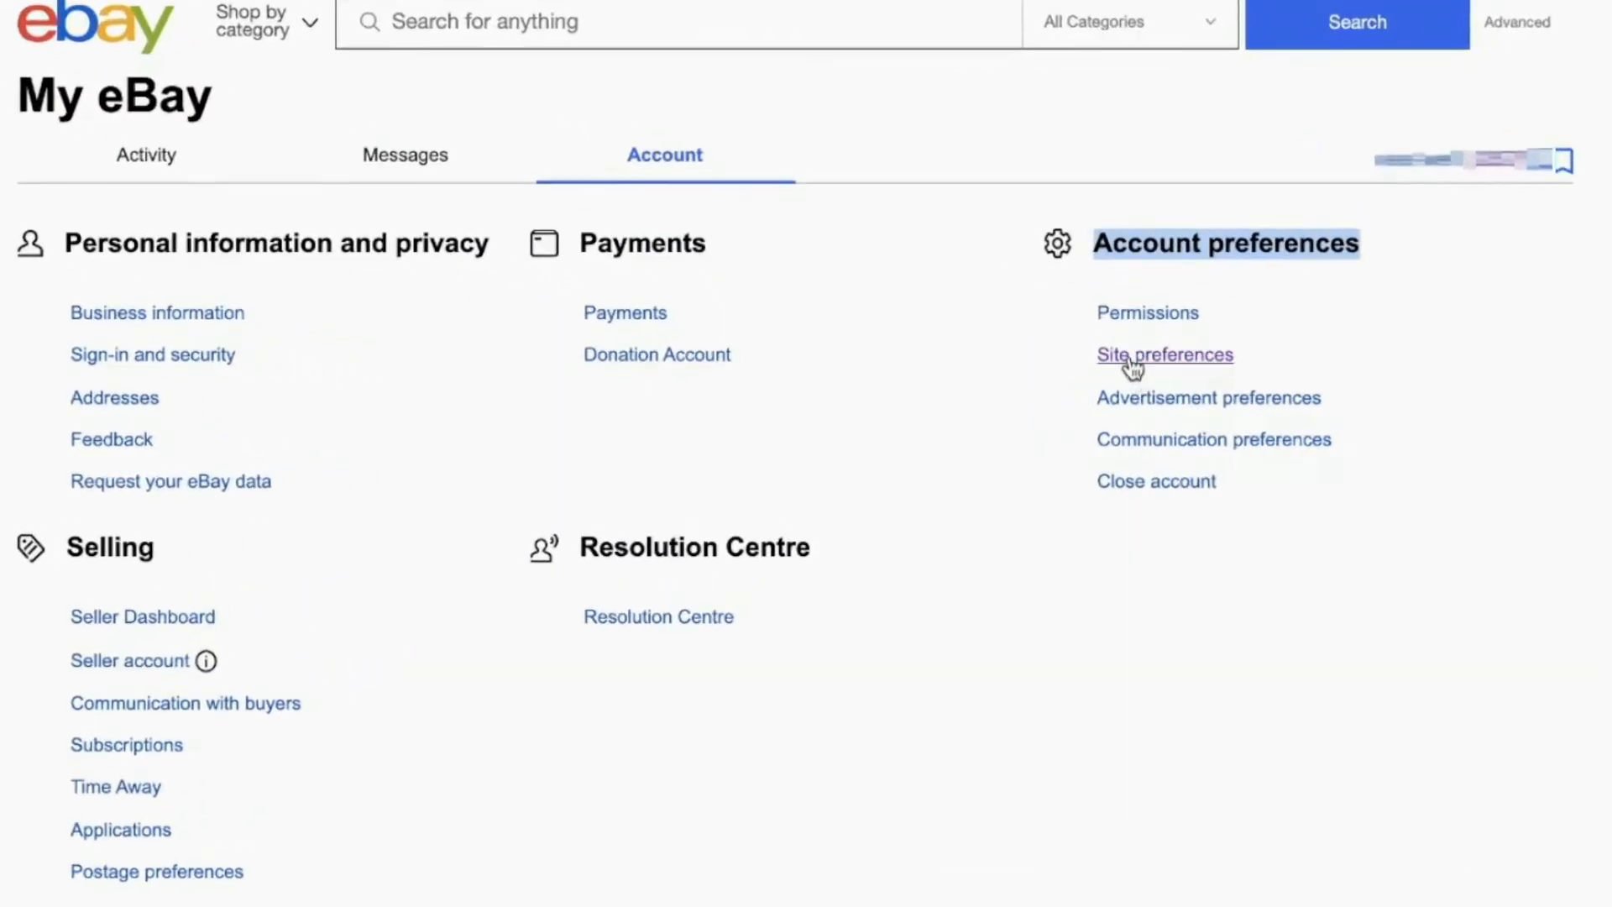
Step: From Site preferences, start editing the Buyer requirements to reach the Buyer management page
click(1165, 354)
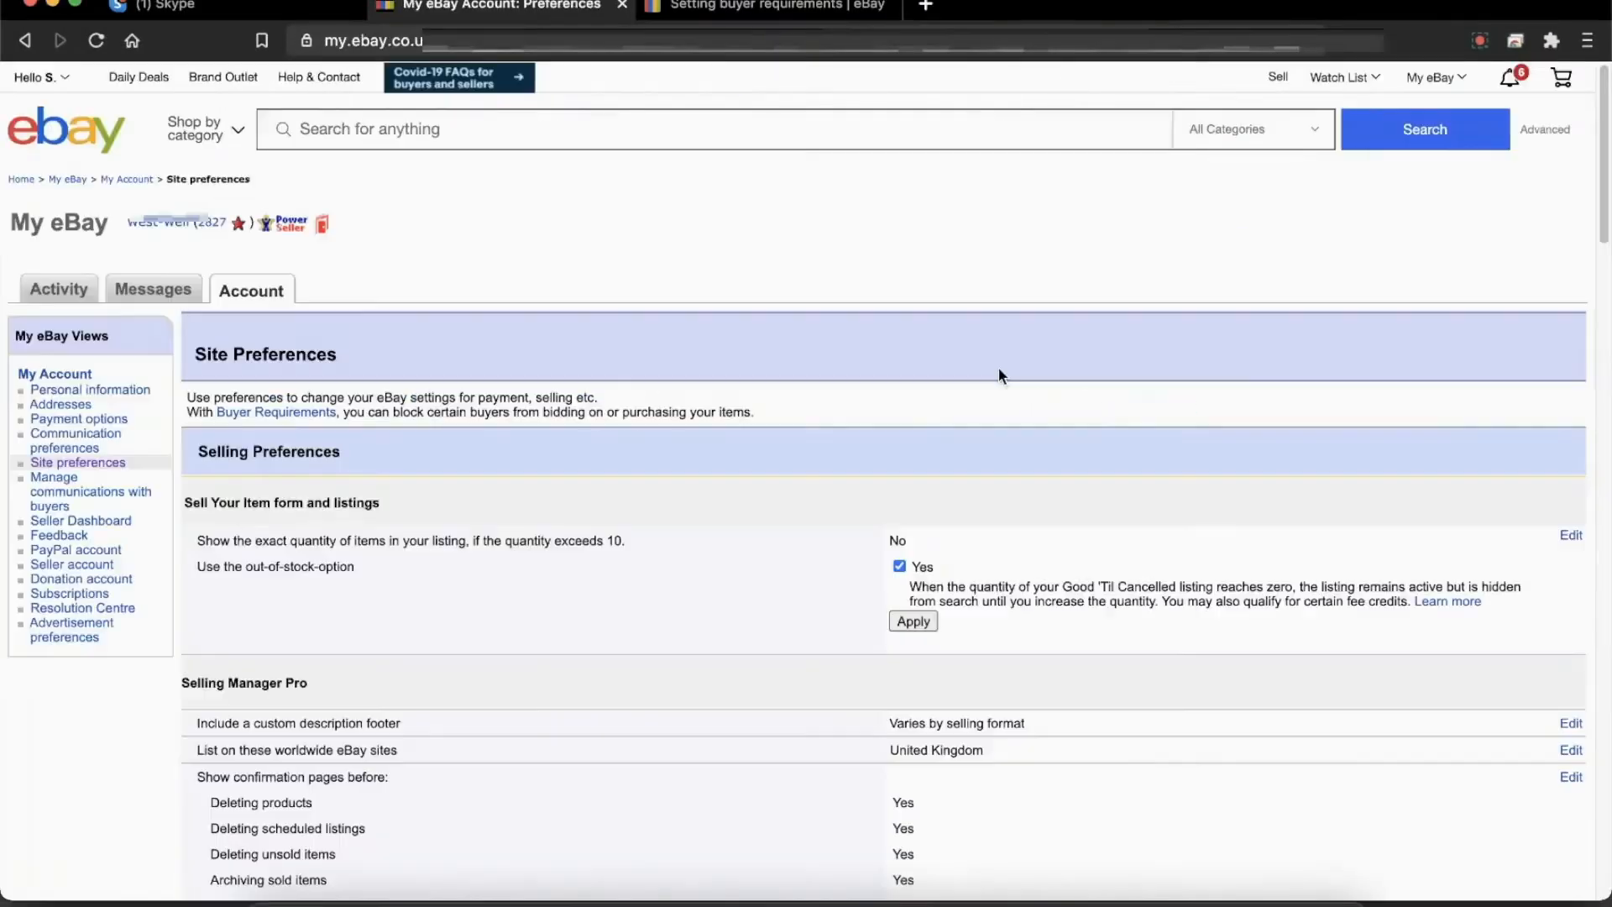
scroll(down, 3)
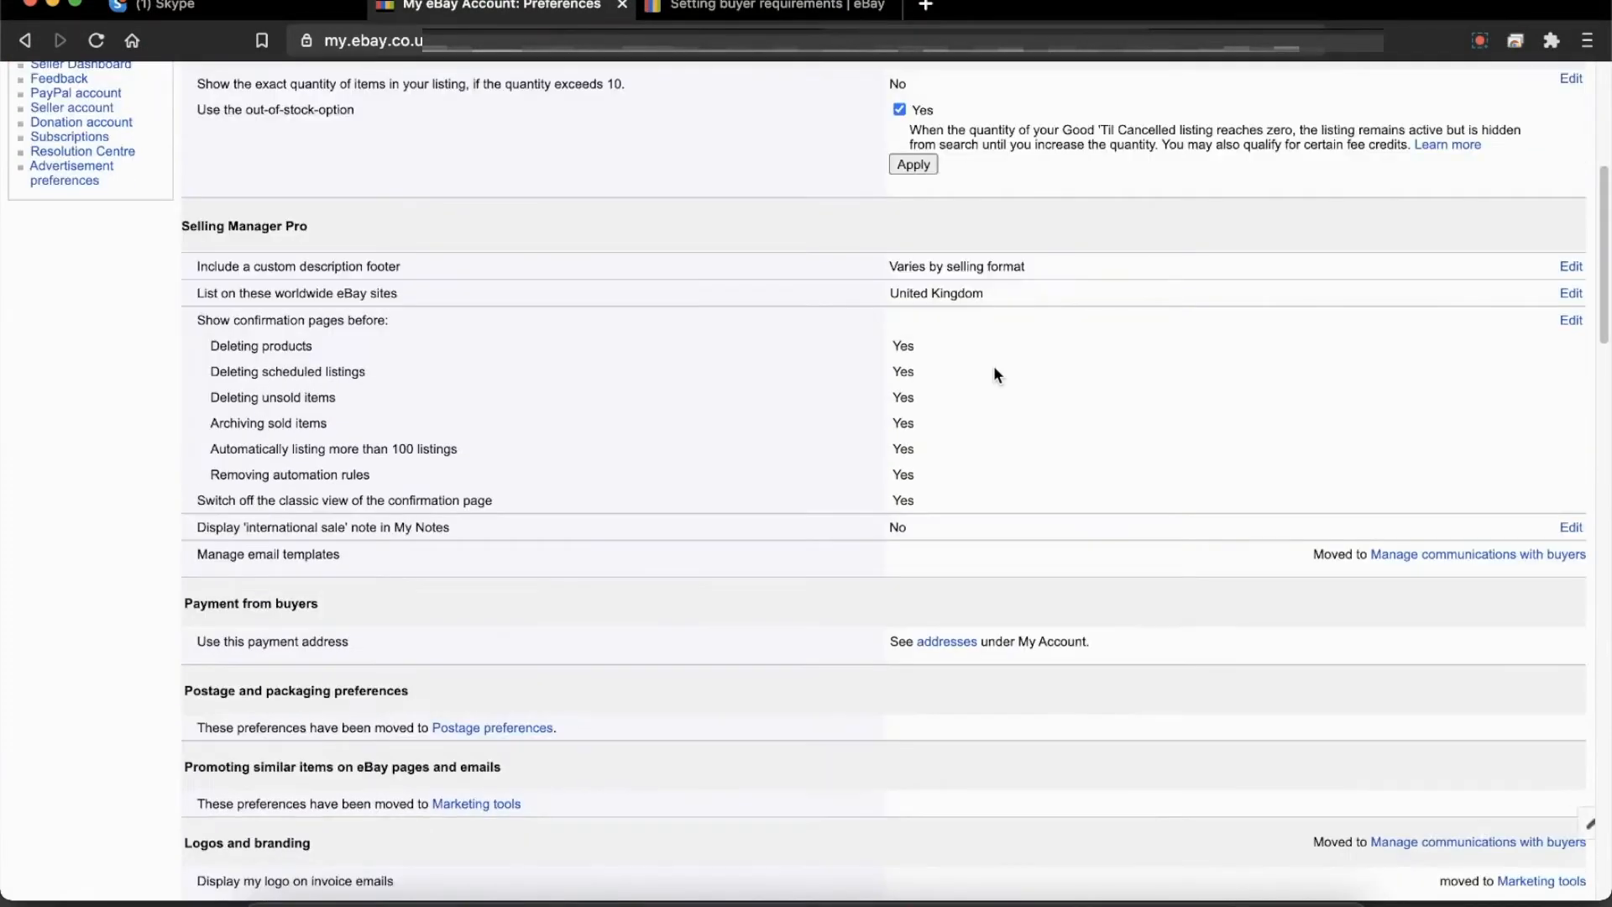
scroll(down, 3)
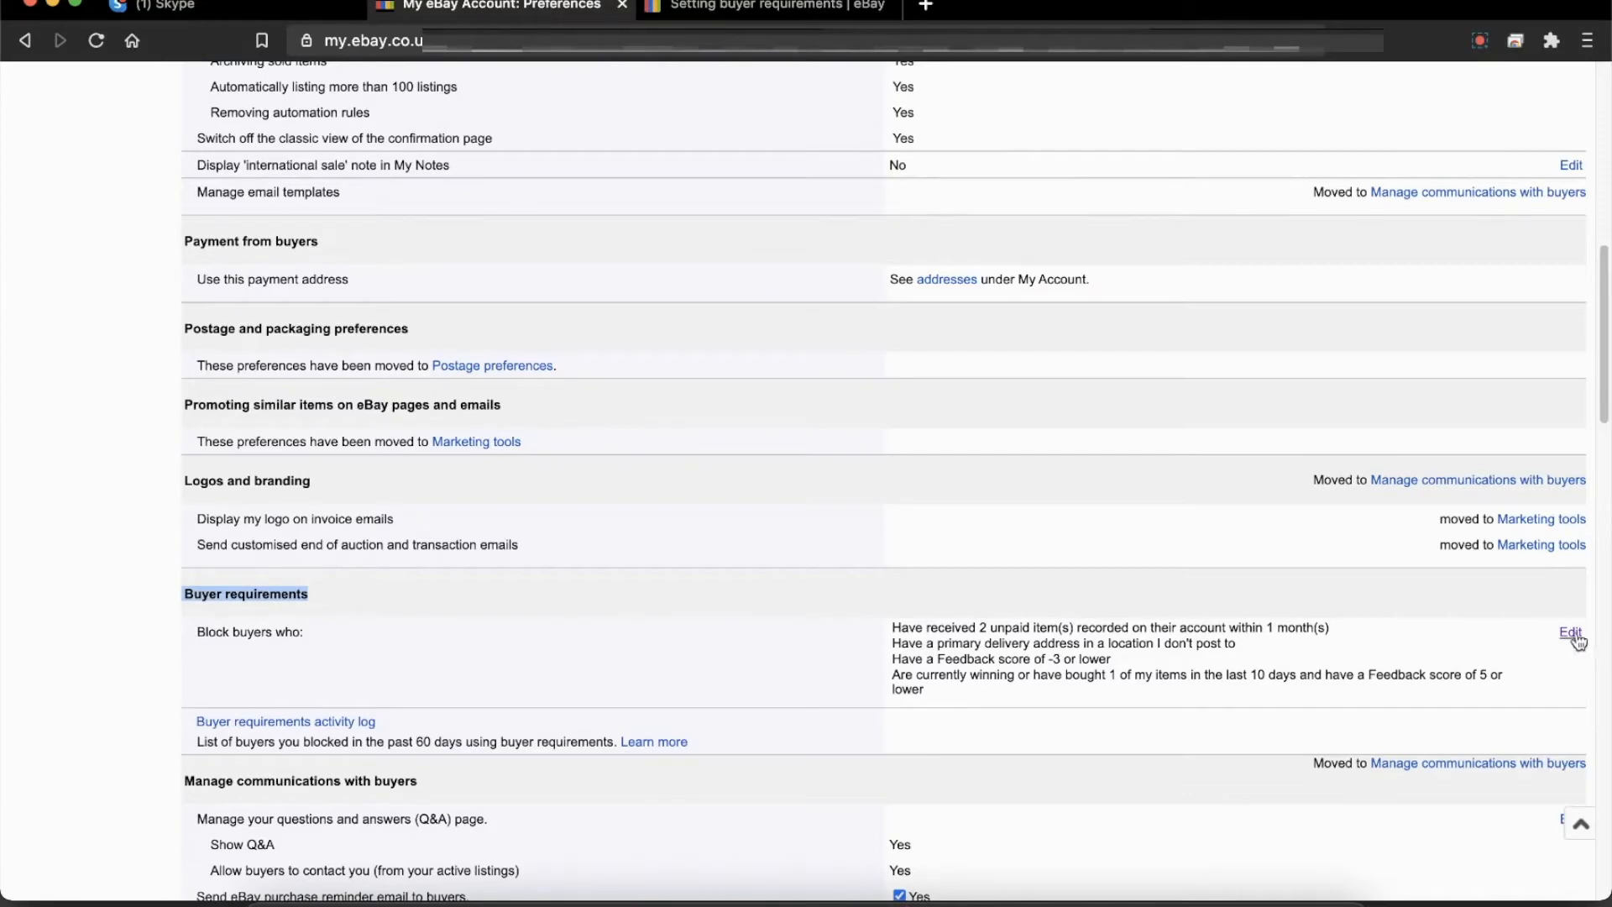
mouse_move(1575, 631)
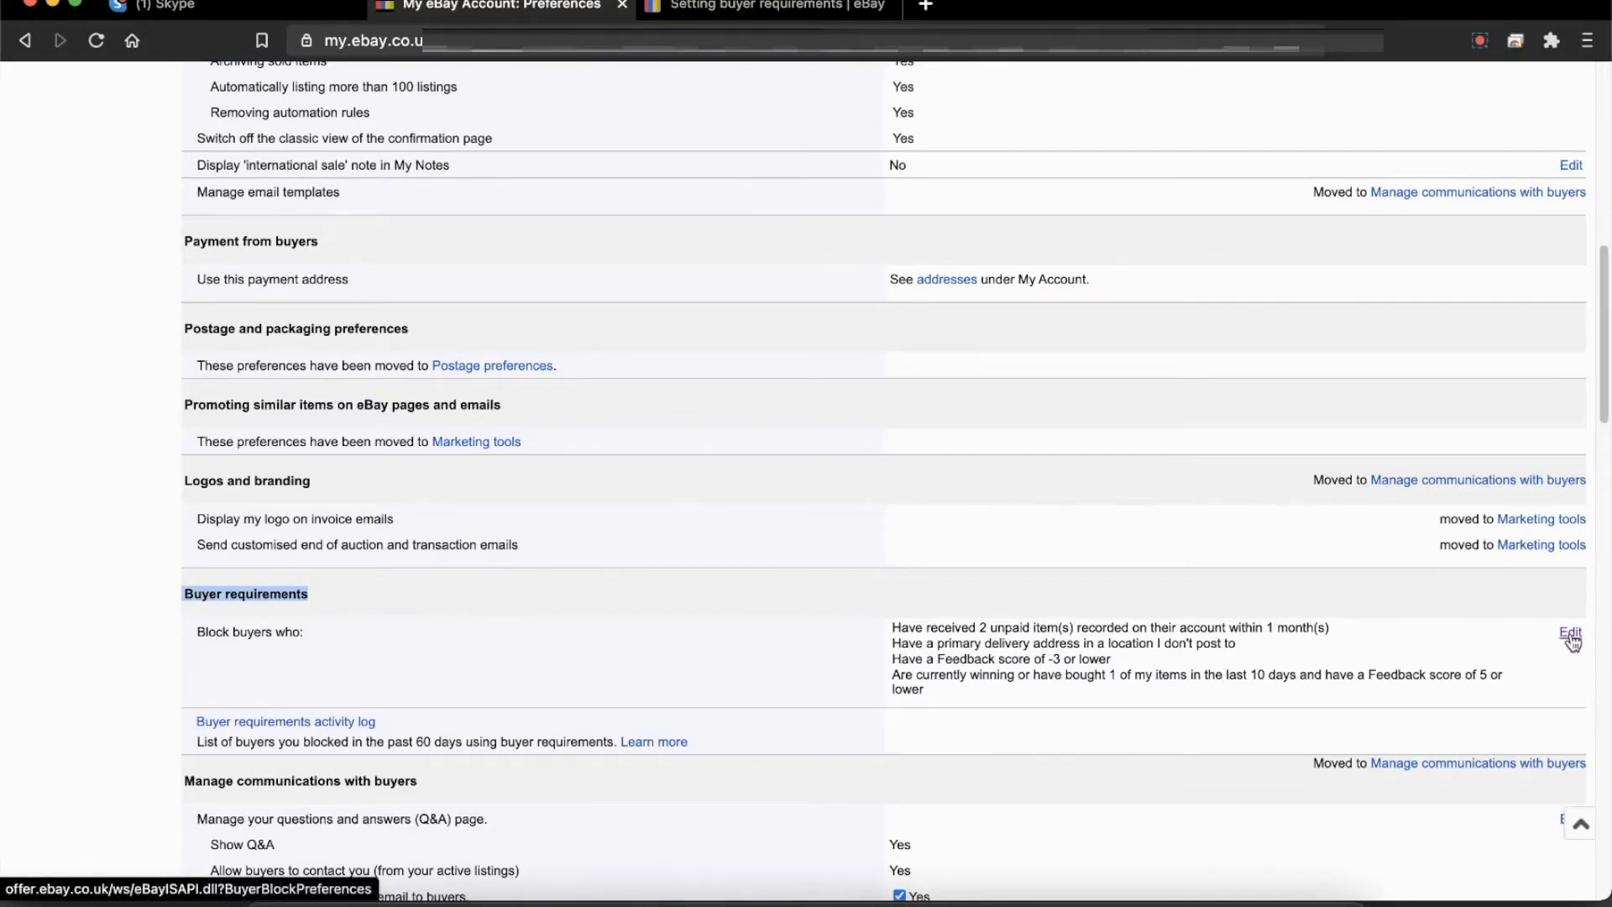
click(1575, 630)
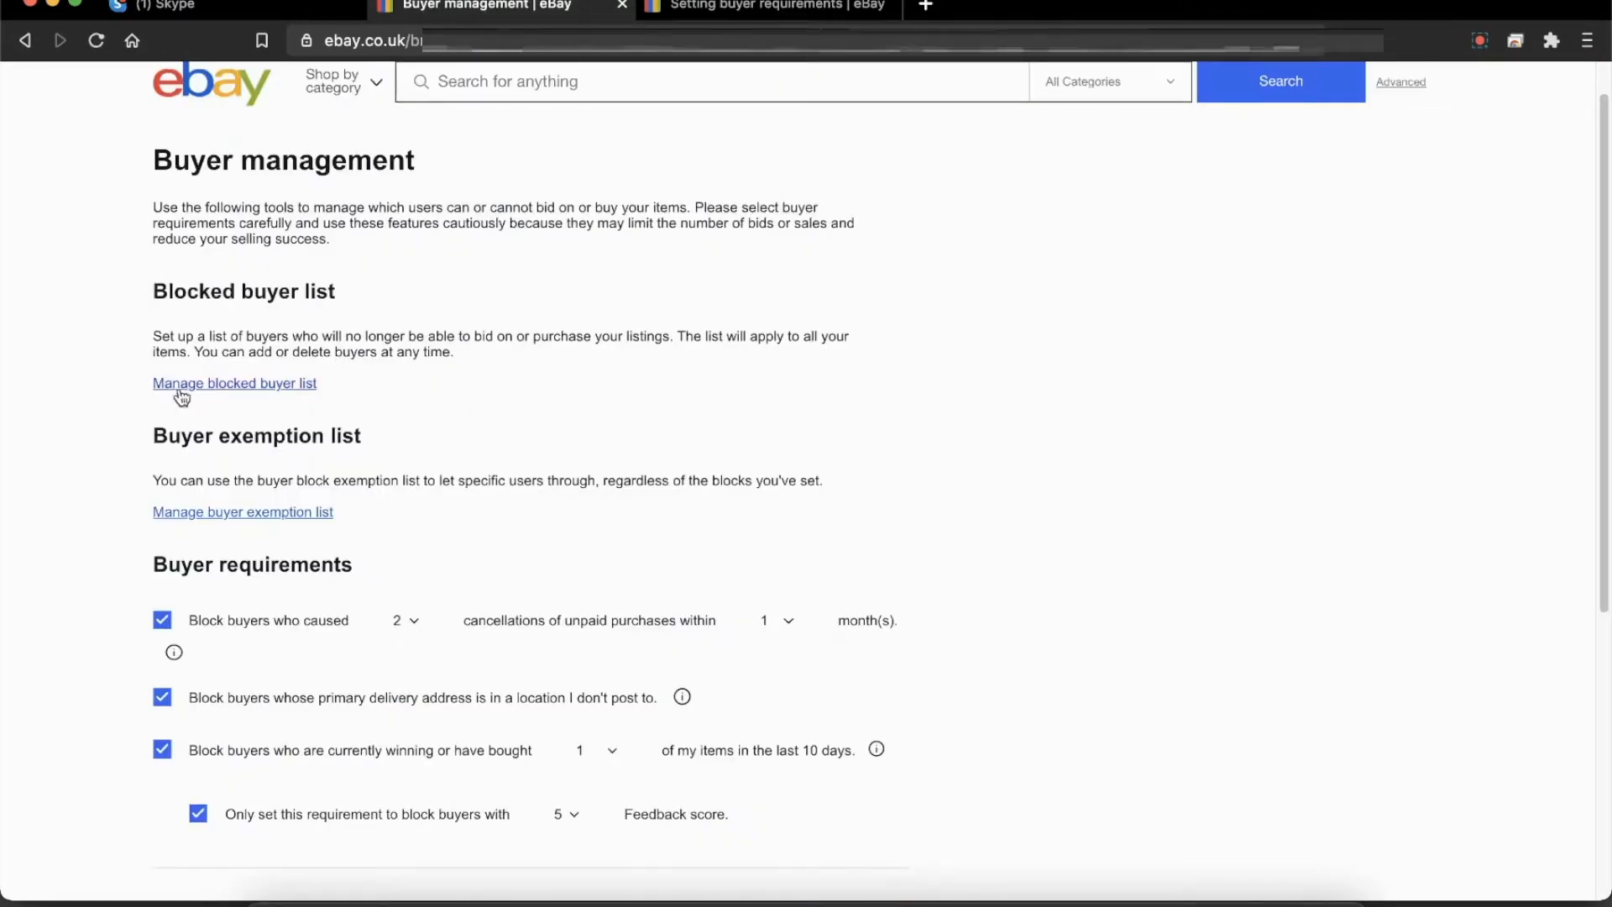
mouse_move(245, 339)
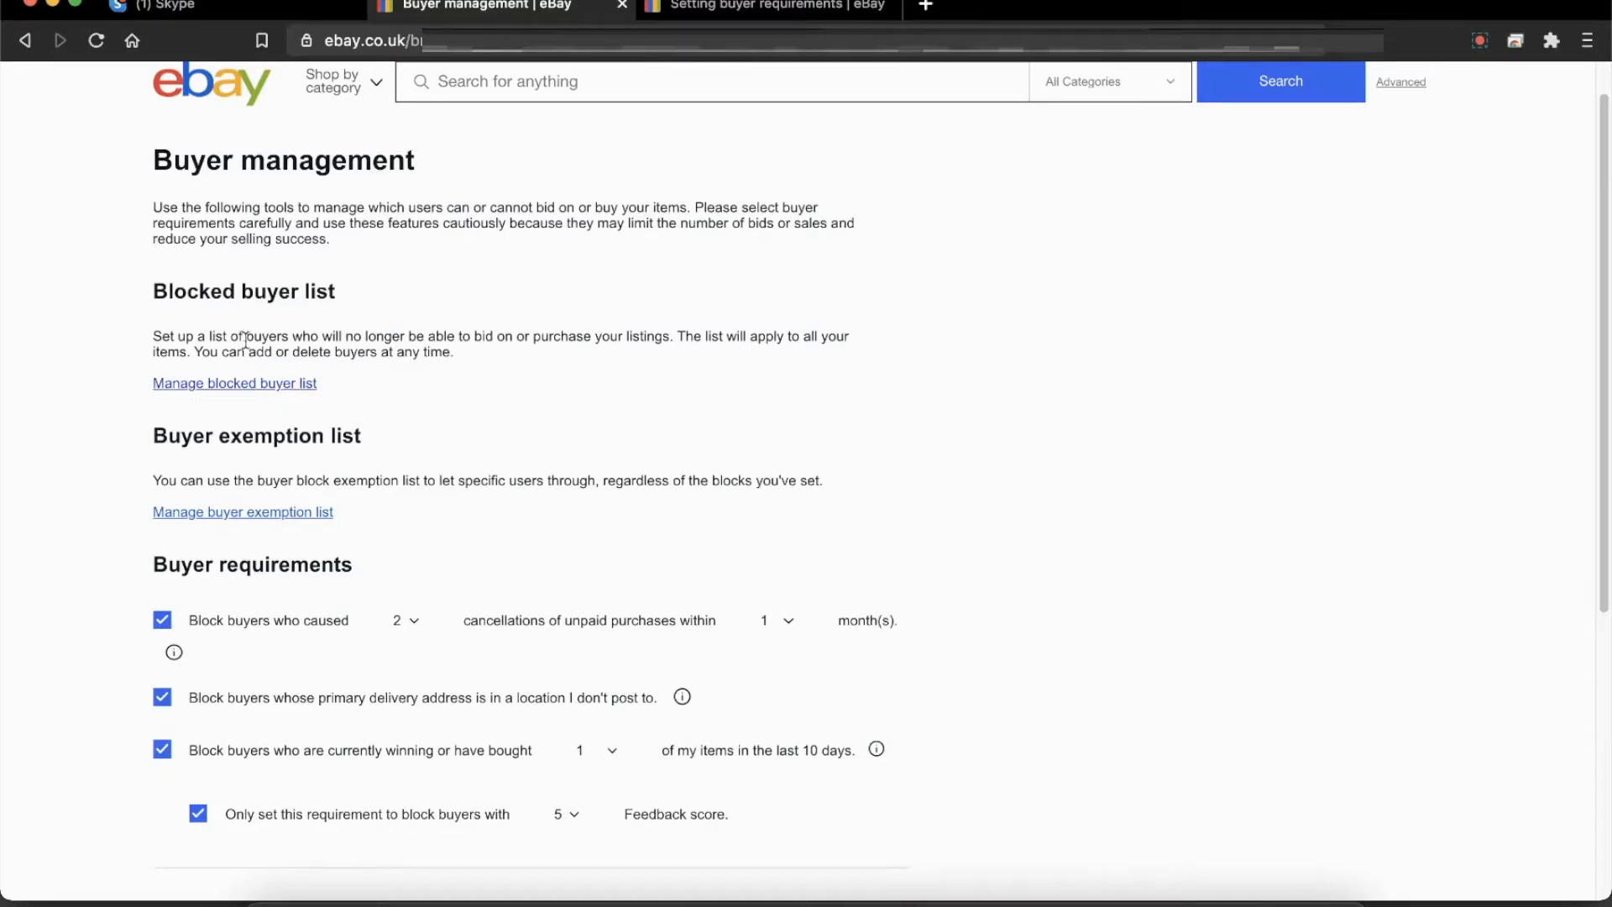
mouse_move(323, 352)
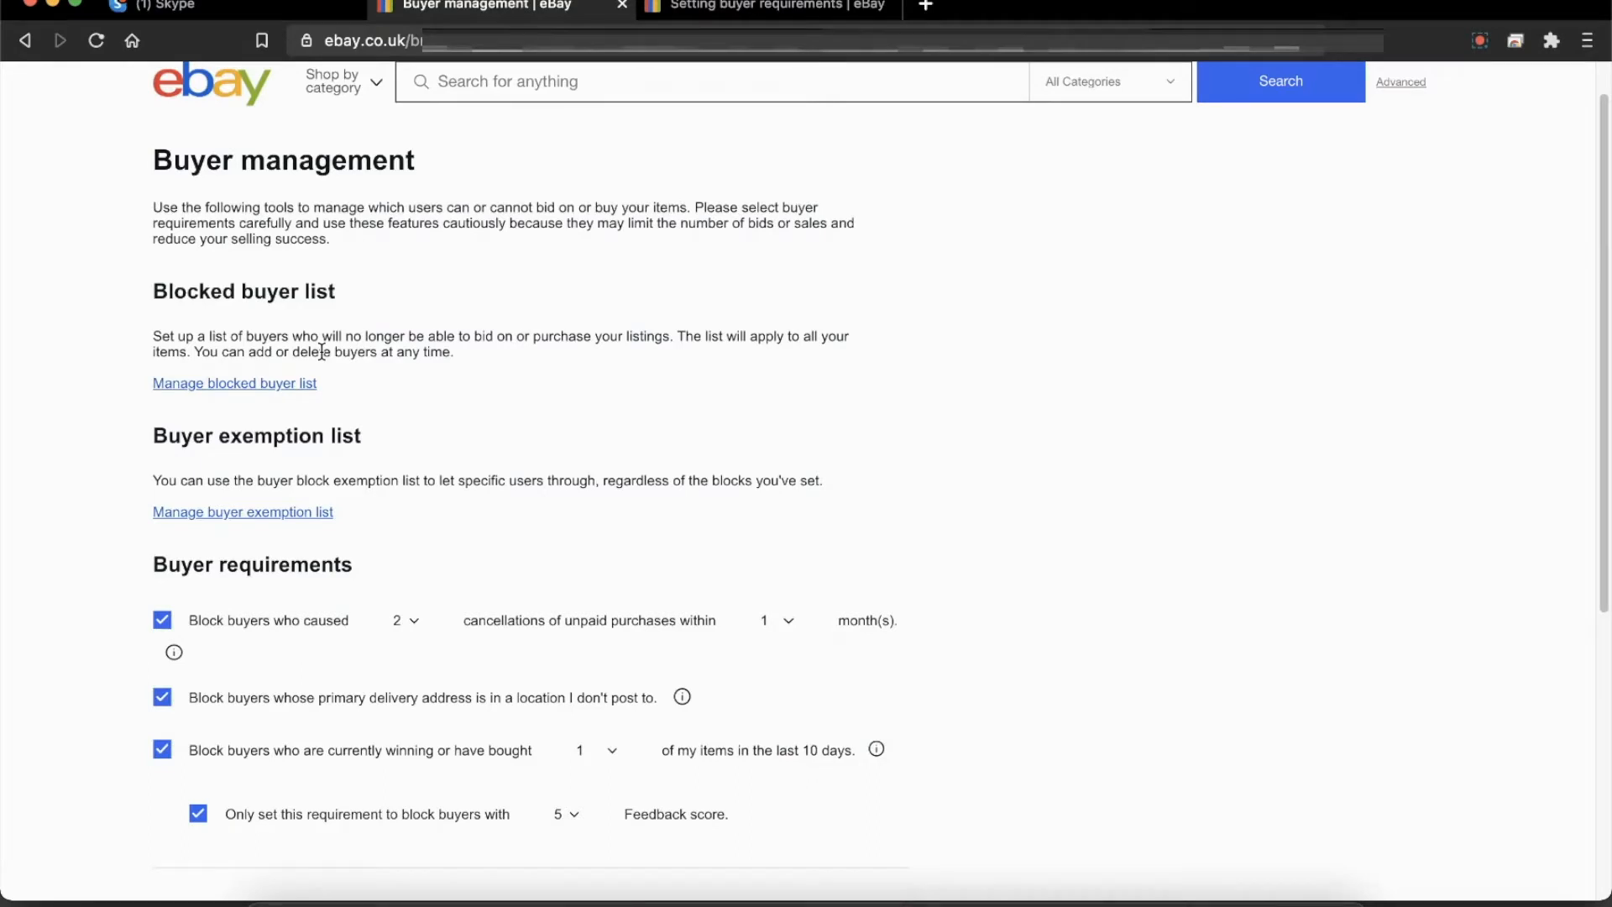
Step: Review the buyer requirement checkboxes, contact-blocking and apply-to-listings toggles, and the Submit button
scroll(down, 3)
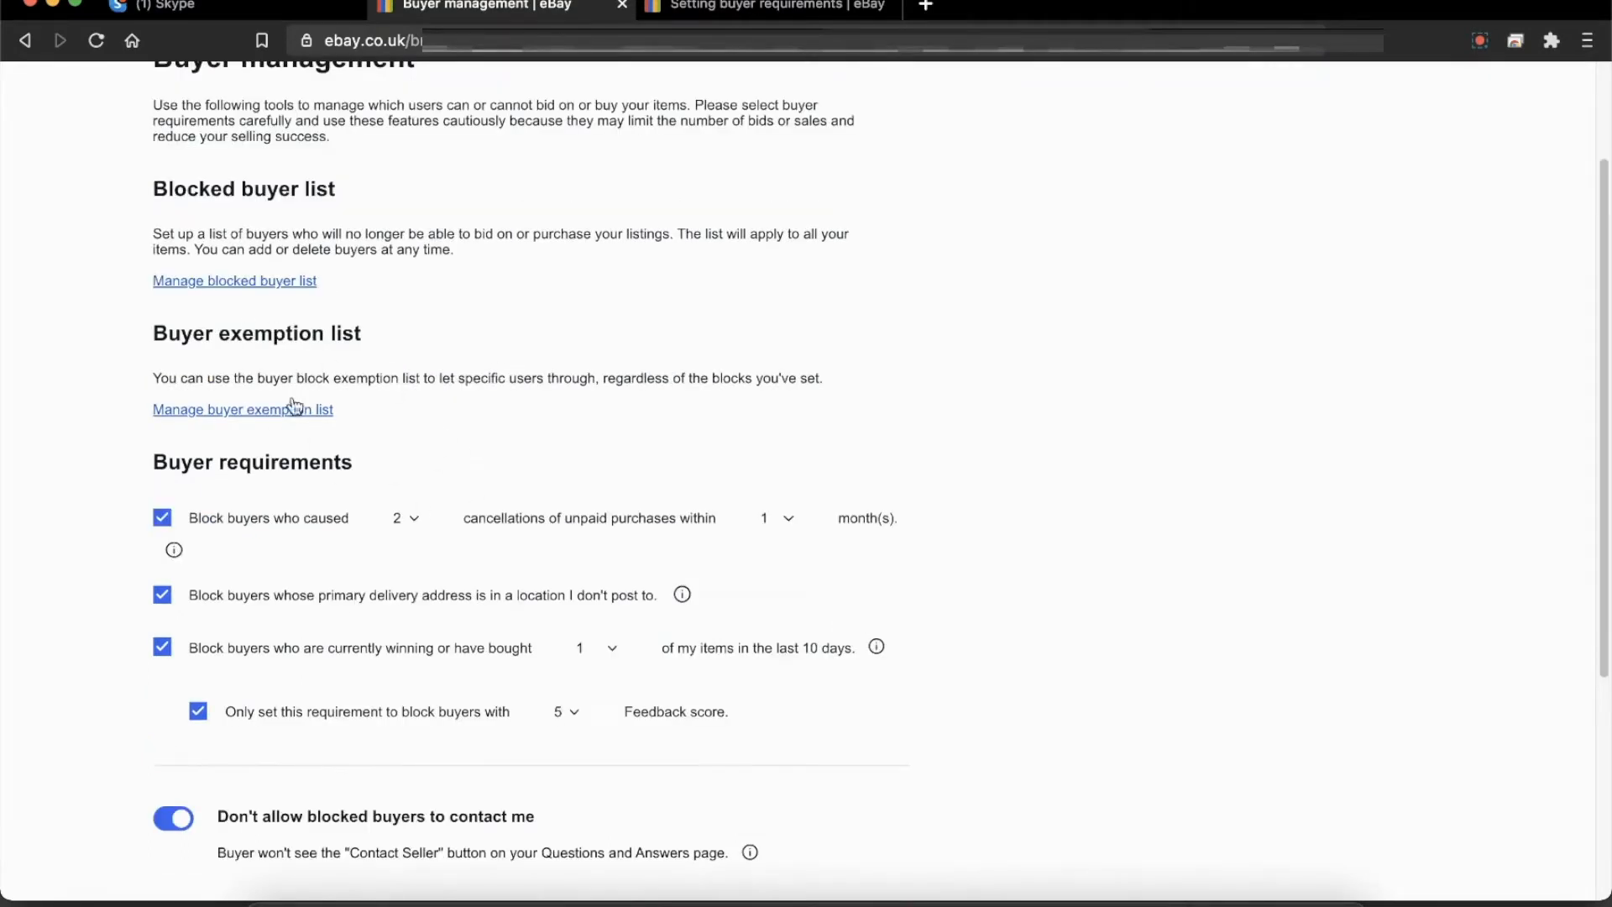
scroll(down, 3)
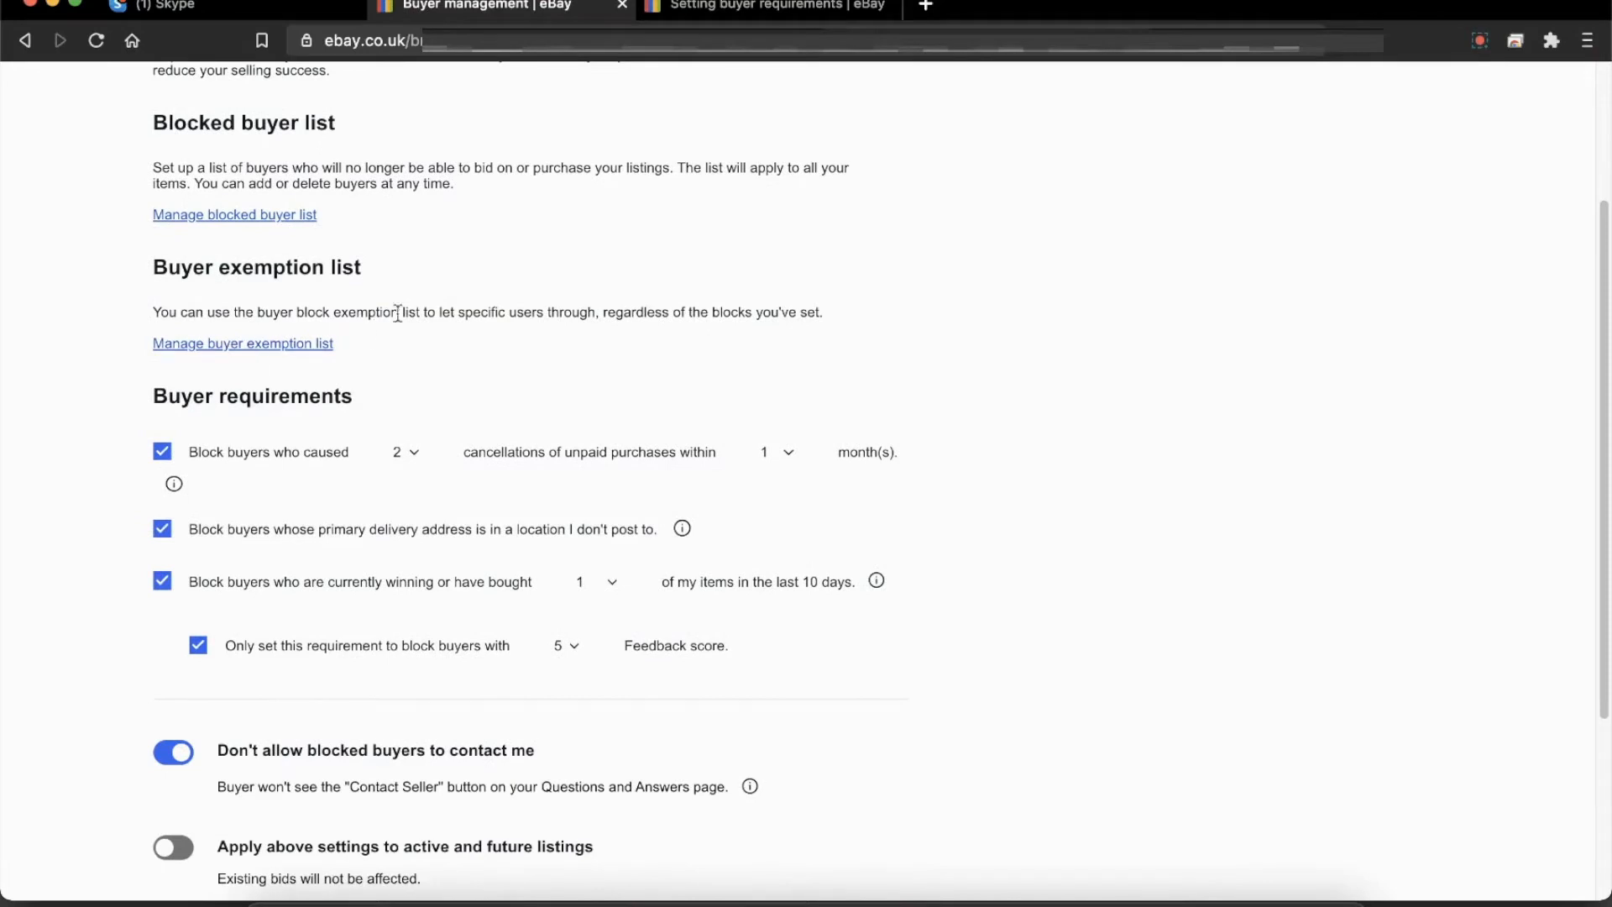
scroll(down, 3)
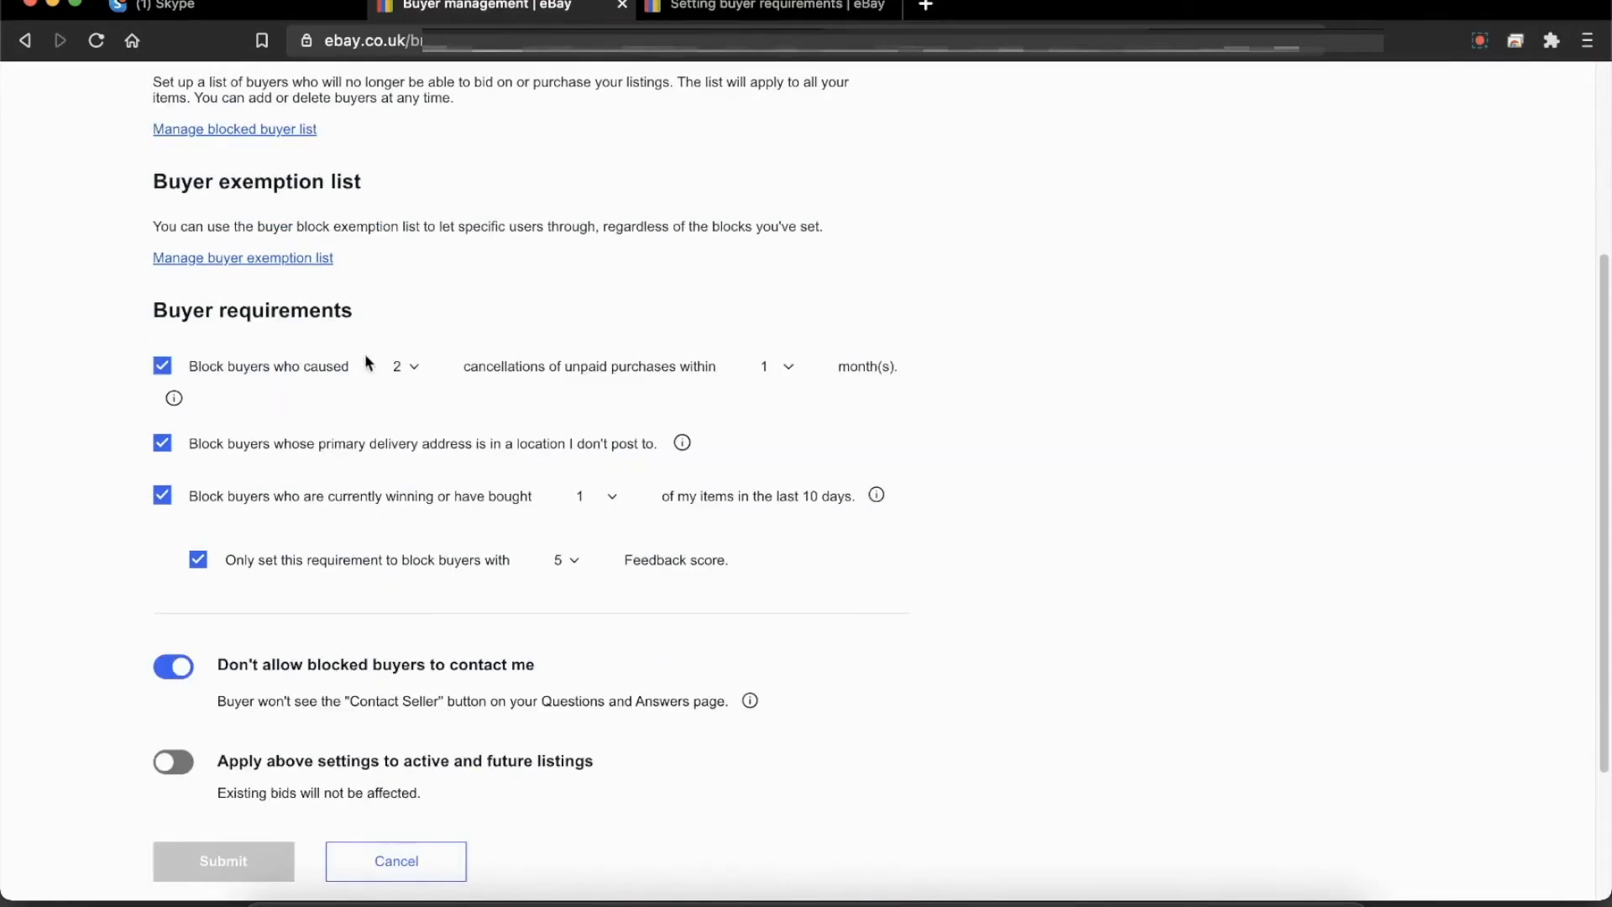
scroll(down, 3)
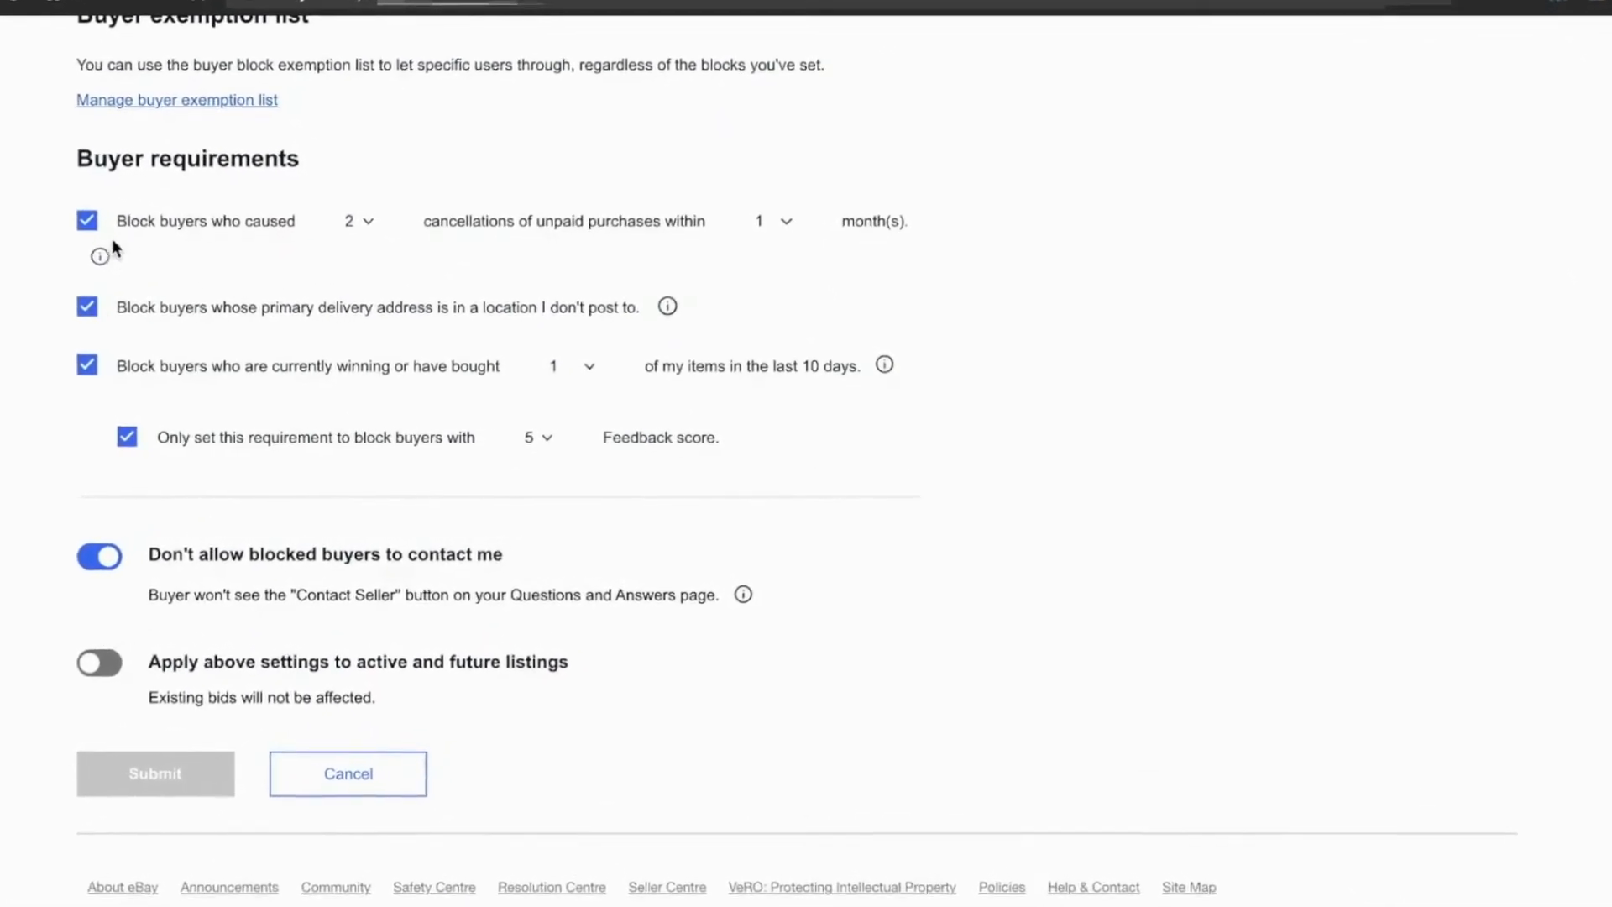
mouse_move(178, 233)
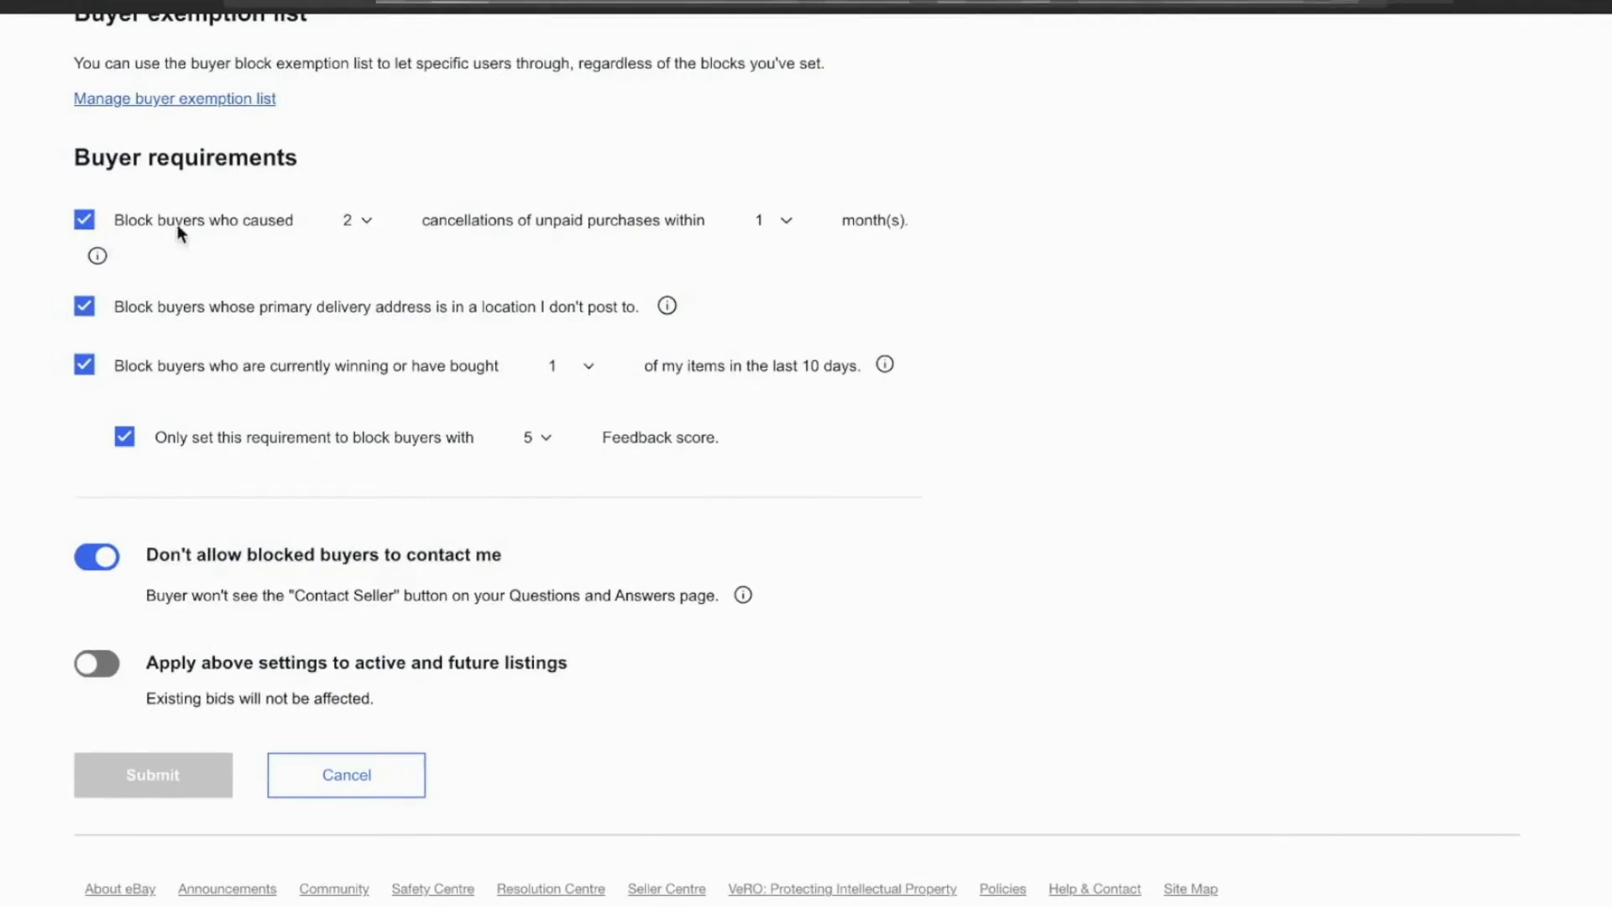
mouse_move(362, 232)
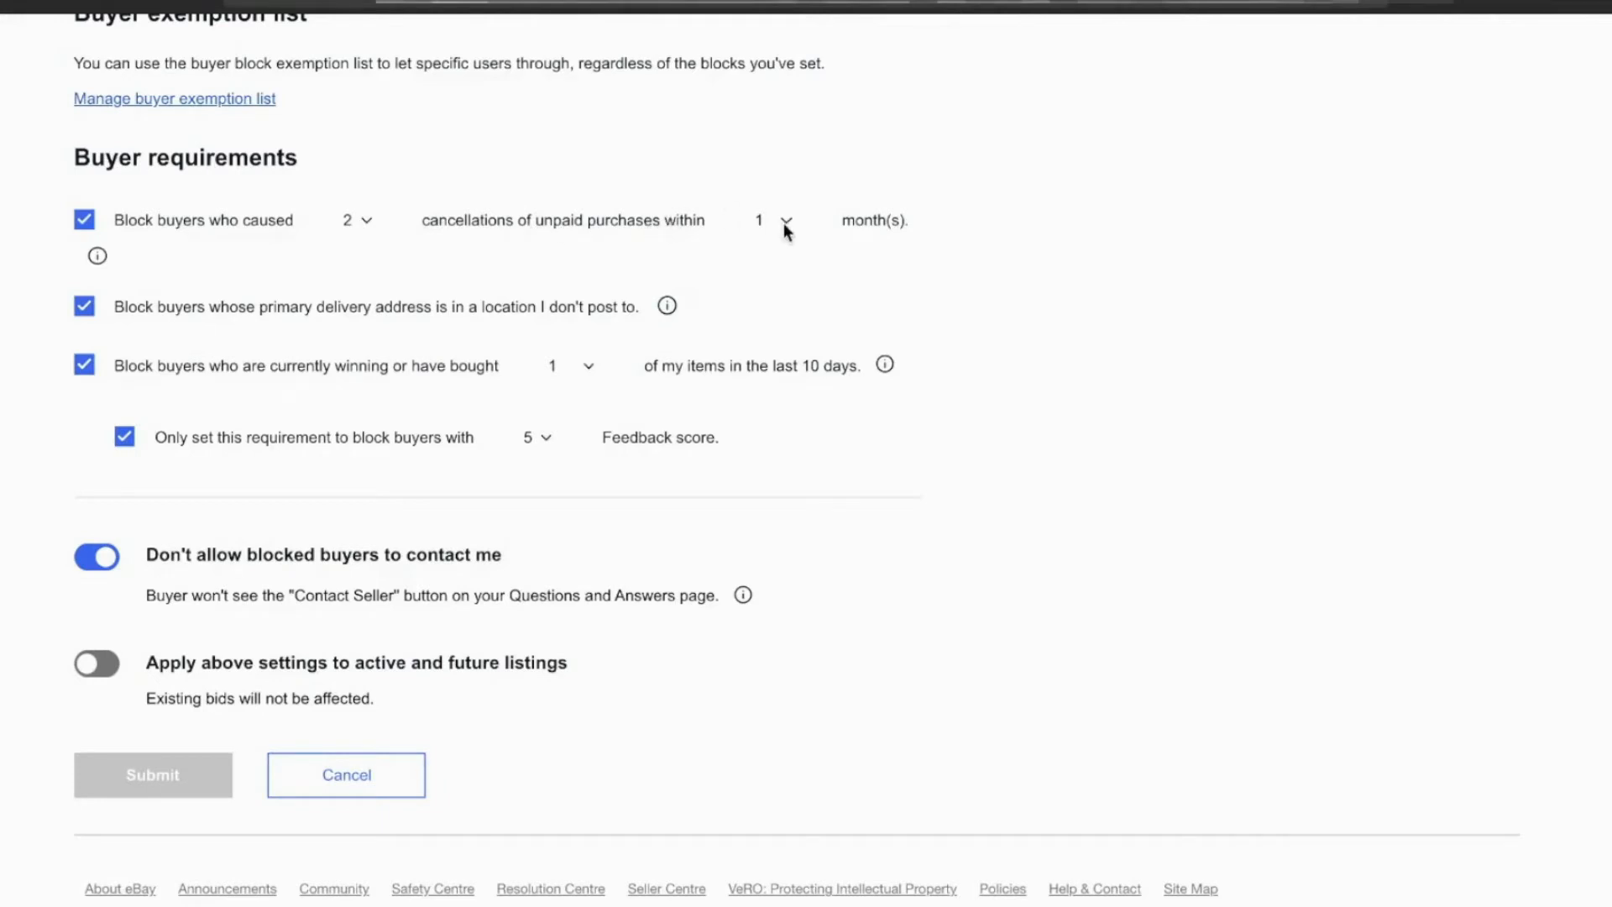
mouse_move(343, 232)
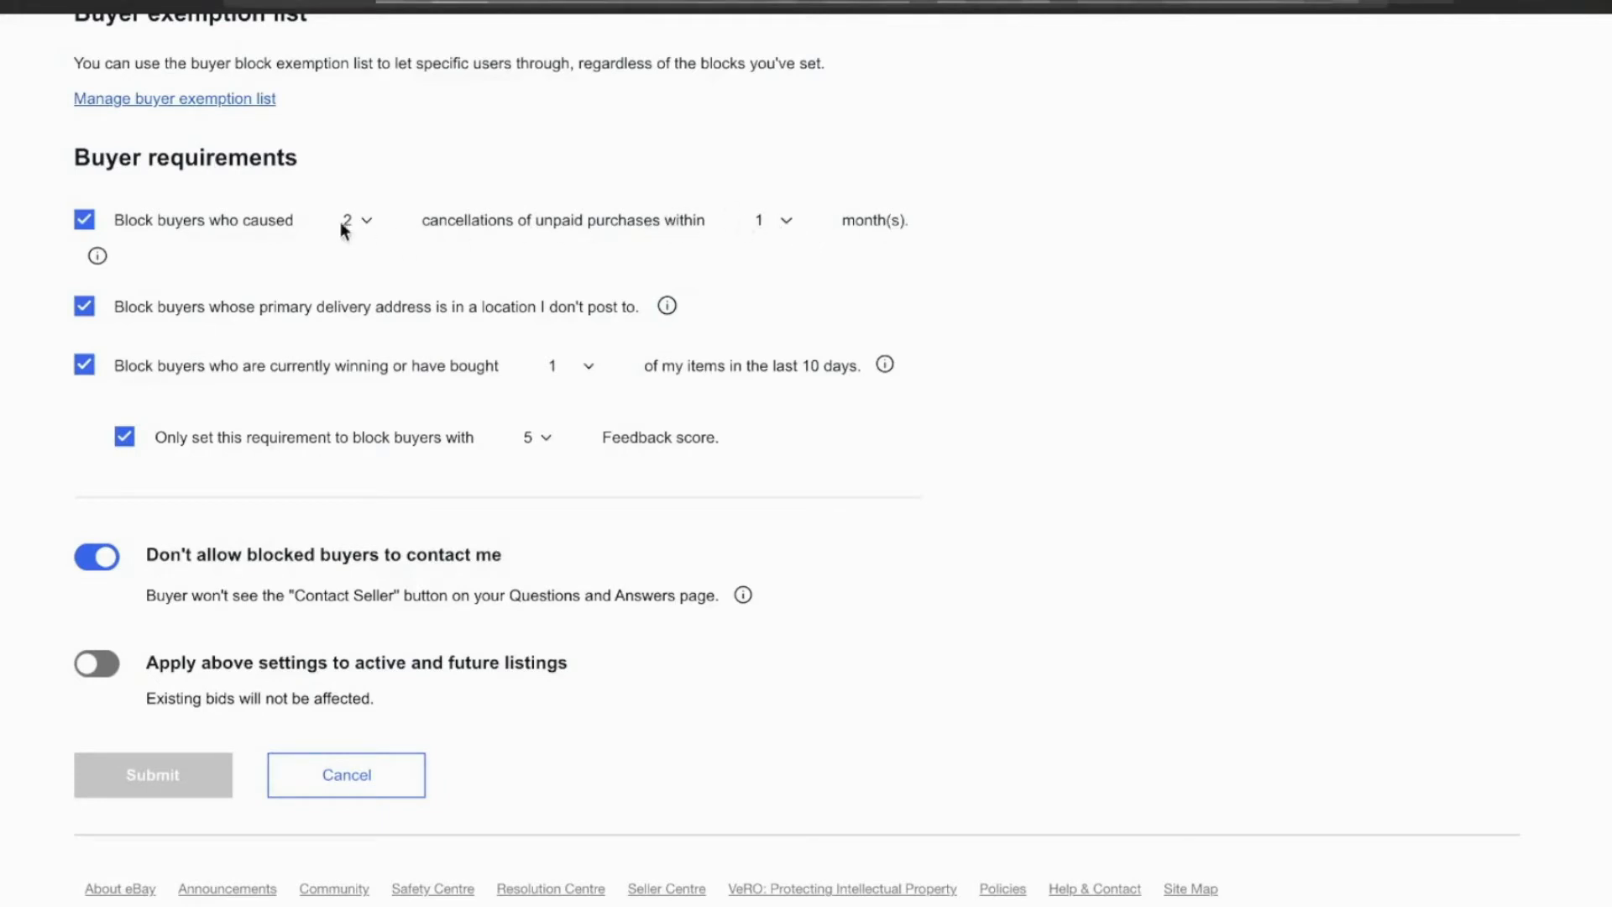
mouse_move(447, 245)
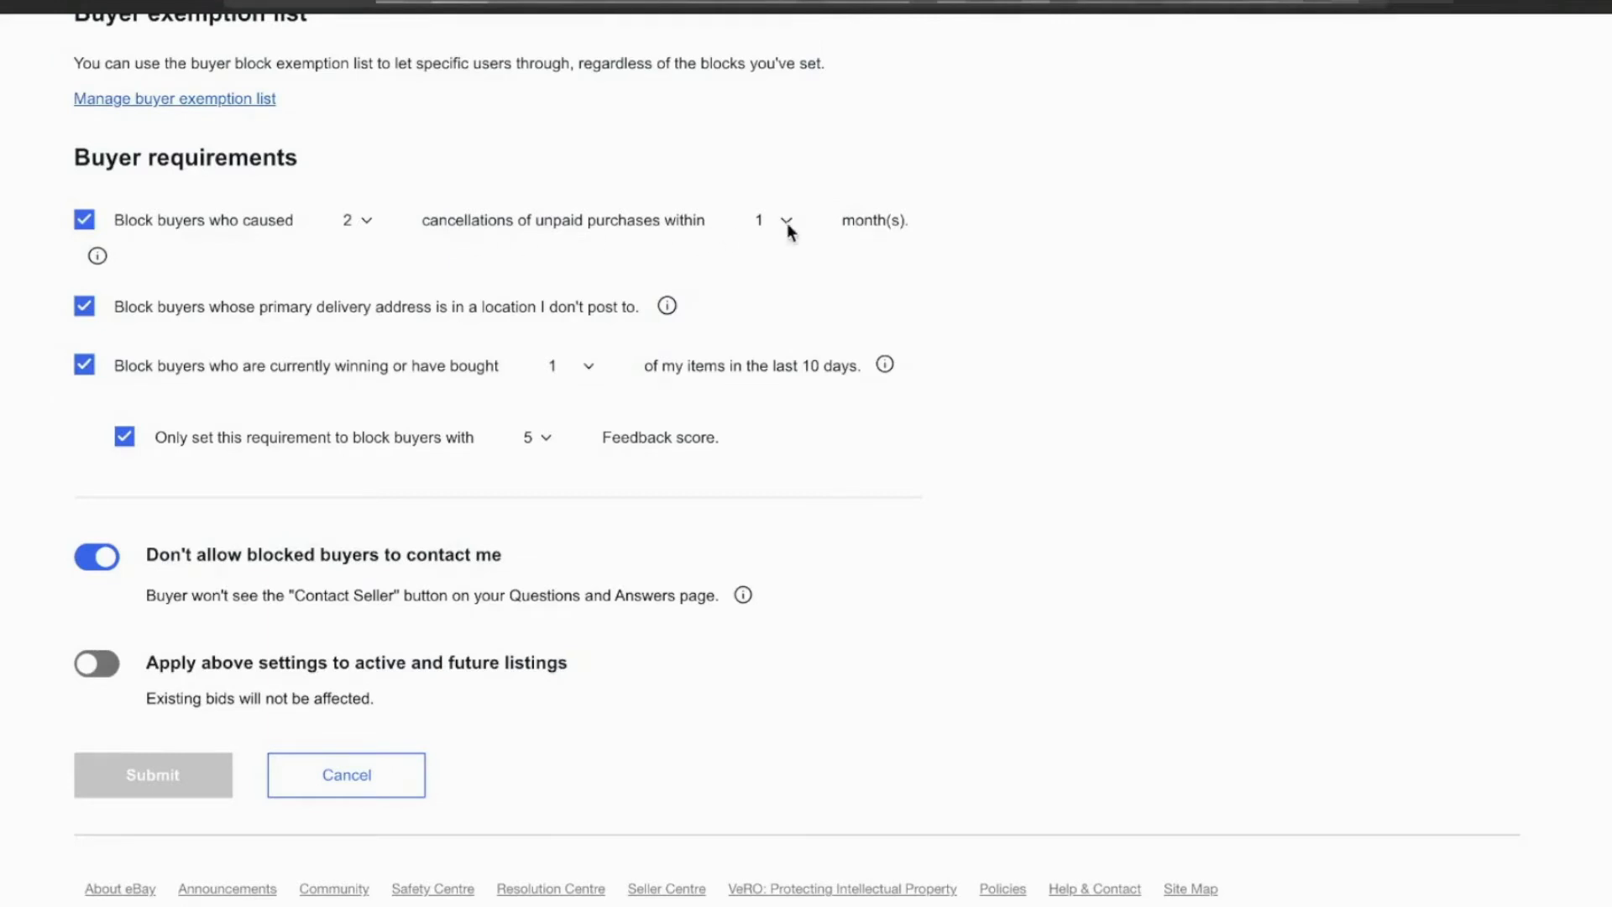
Step: Set the unpaid-purchase cancellation window to 12 months instead of 1 month
click(786, 221)
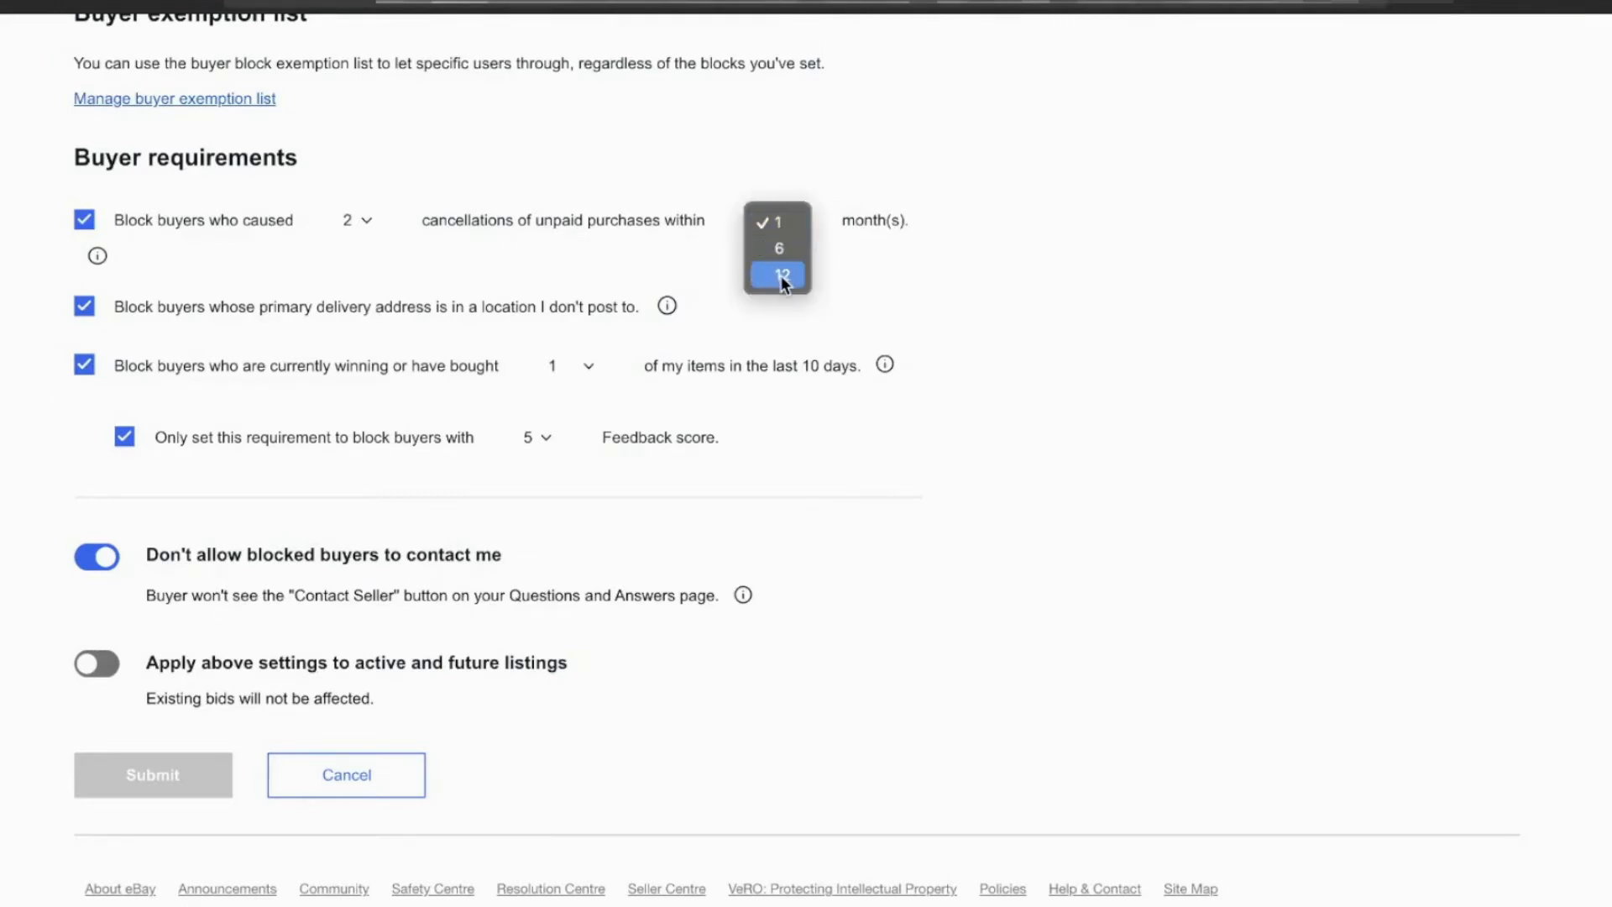
mouse_move(560, 258)
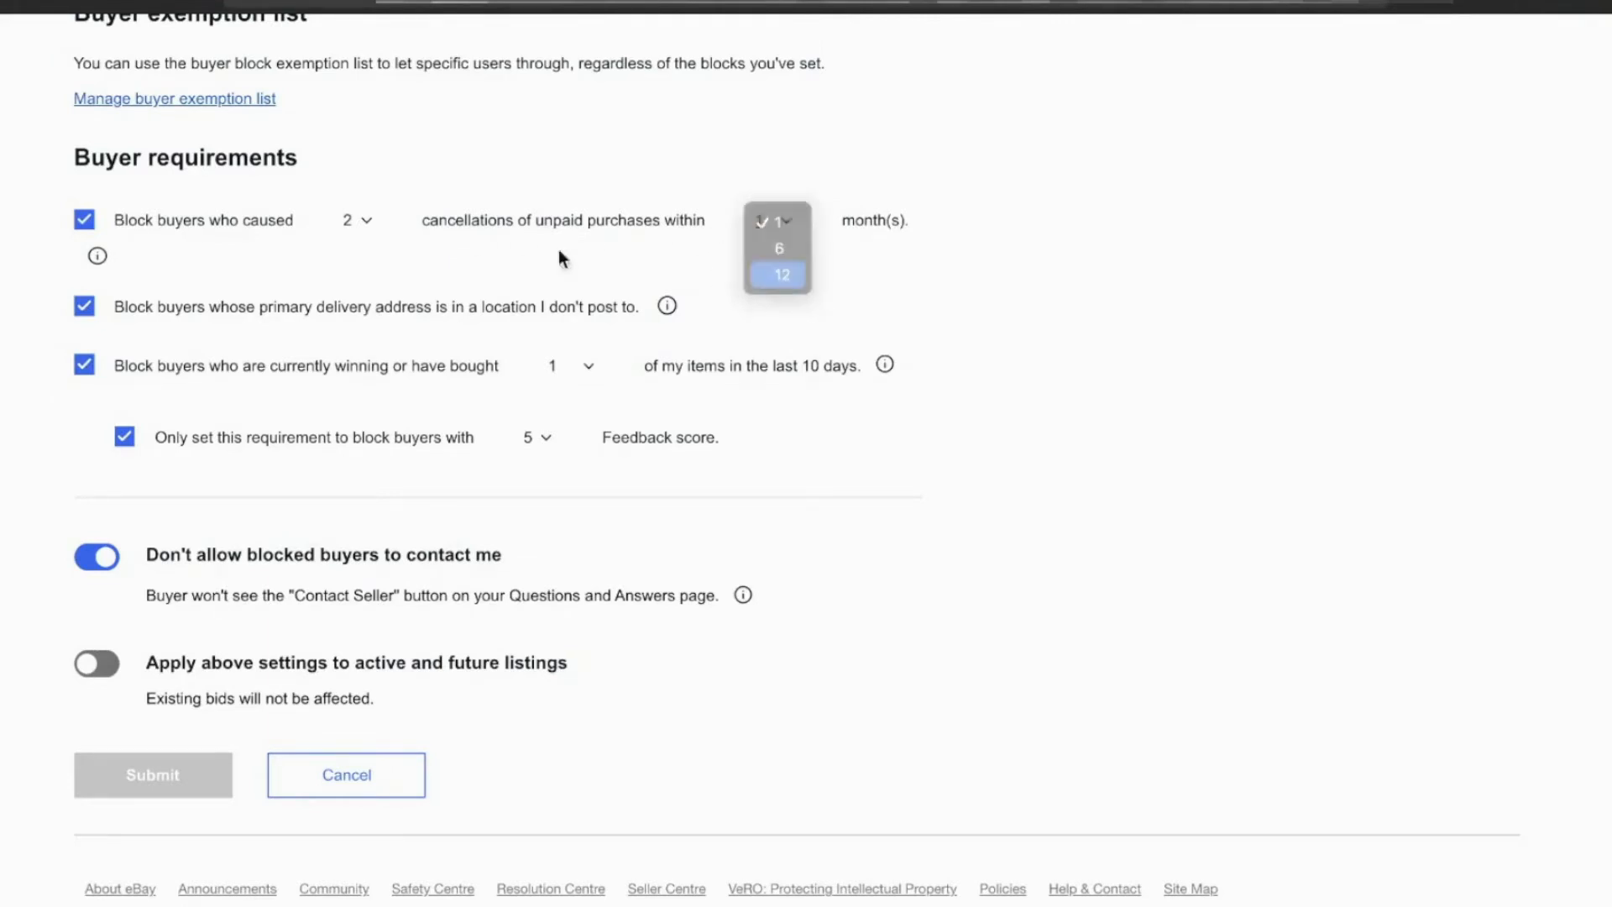
click(779, 275)
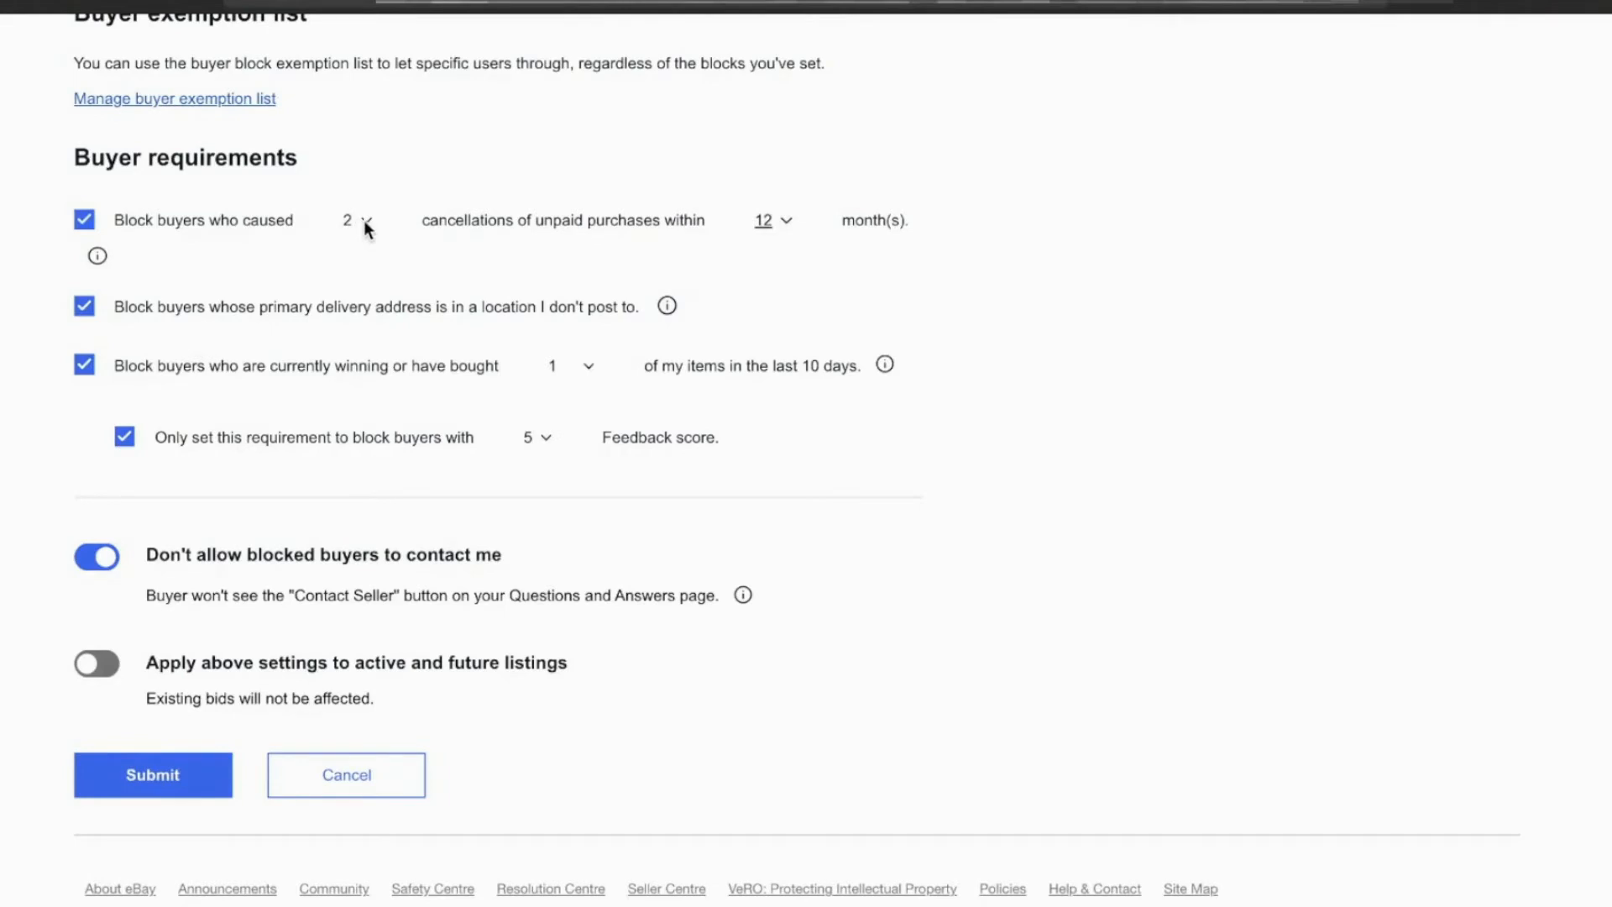
mouse_move(346, 312)
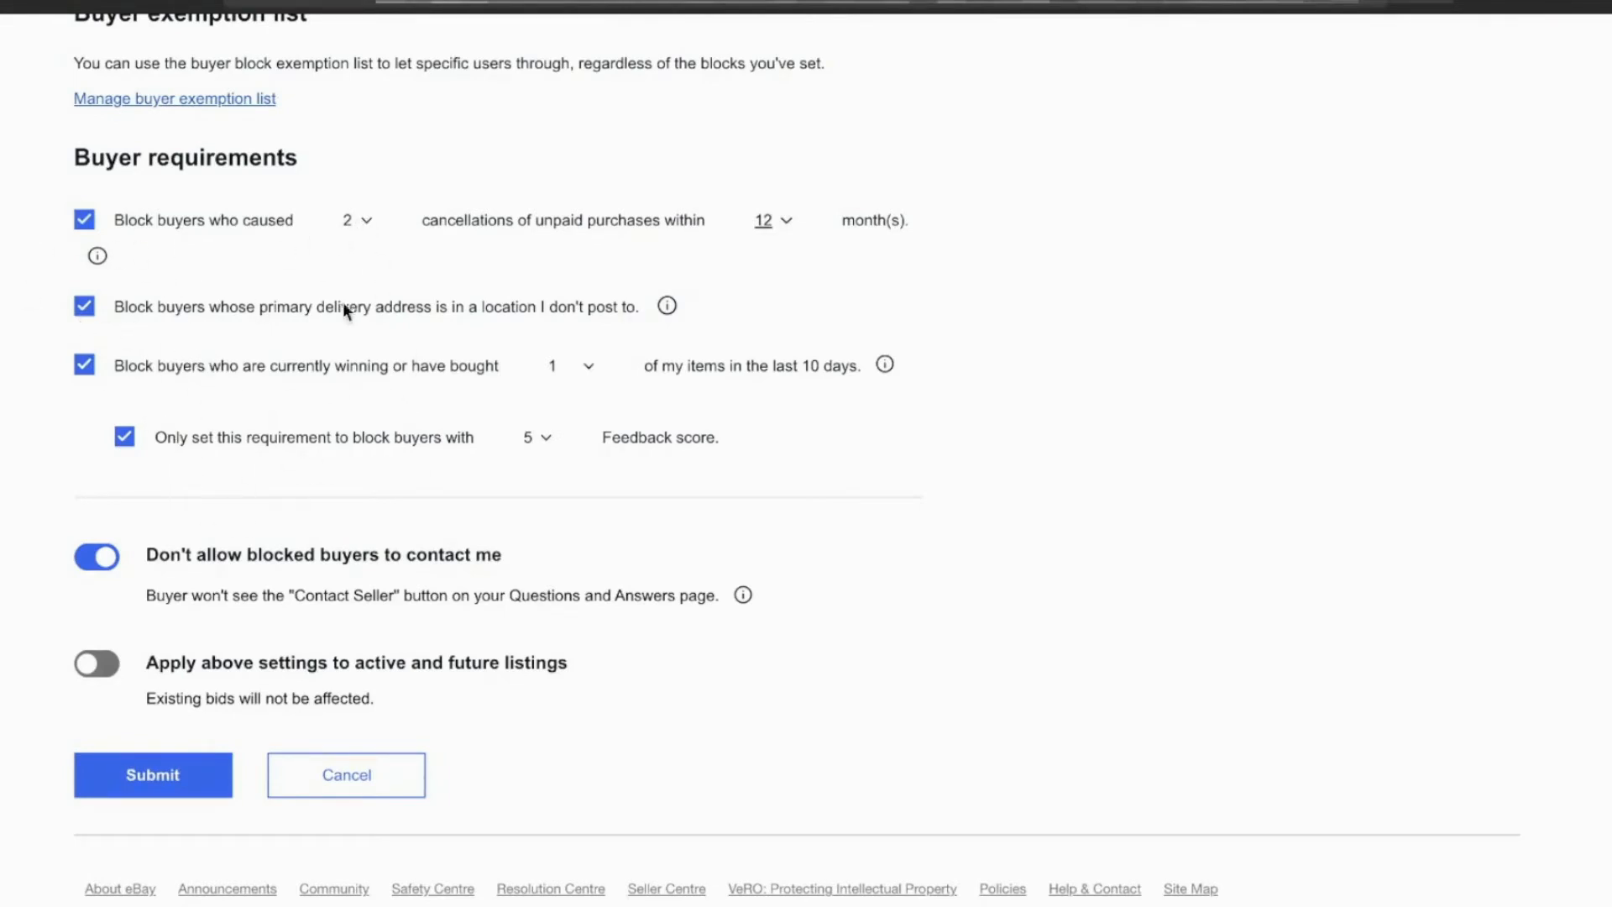
mouse_move(366, 241)
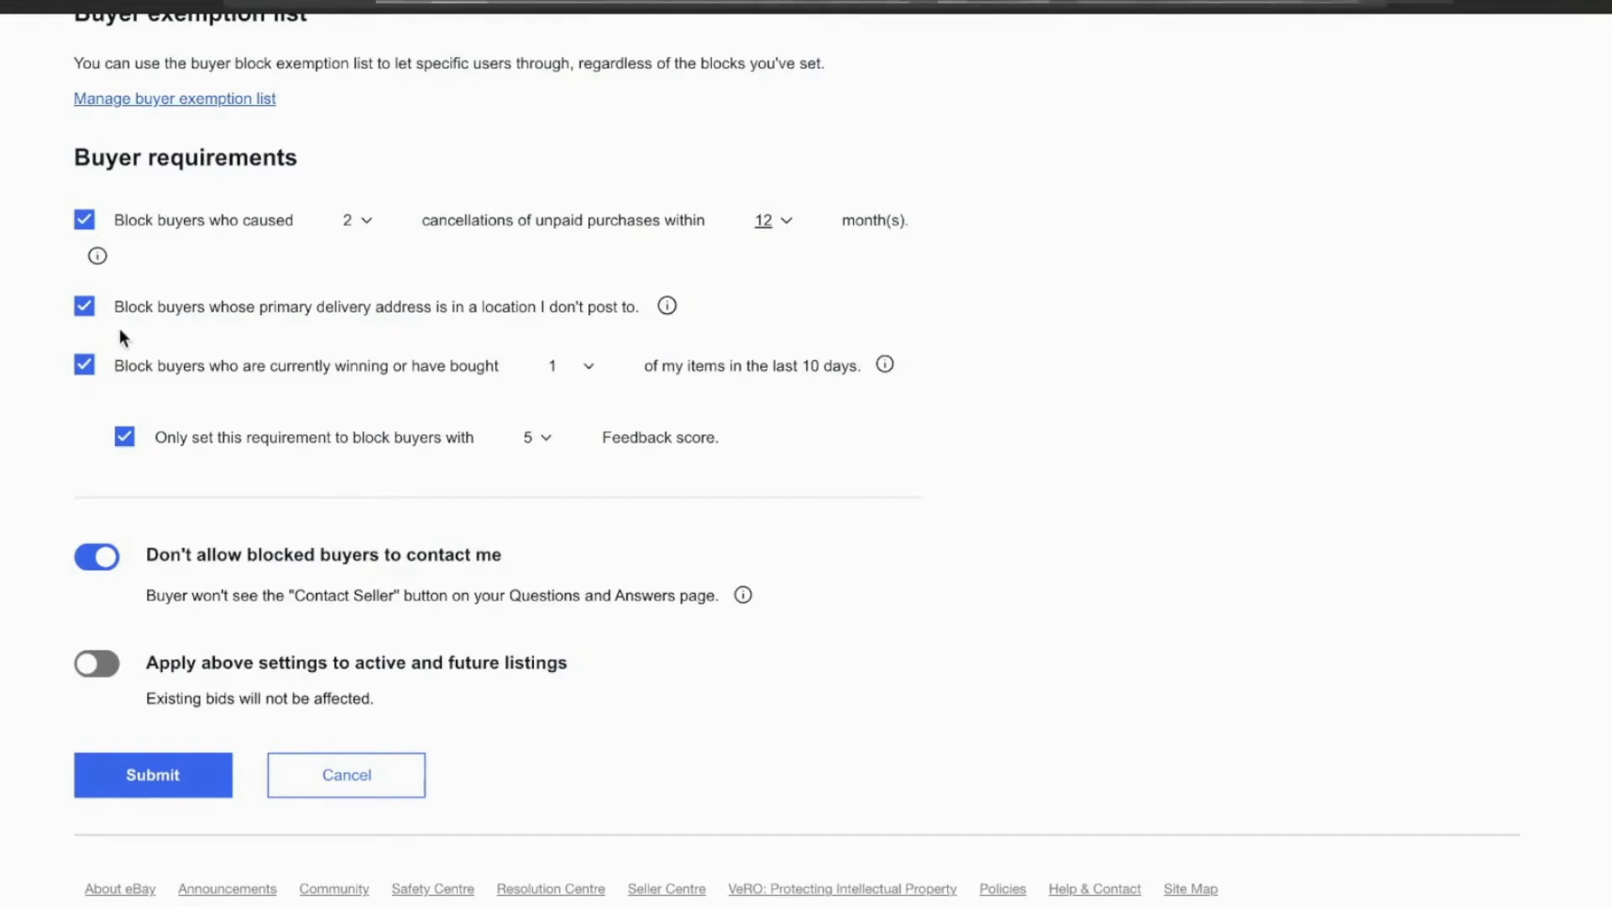
mouse_move(255, 322)
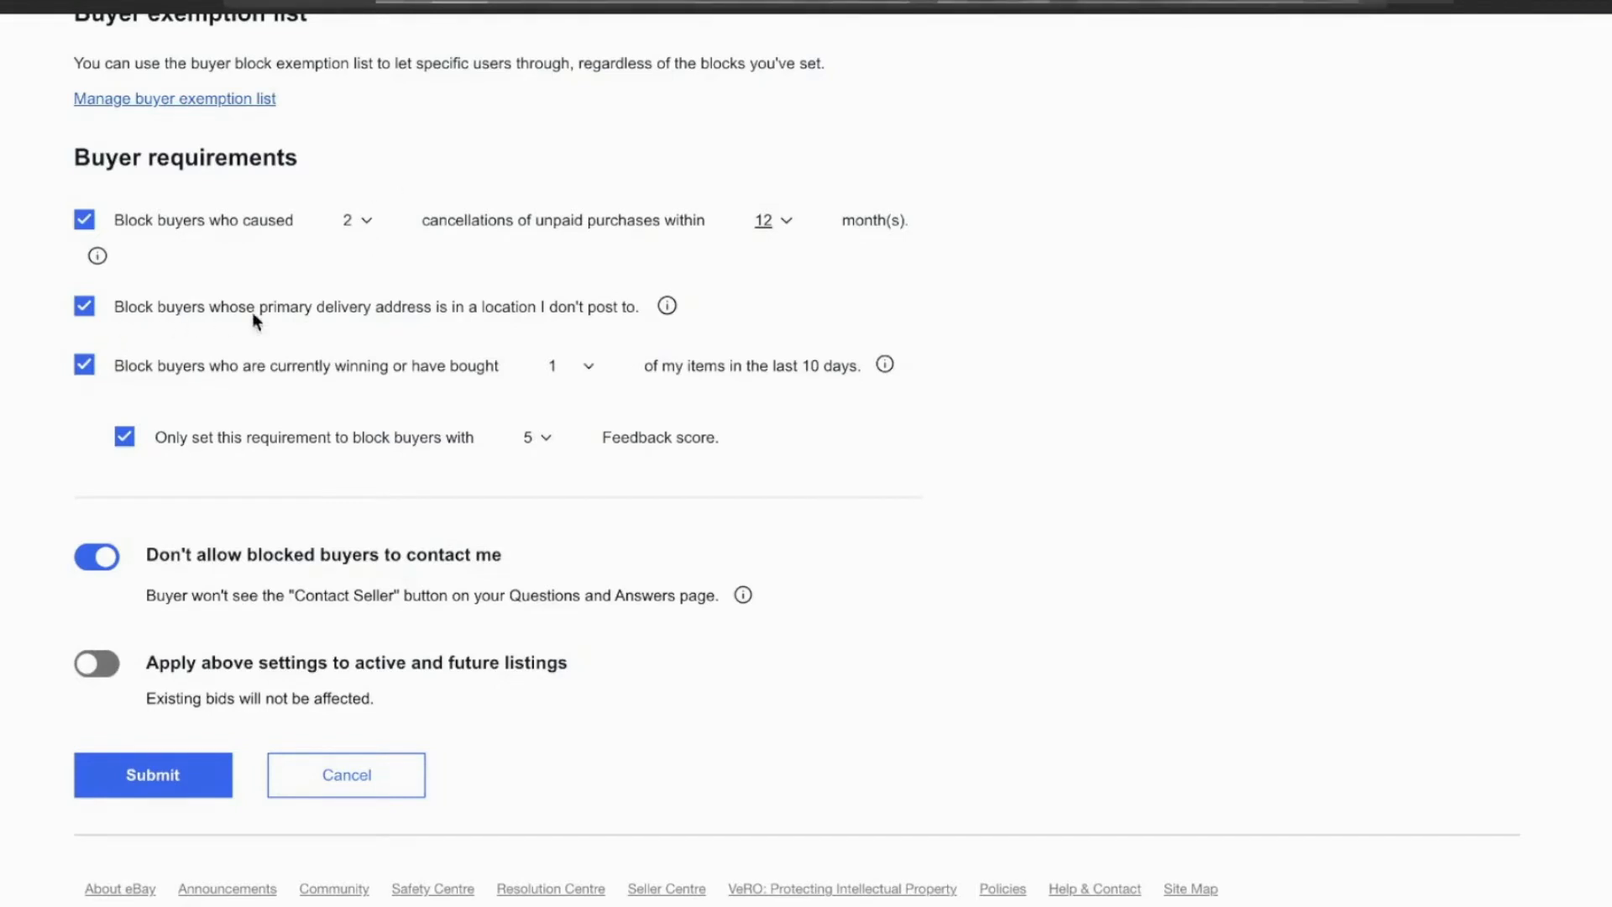
mouse_move(289, 324)
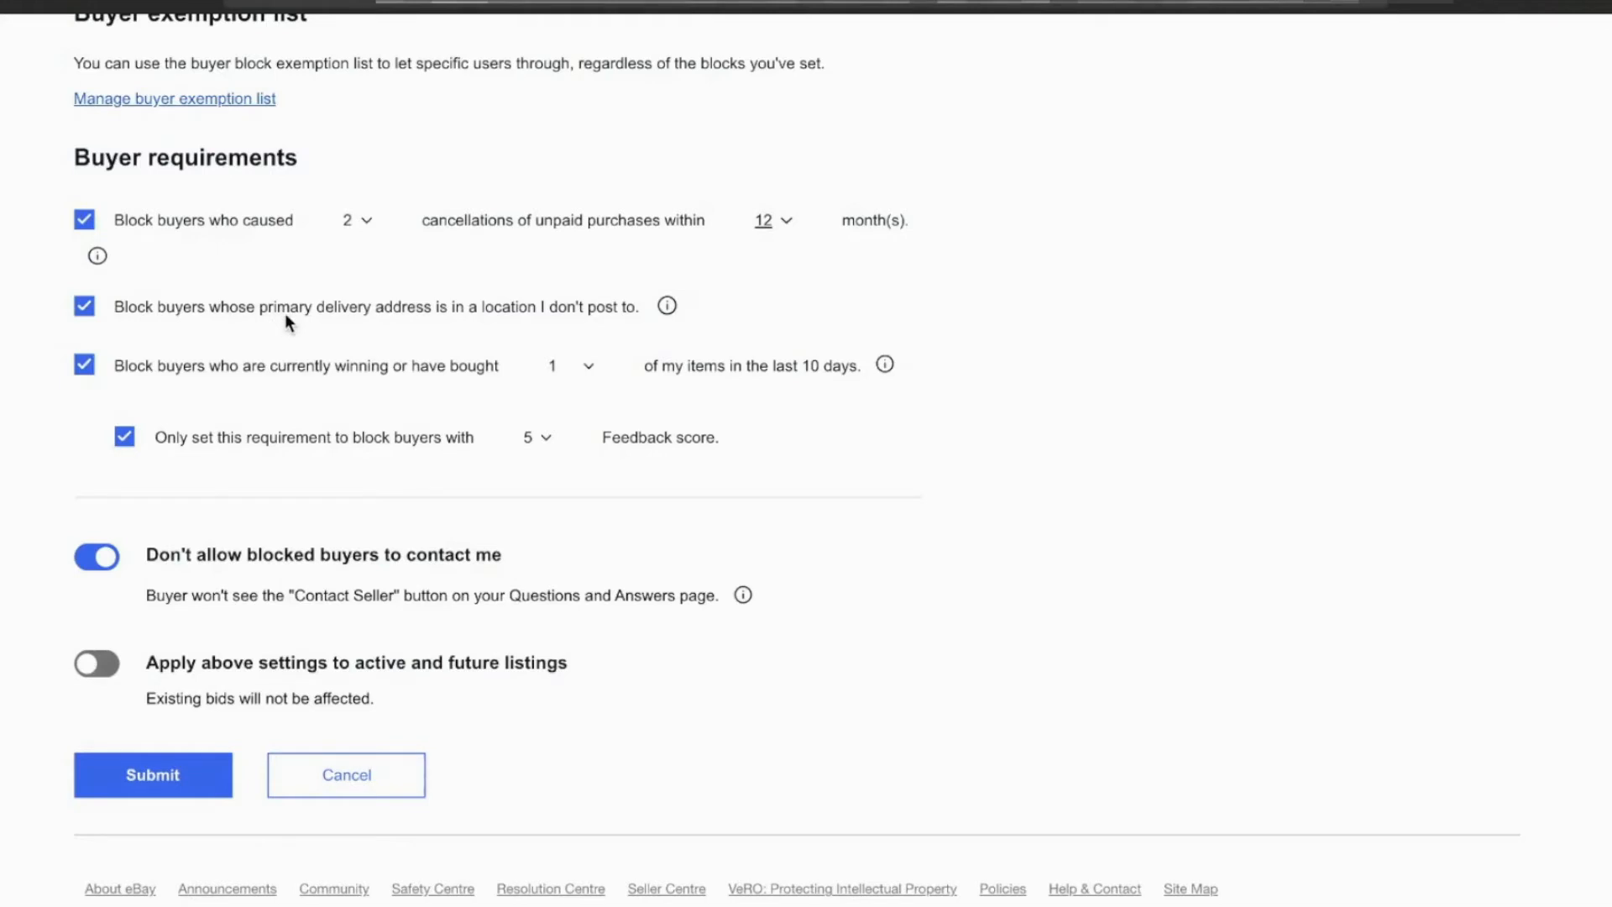
mouse_move(451, 325)
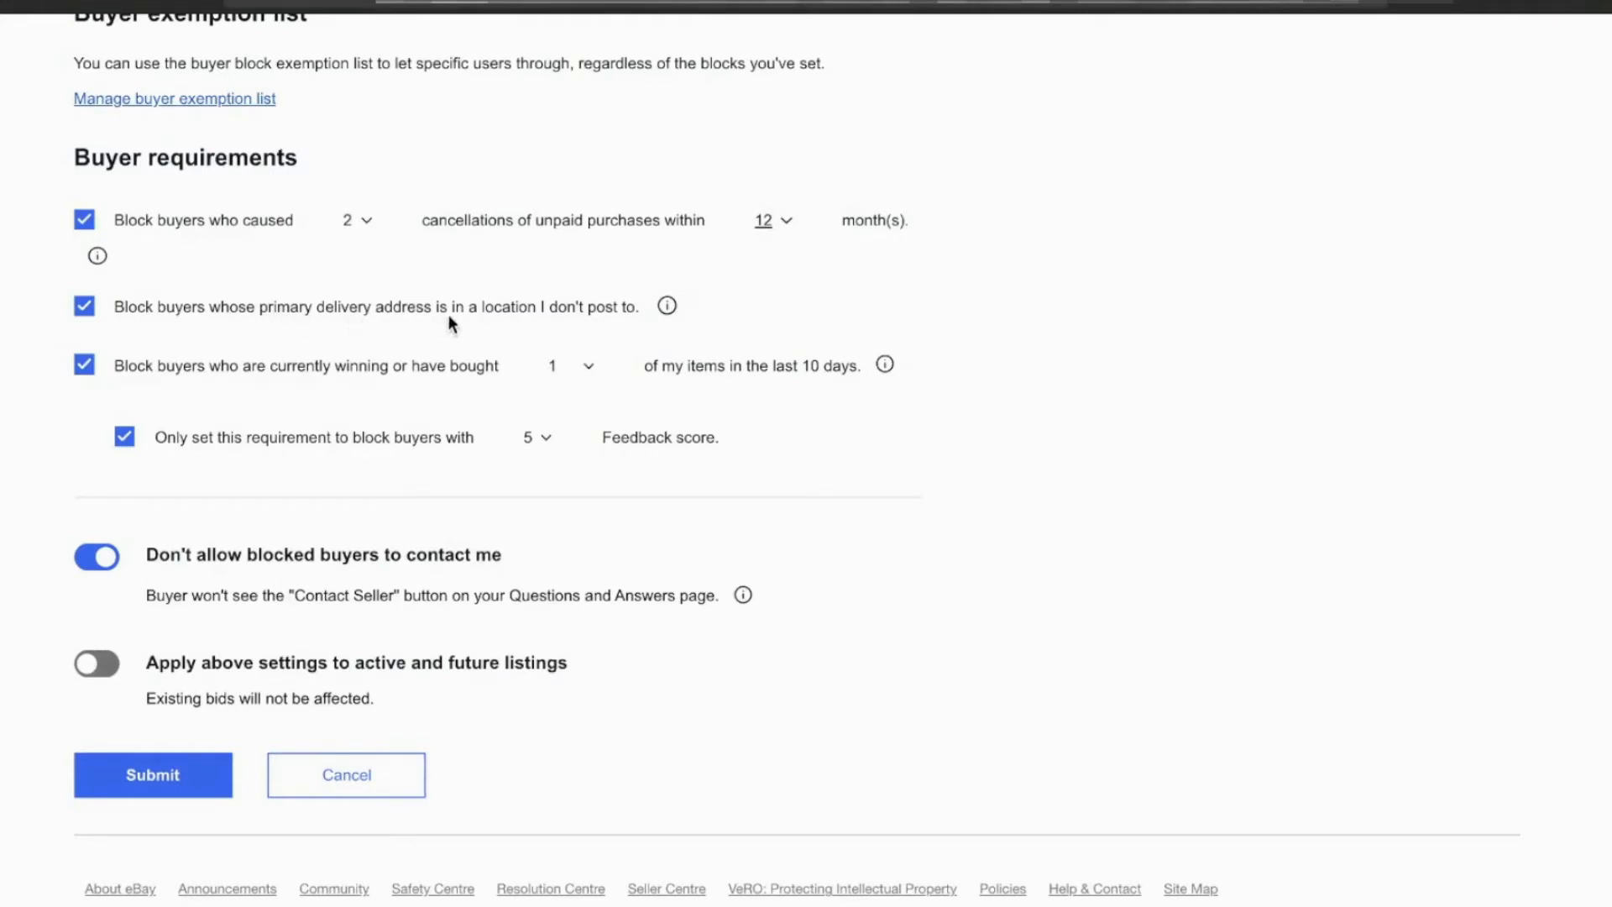
mouse_move(648, 326)
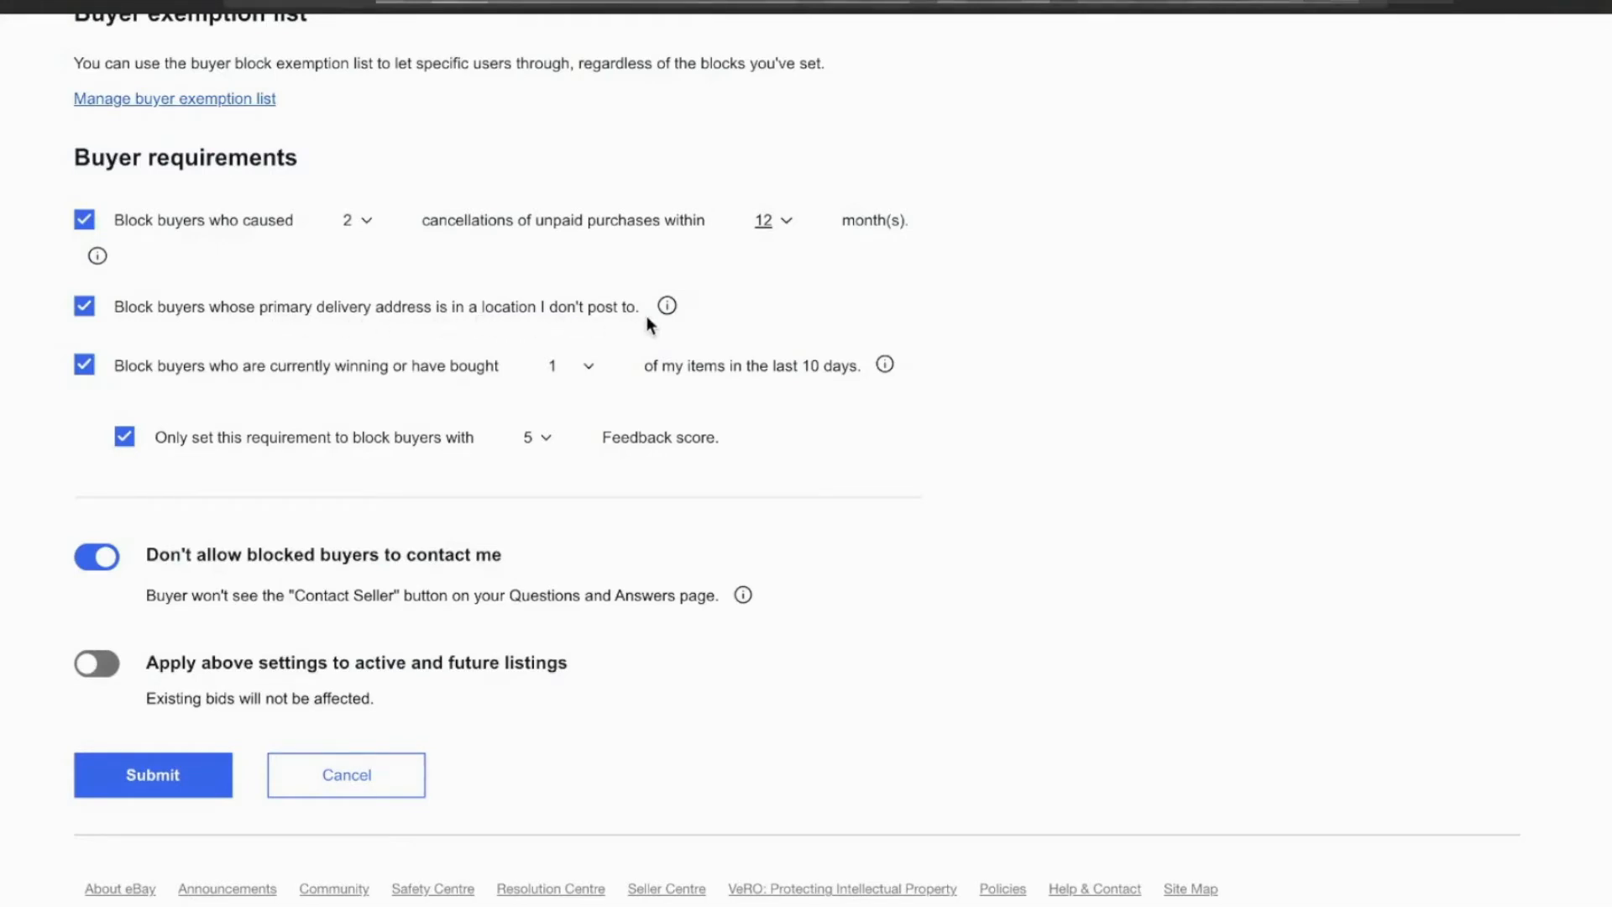
mouse_move(222, 324)
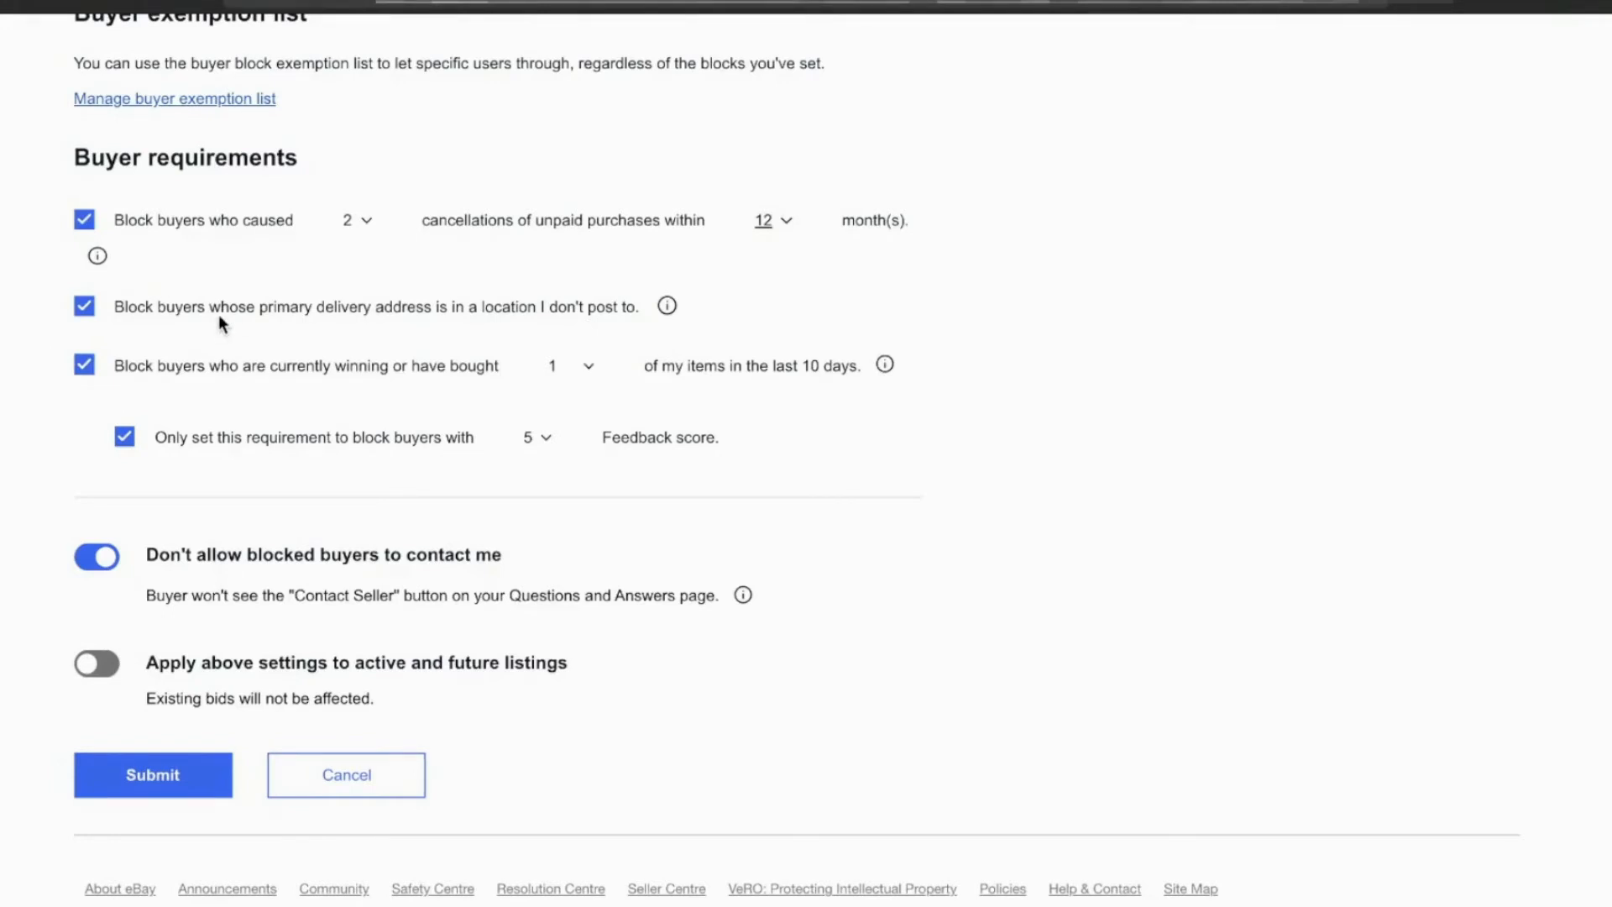
mouse_move(183, 303)
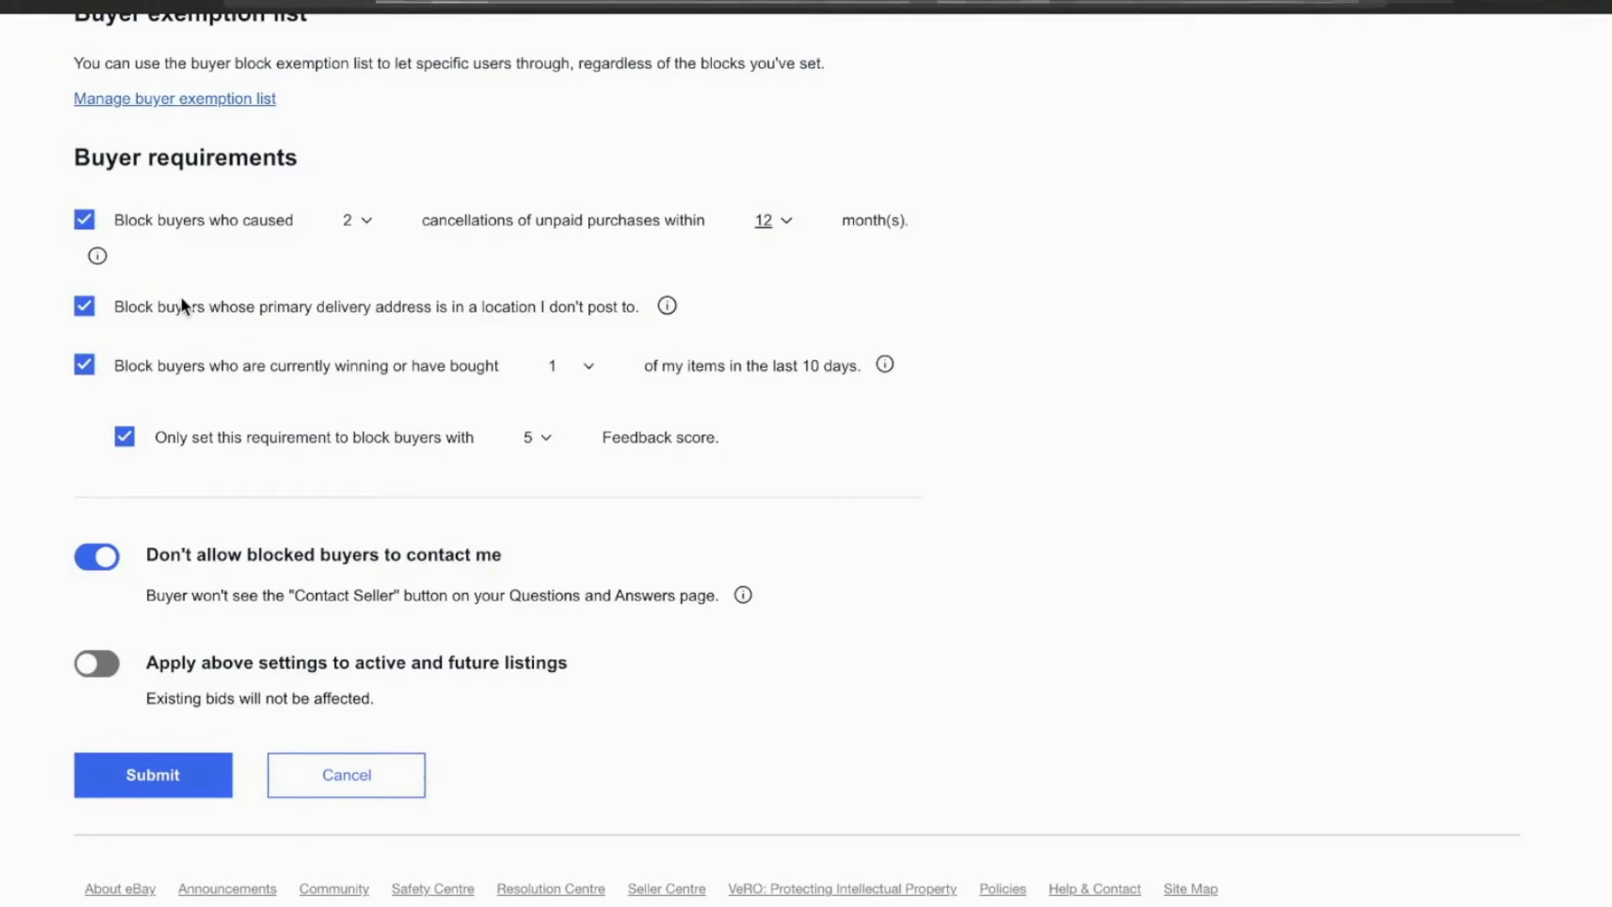
mouse_move(393, 329)
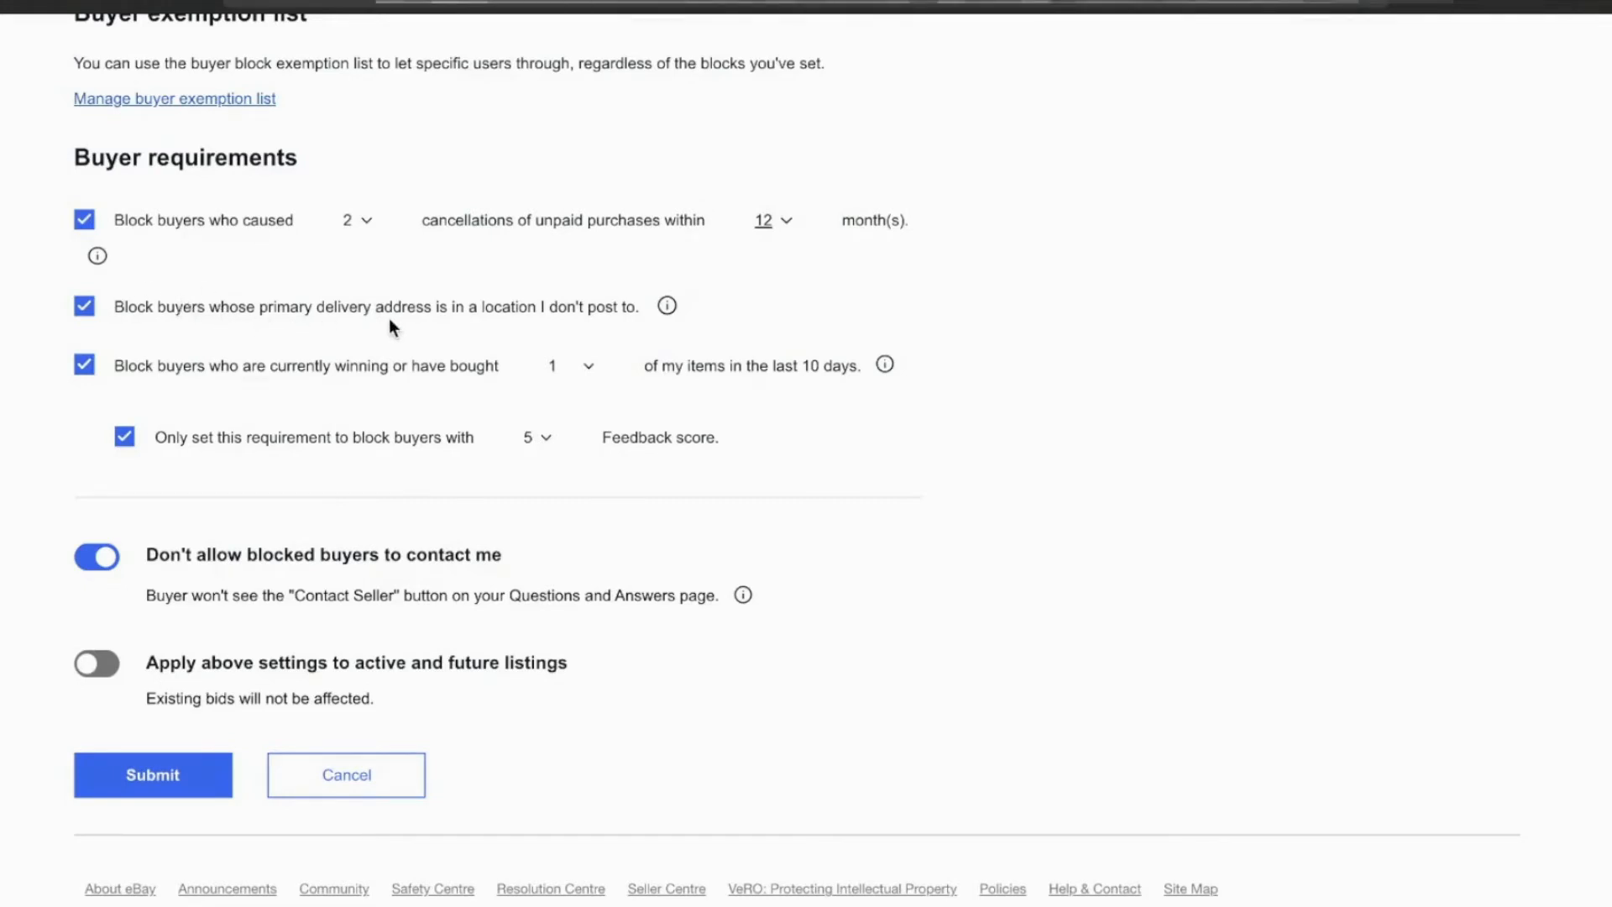
mouse_move(380, 329)
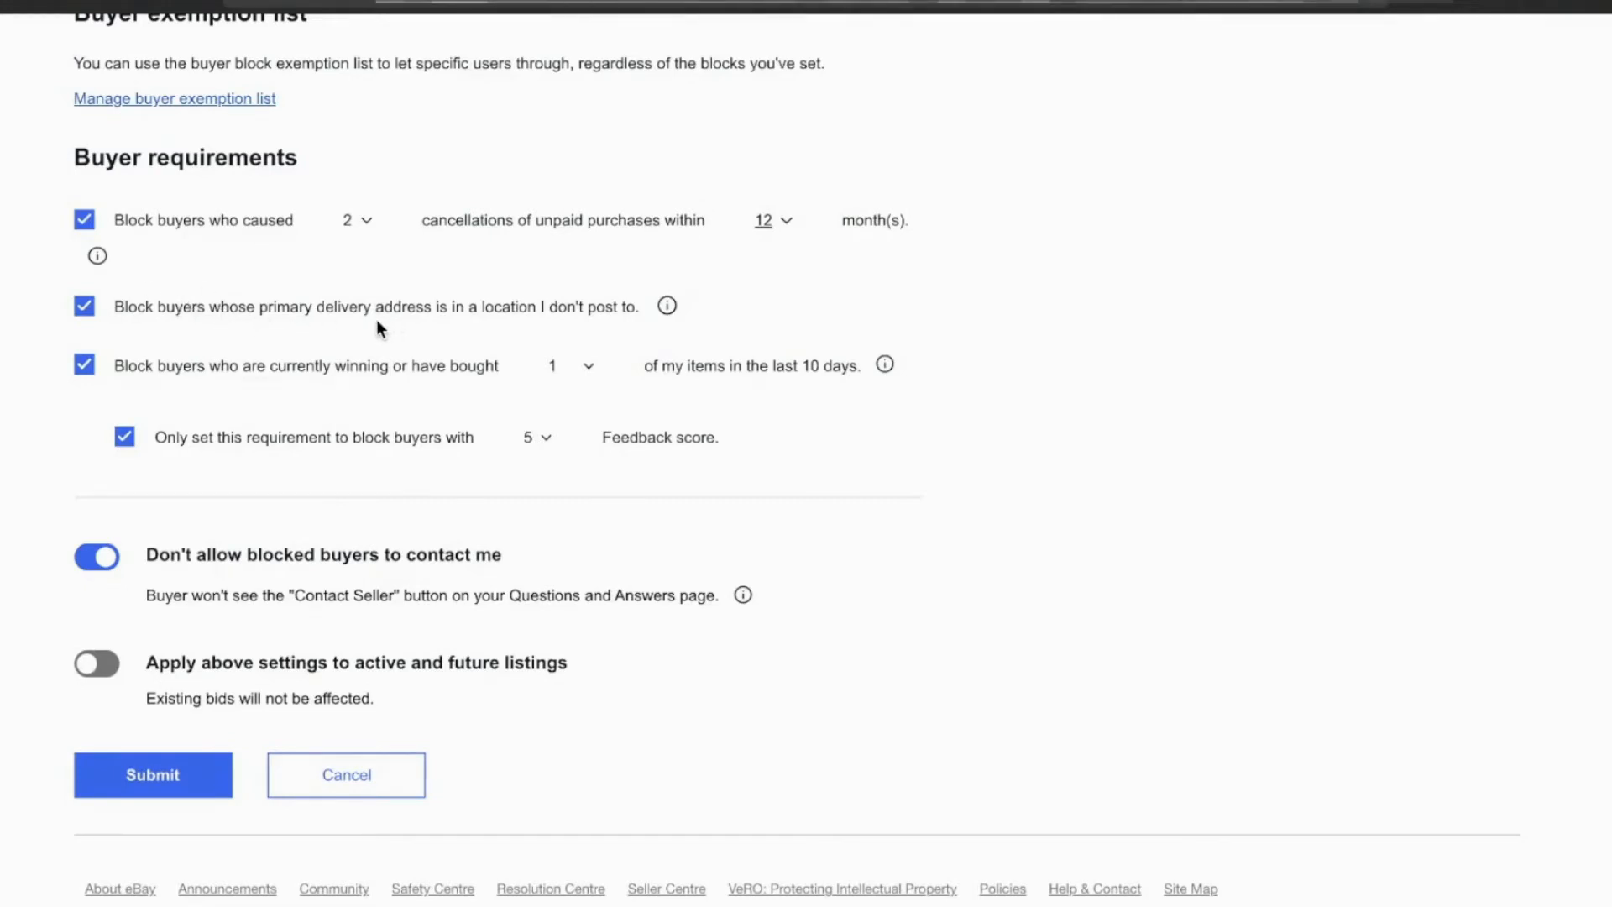
mouse_move(346, 332)
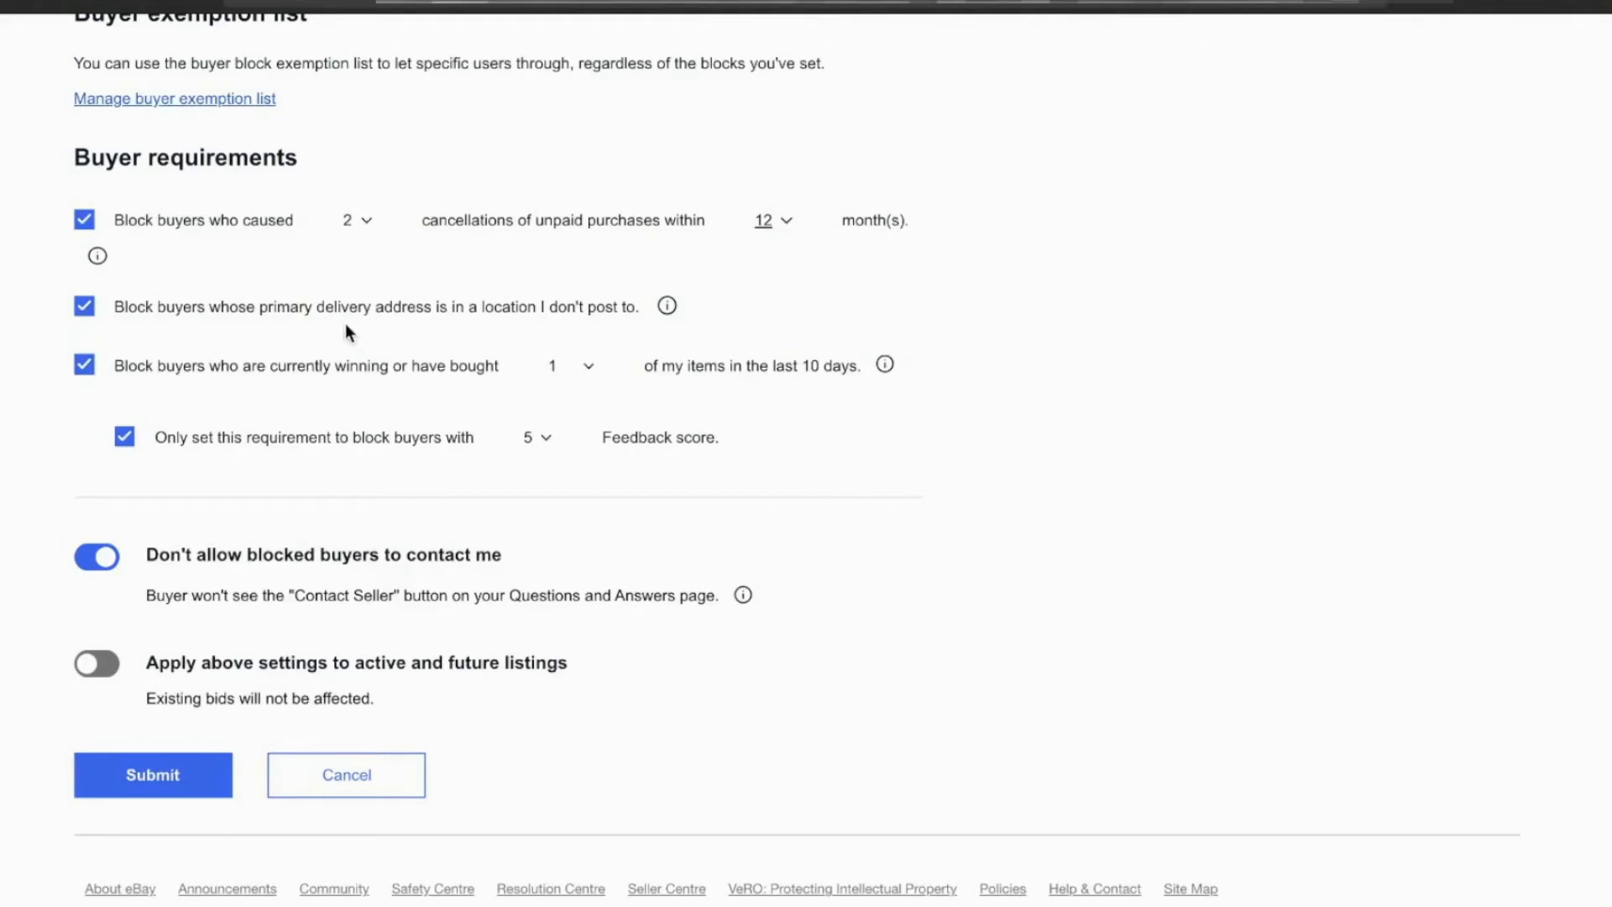
mouse_move(373, 342)
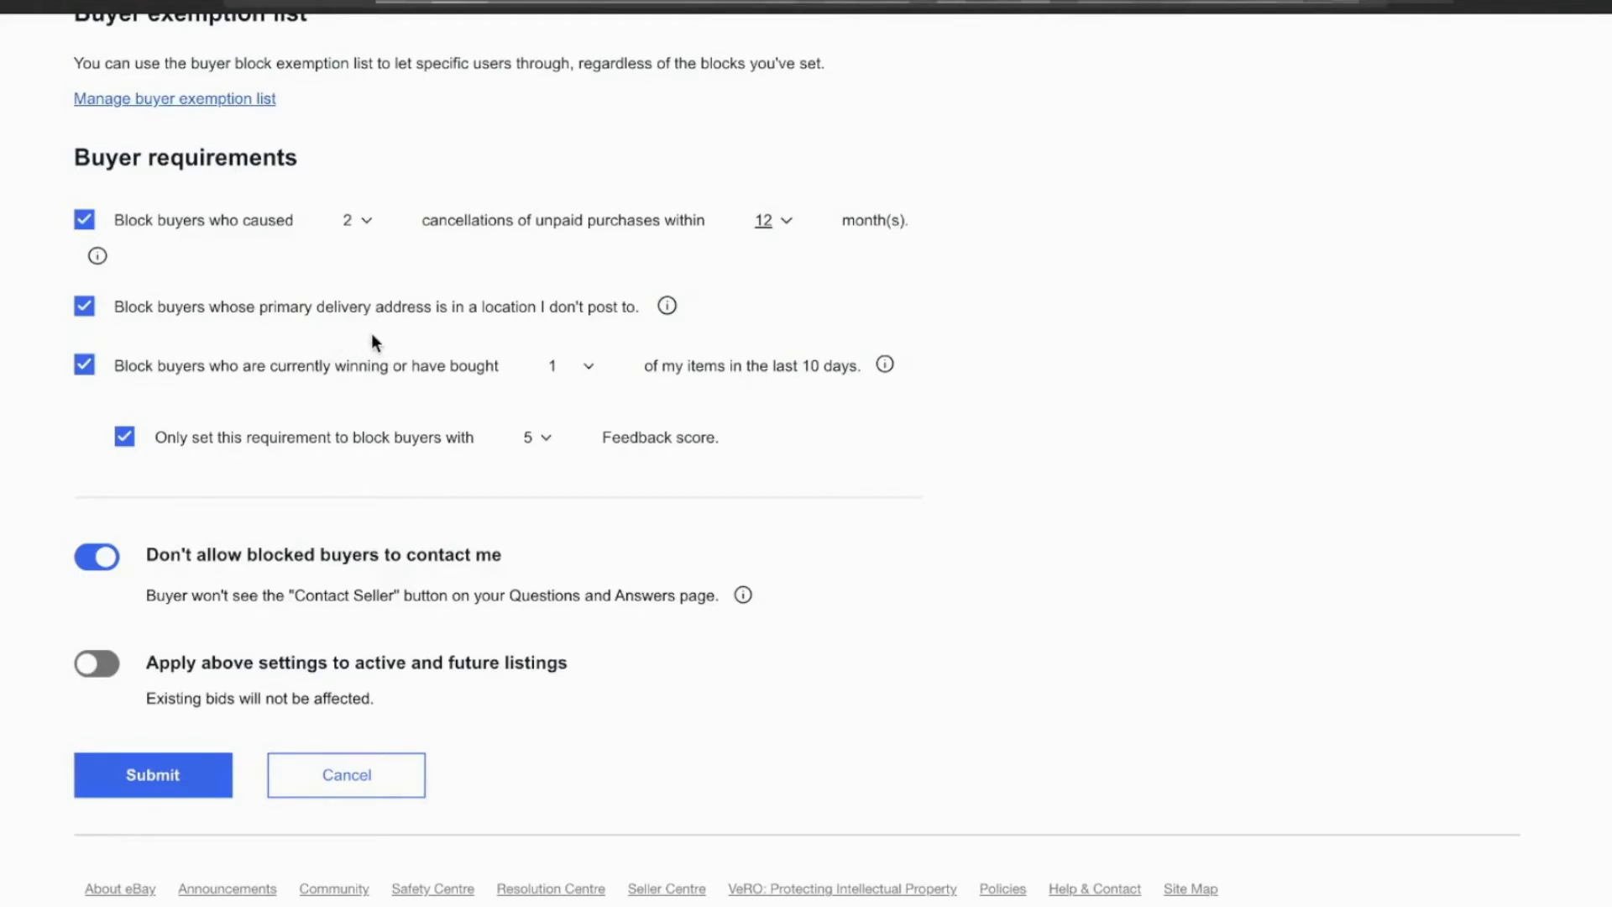
mouse_move(588, 289)
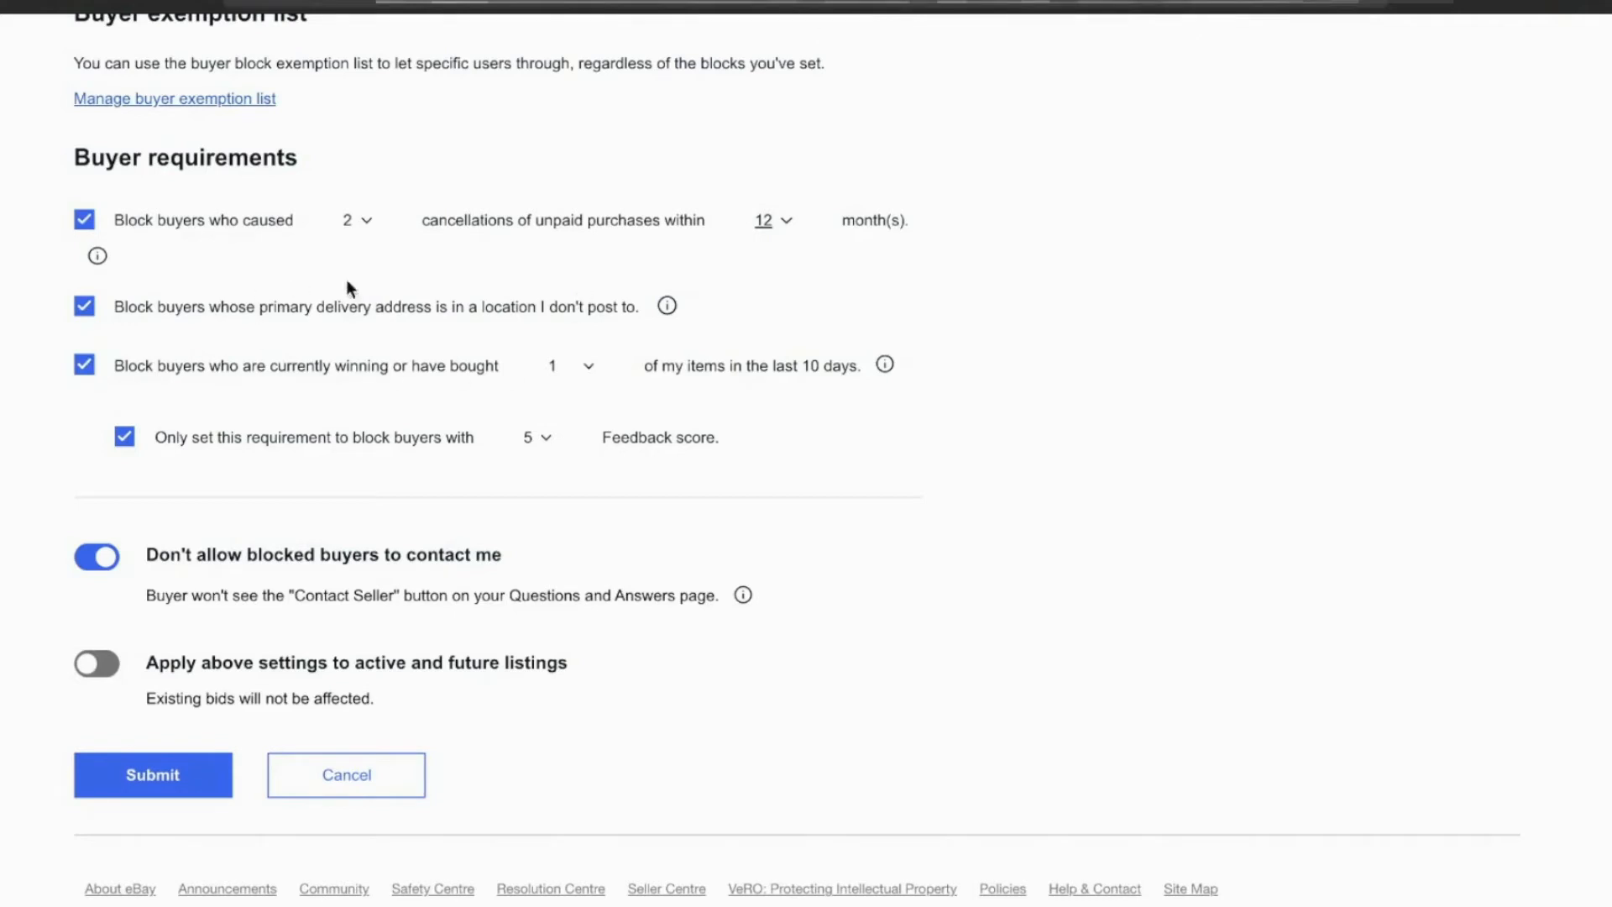
mouse_move(246, 319)
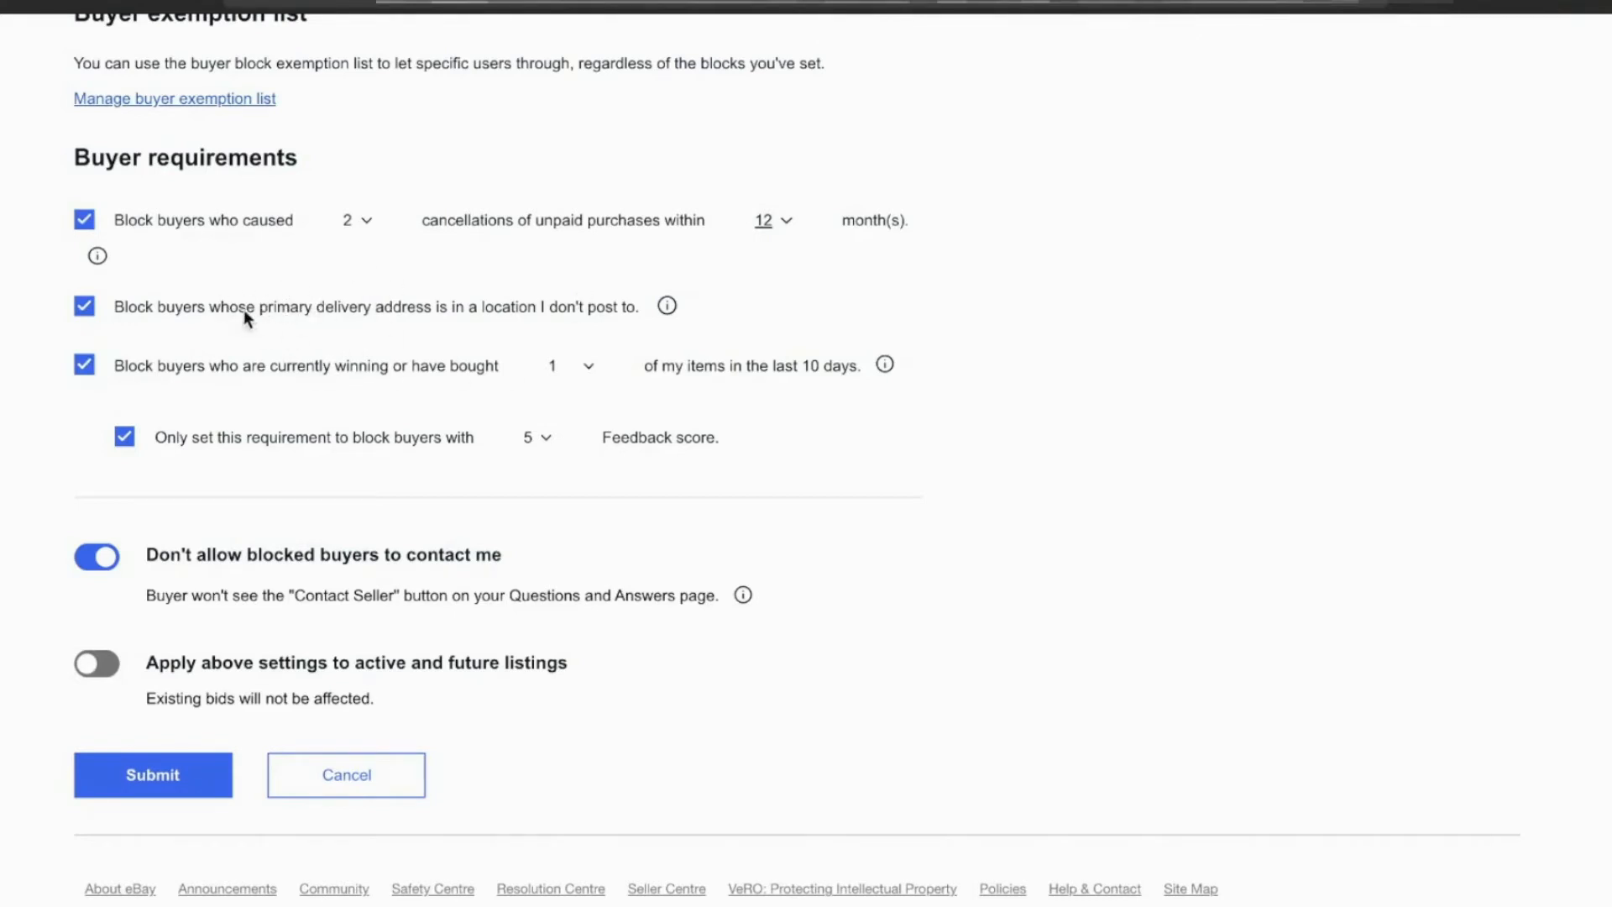
mouse_move(330, 312)
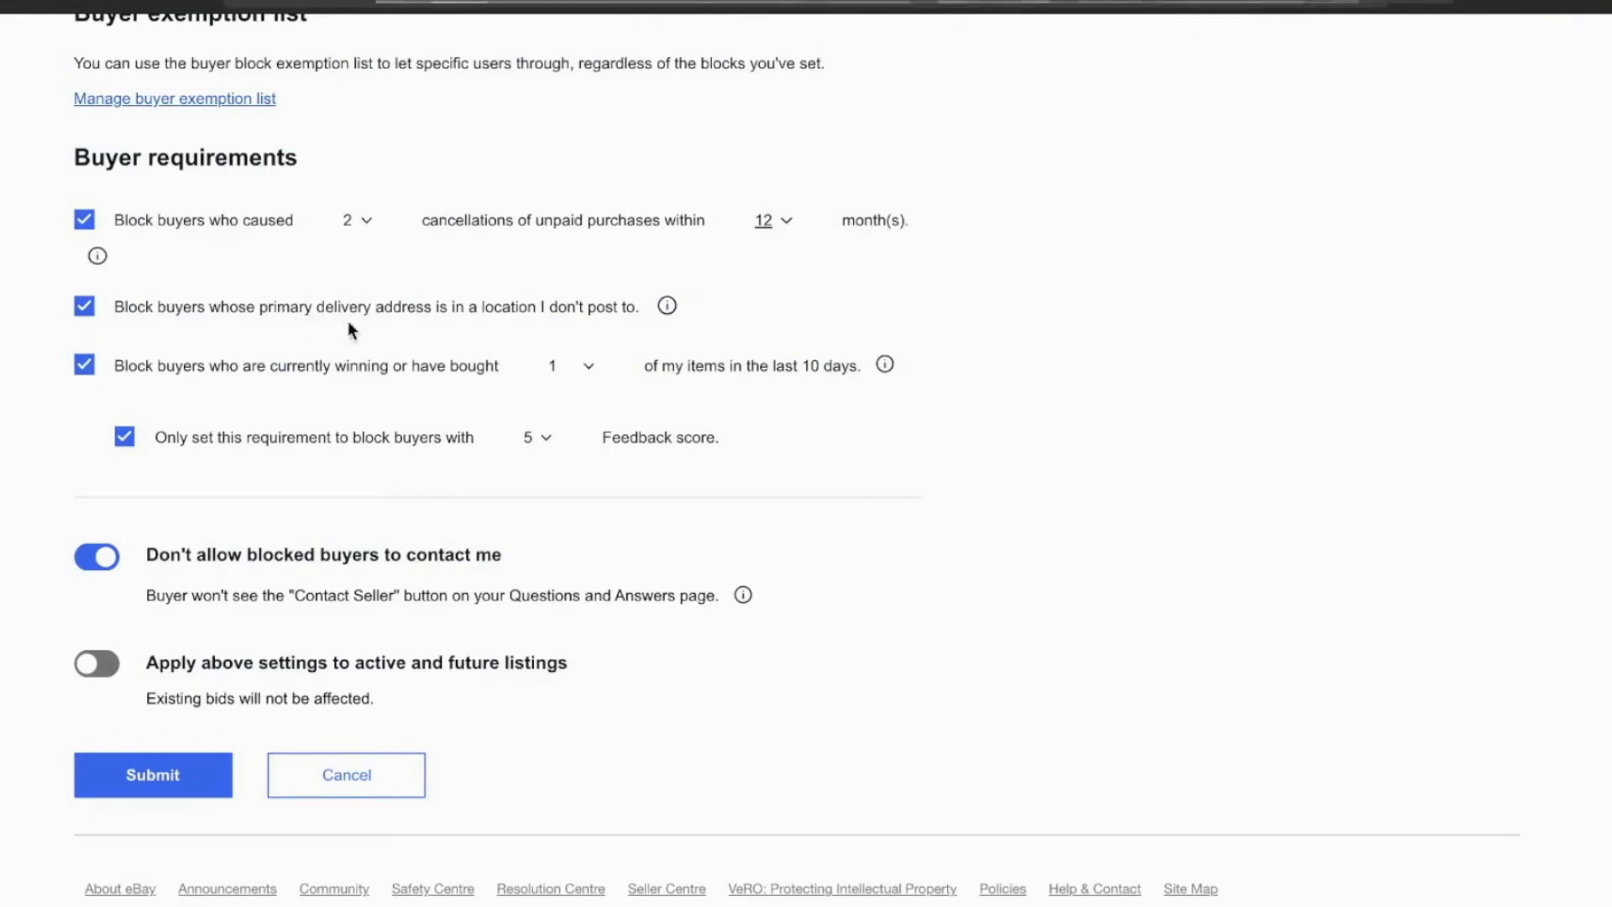
mouse_move(352, 315)
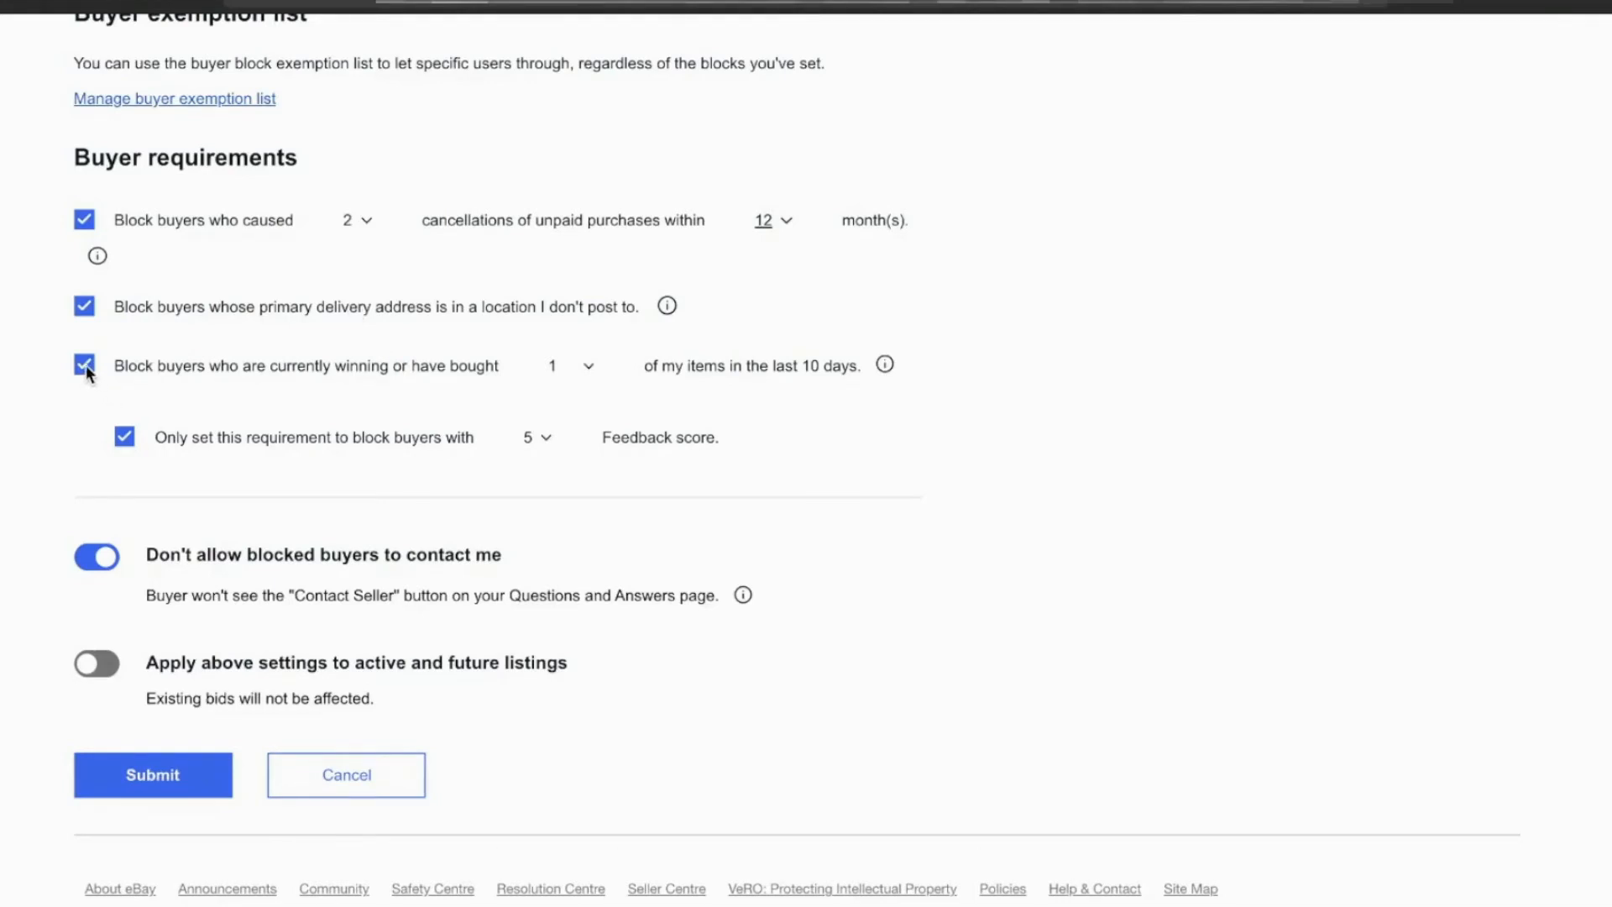
Step: Untick blocking of buyers currently winning or buying items, and view the feedback score thresholds 5 to 0
click(82, 366)
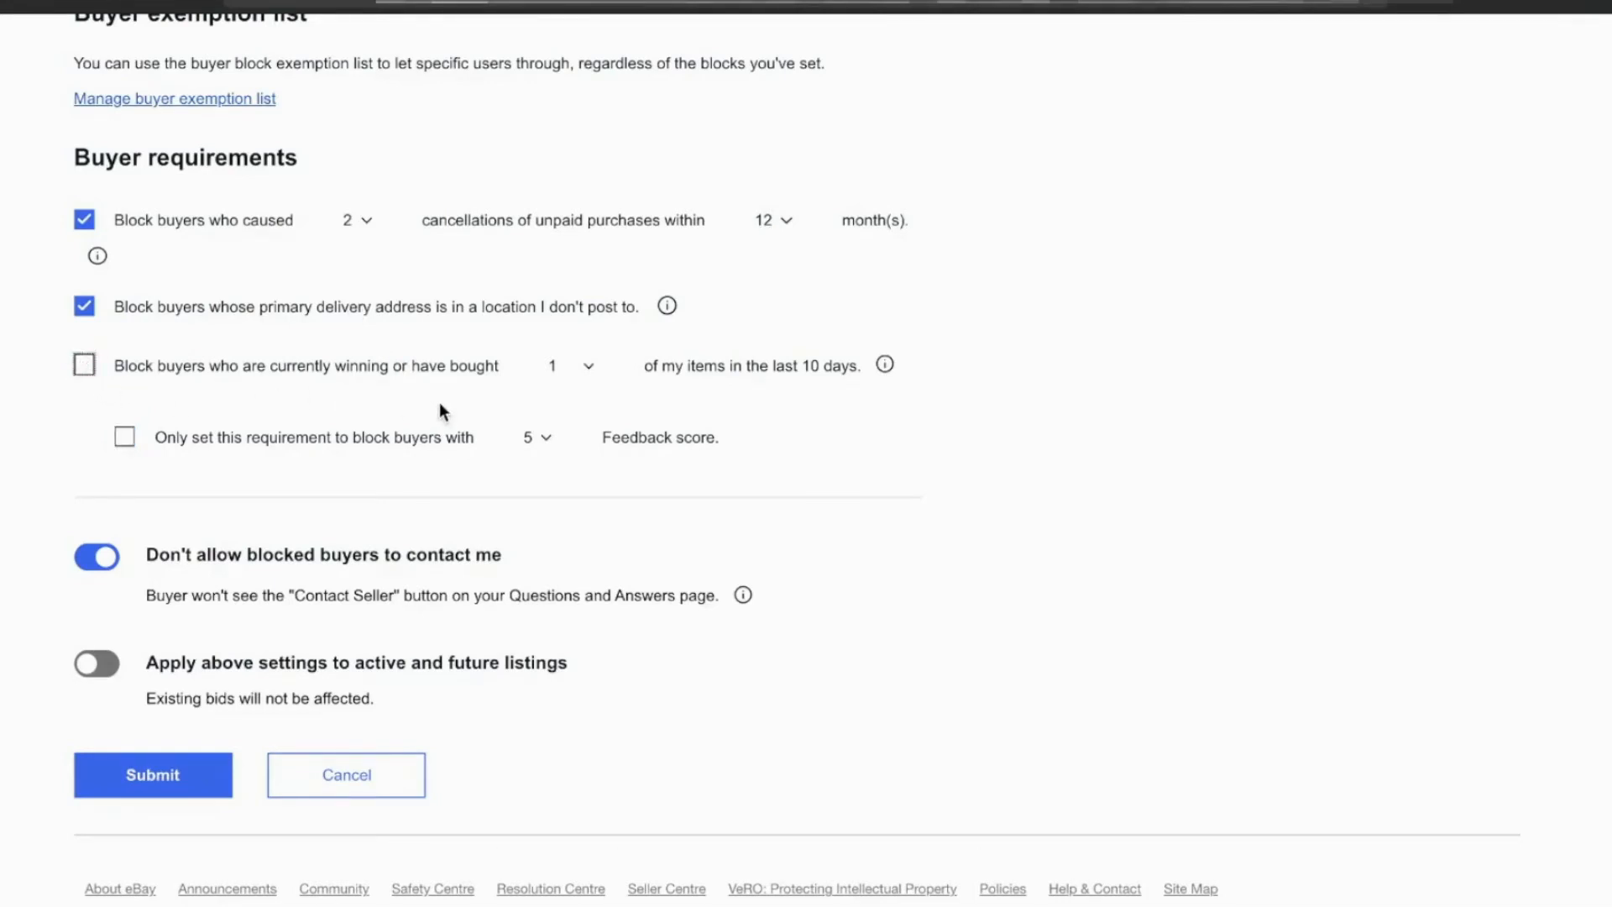
mouse_move(134, 380)
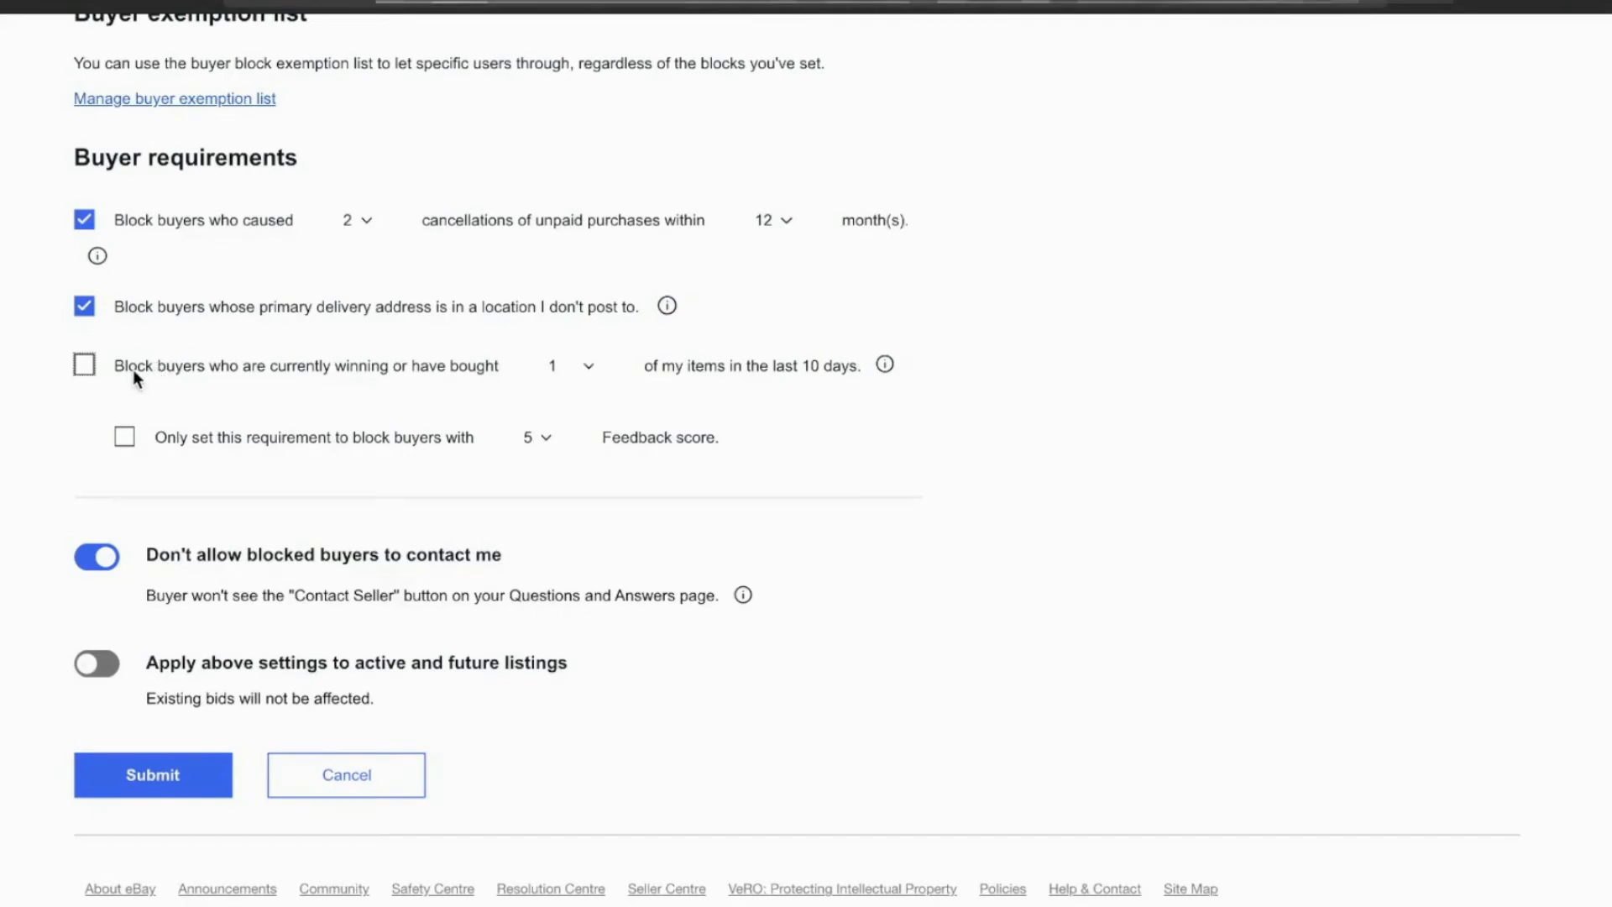
mouse_move(332, 383)
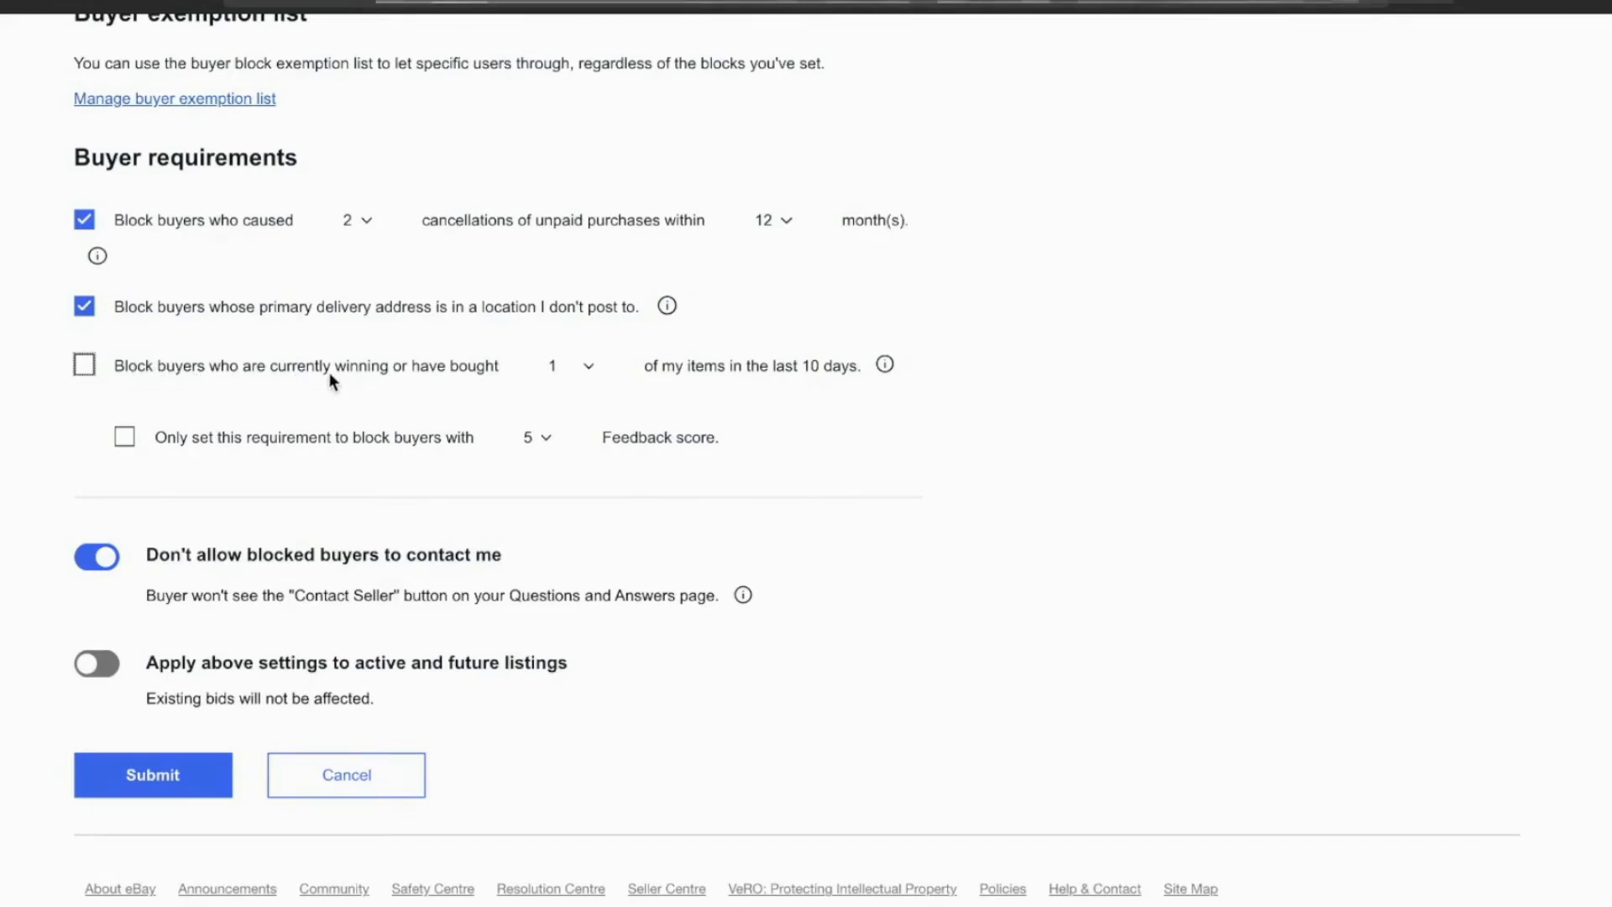
mouse_move(656, 383)
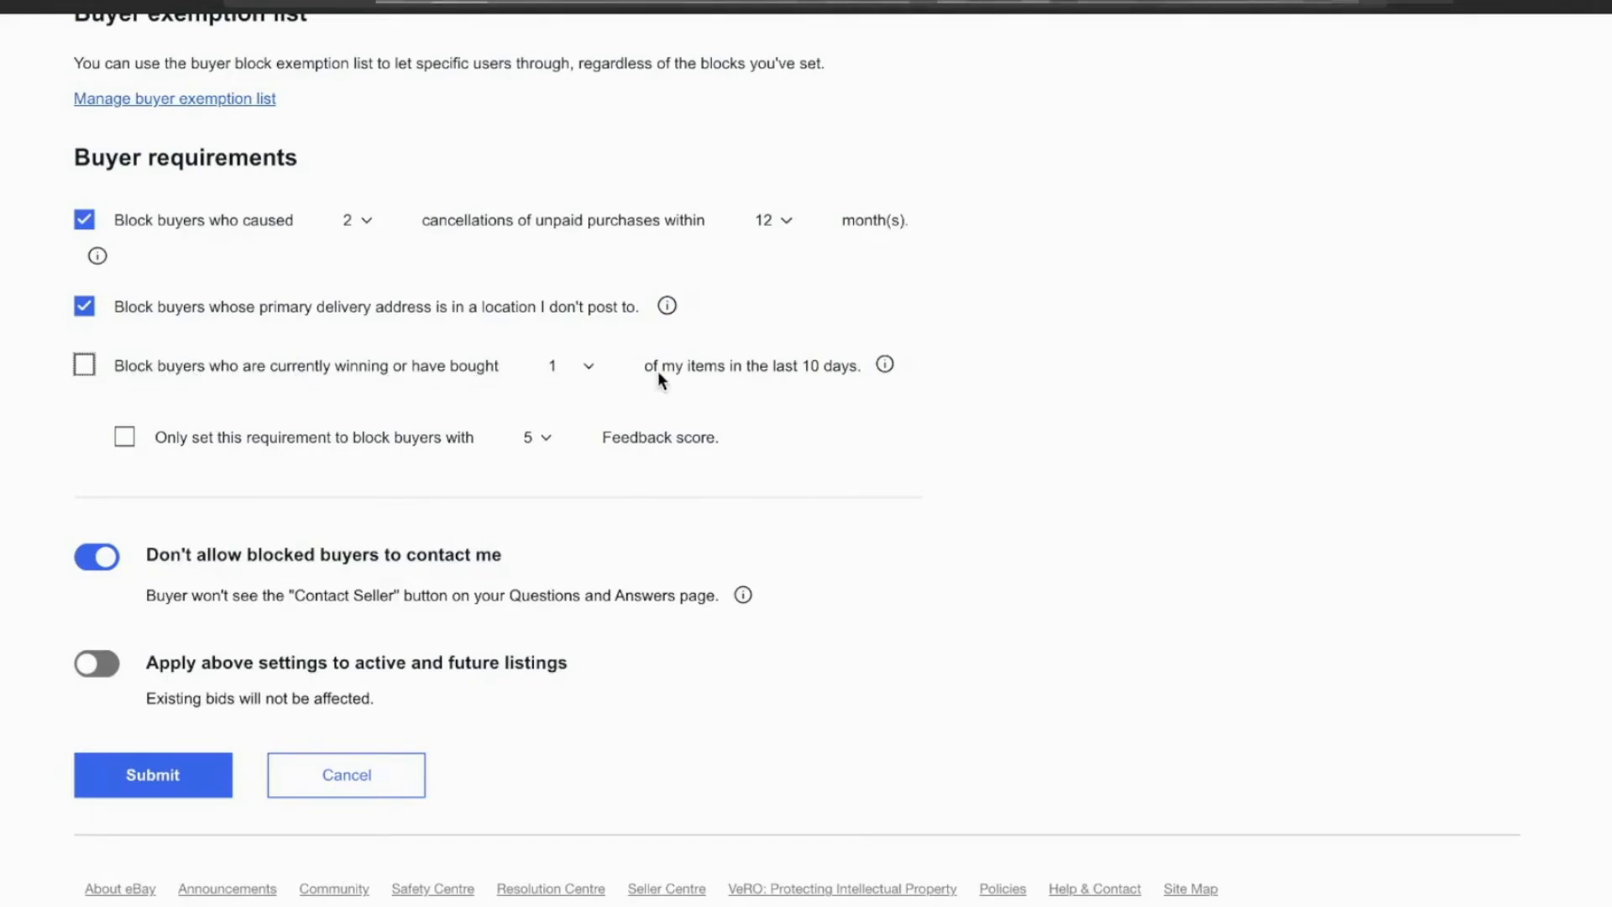
mouse_move(790, 383)
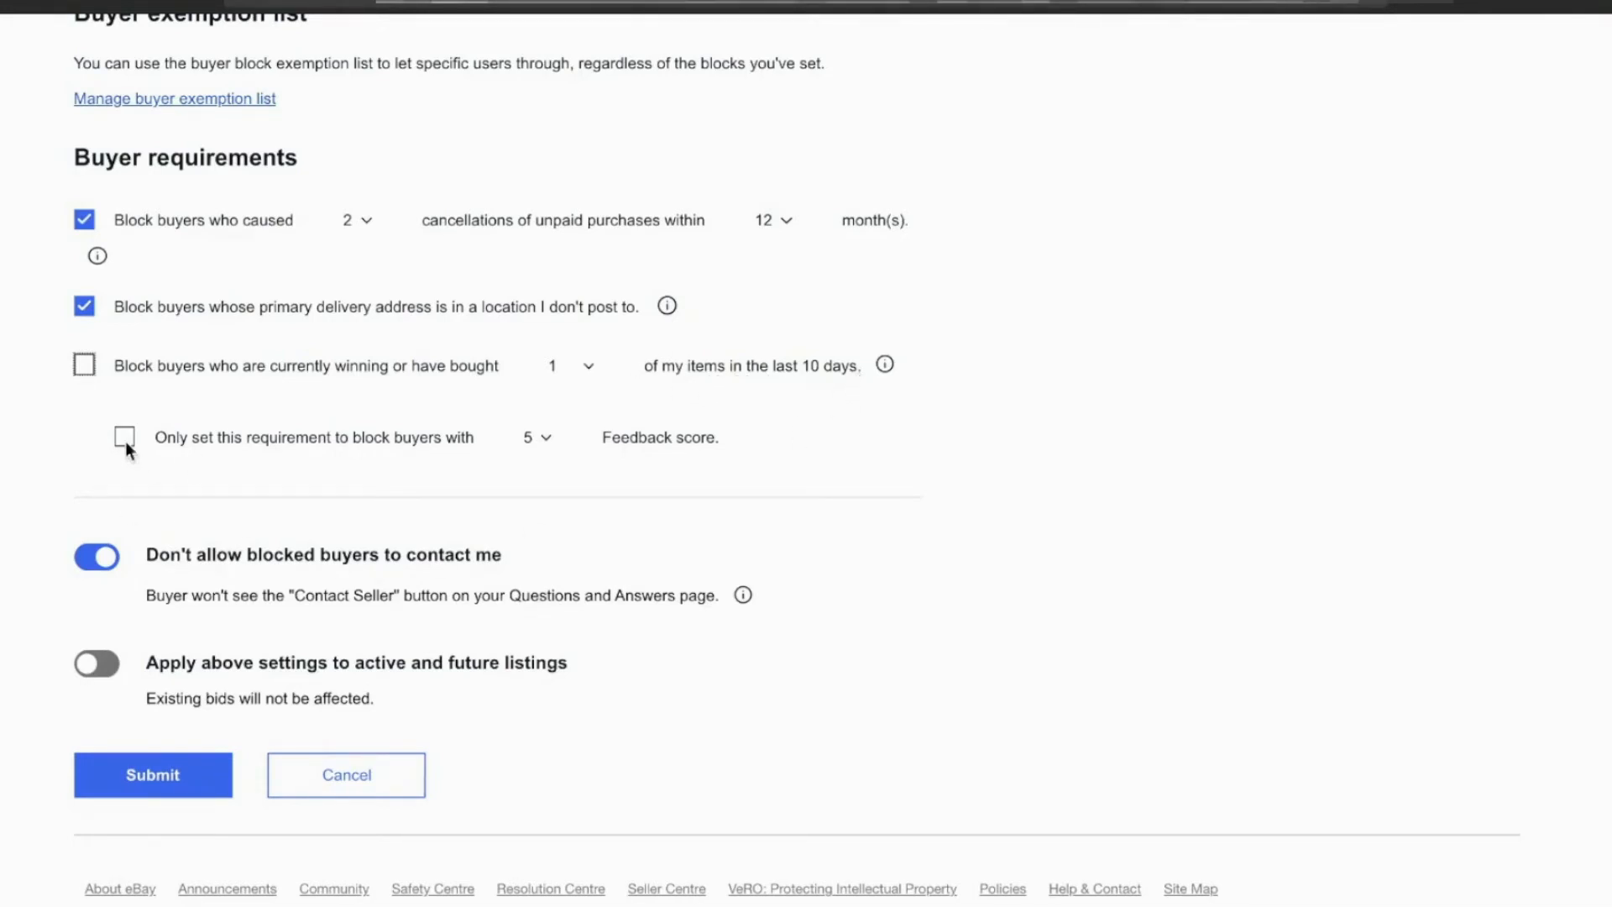
mouse_move(403, 455)
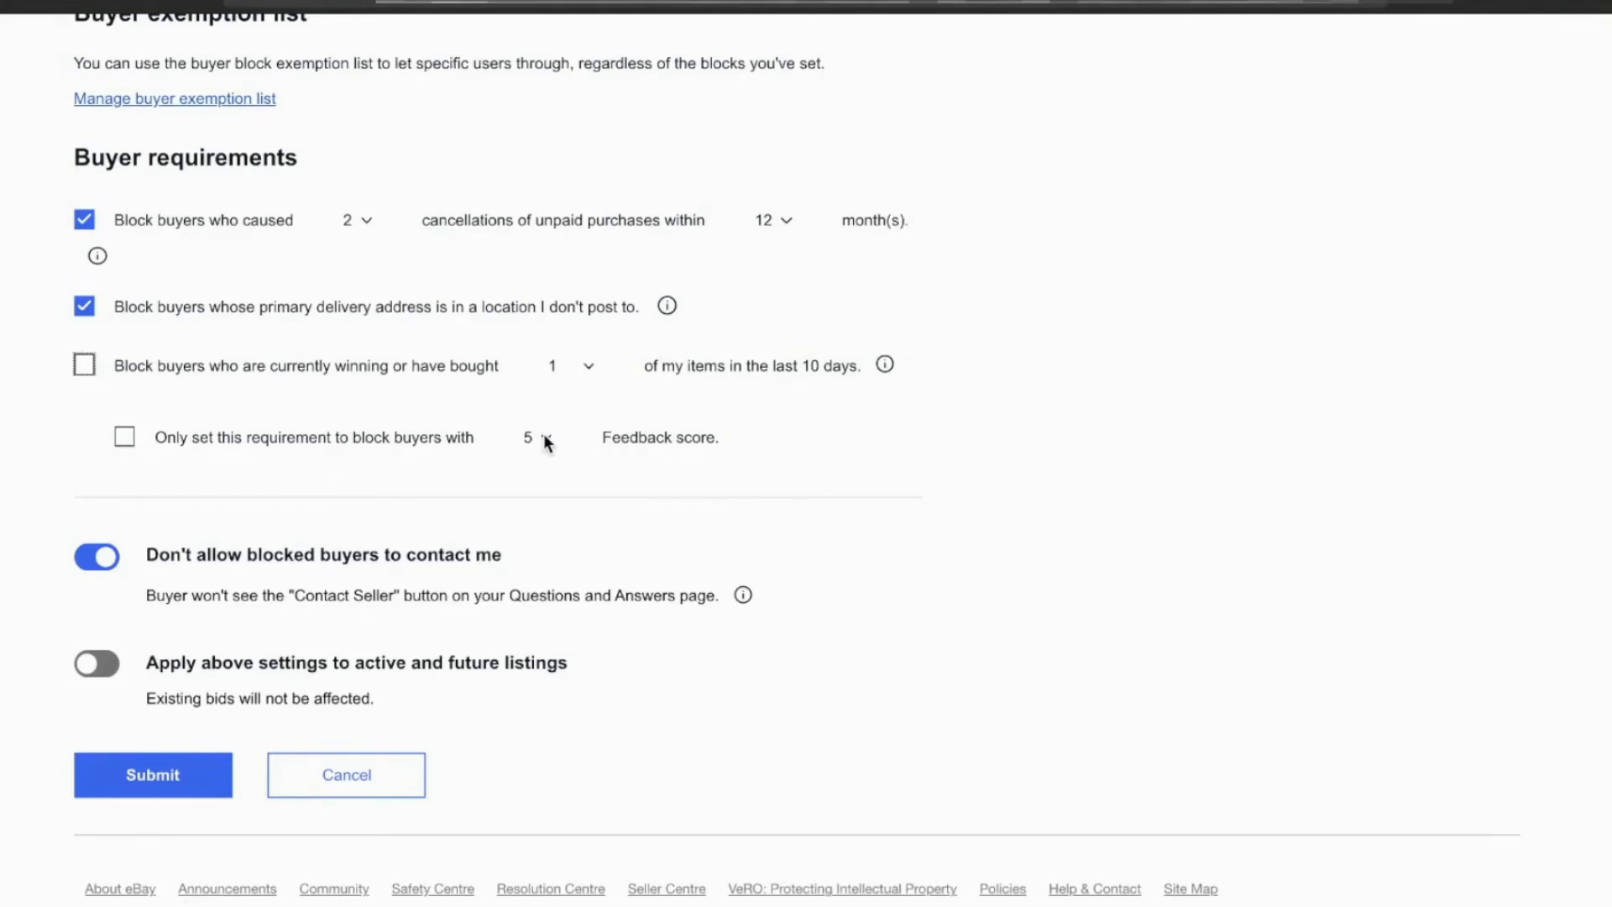
click(534, 436)
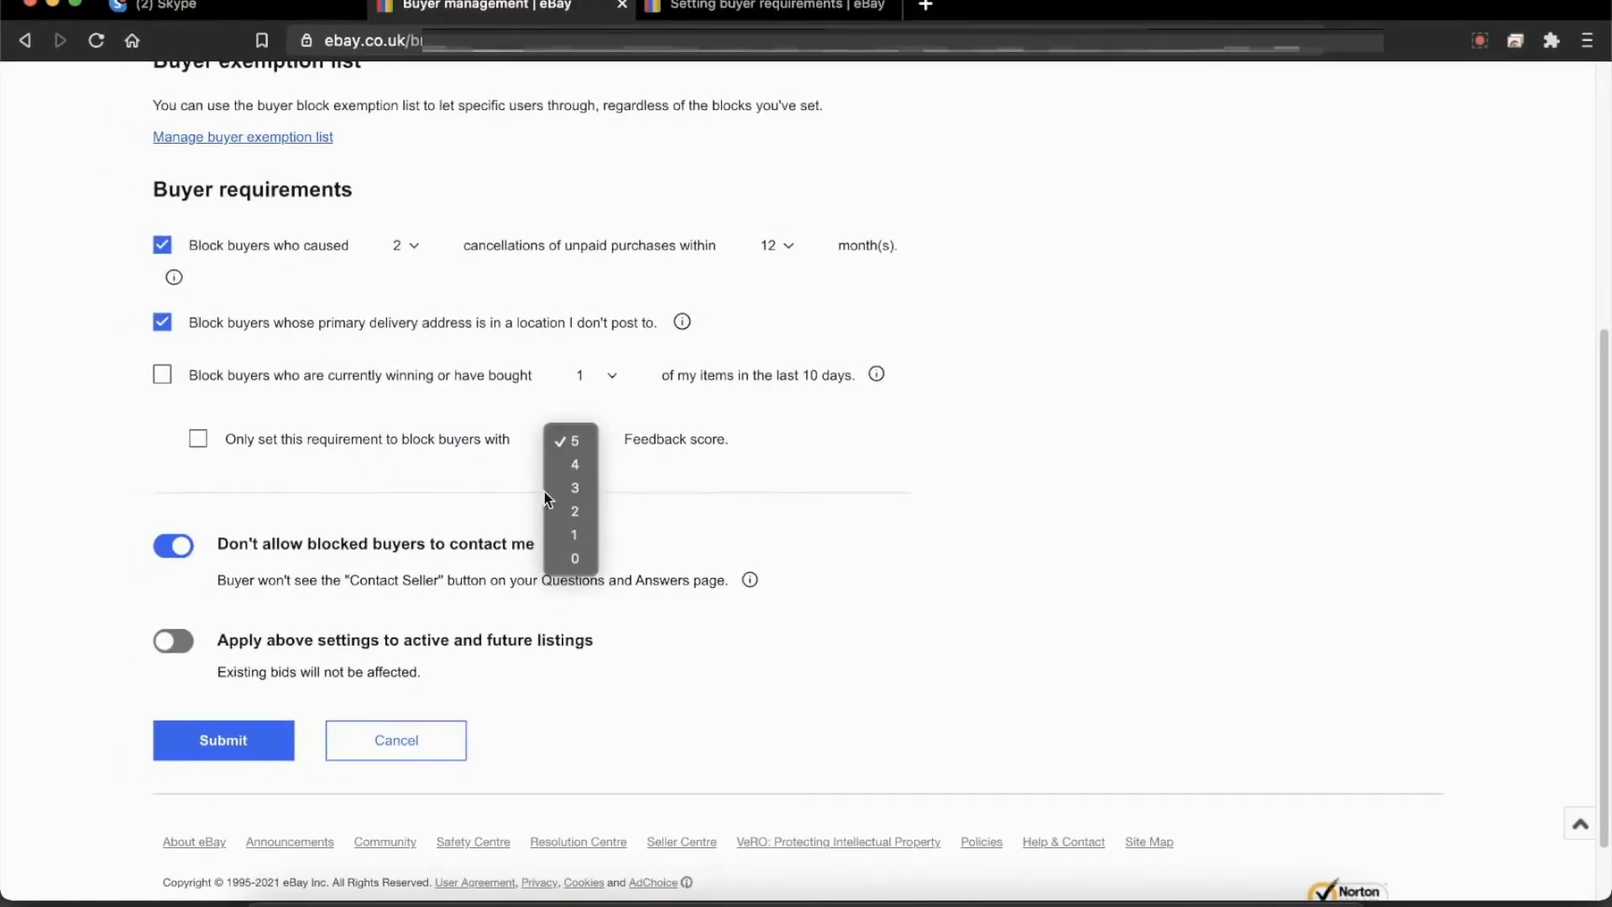
Step: Keep the feedback score threshold at 5 and switch on applying settings to active and future listings
click(574, 439)
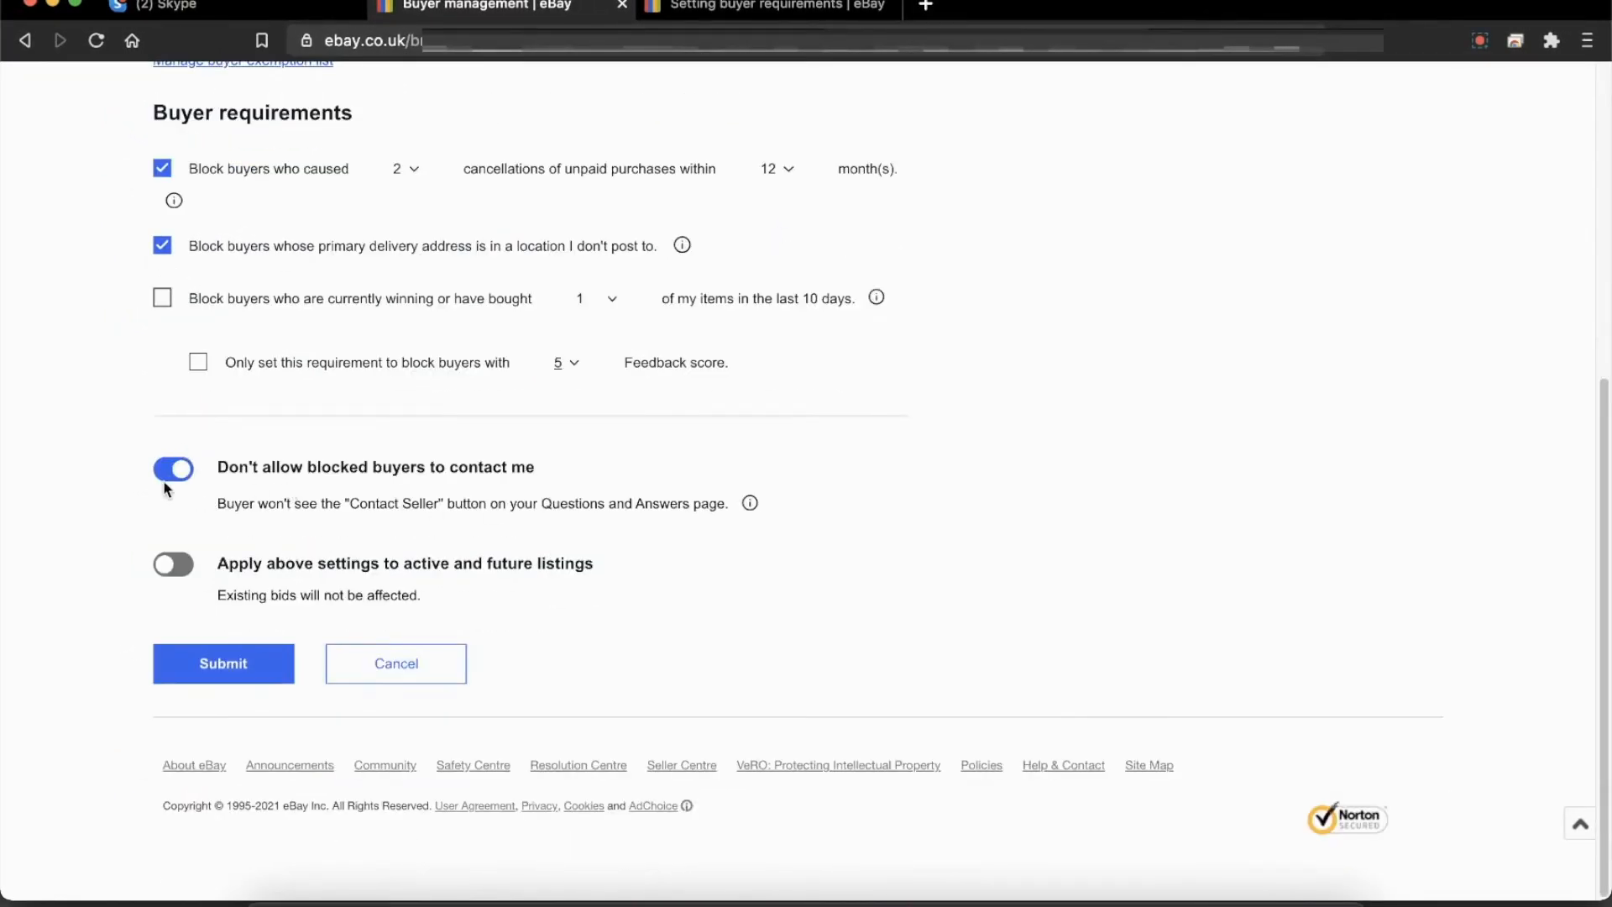
mouse_move(232, 484)
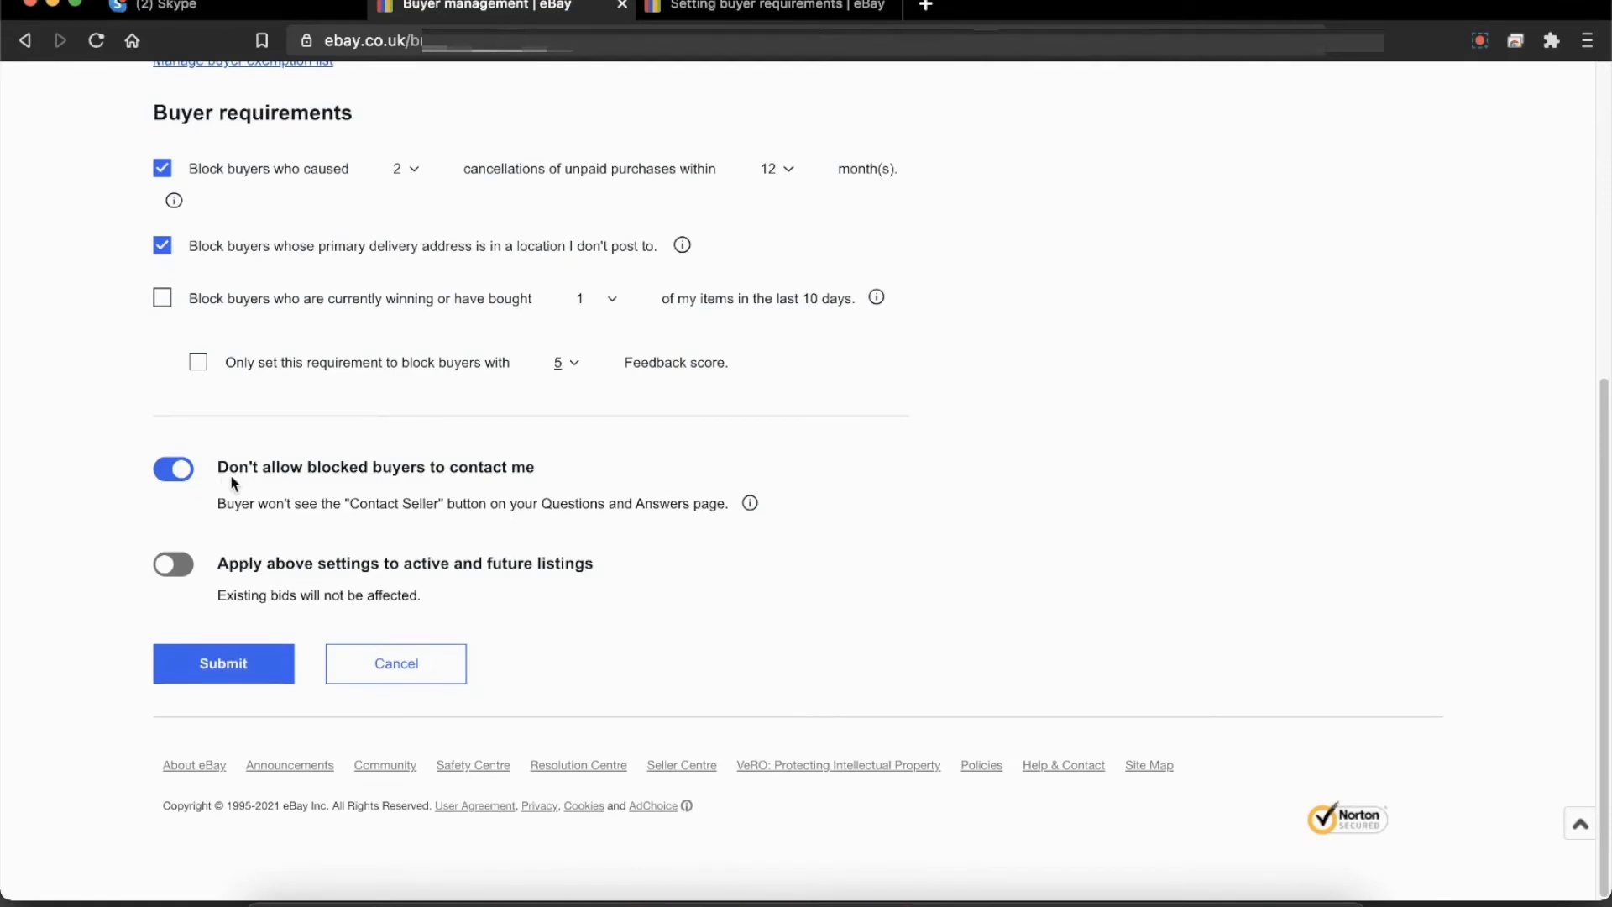
mouse_move(488, 208)
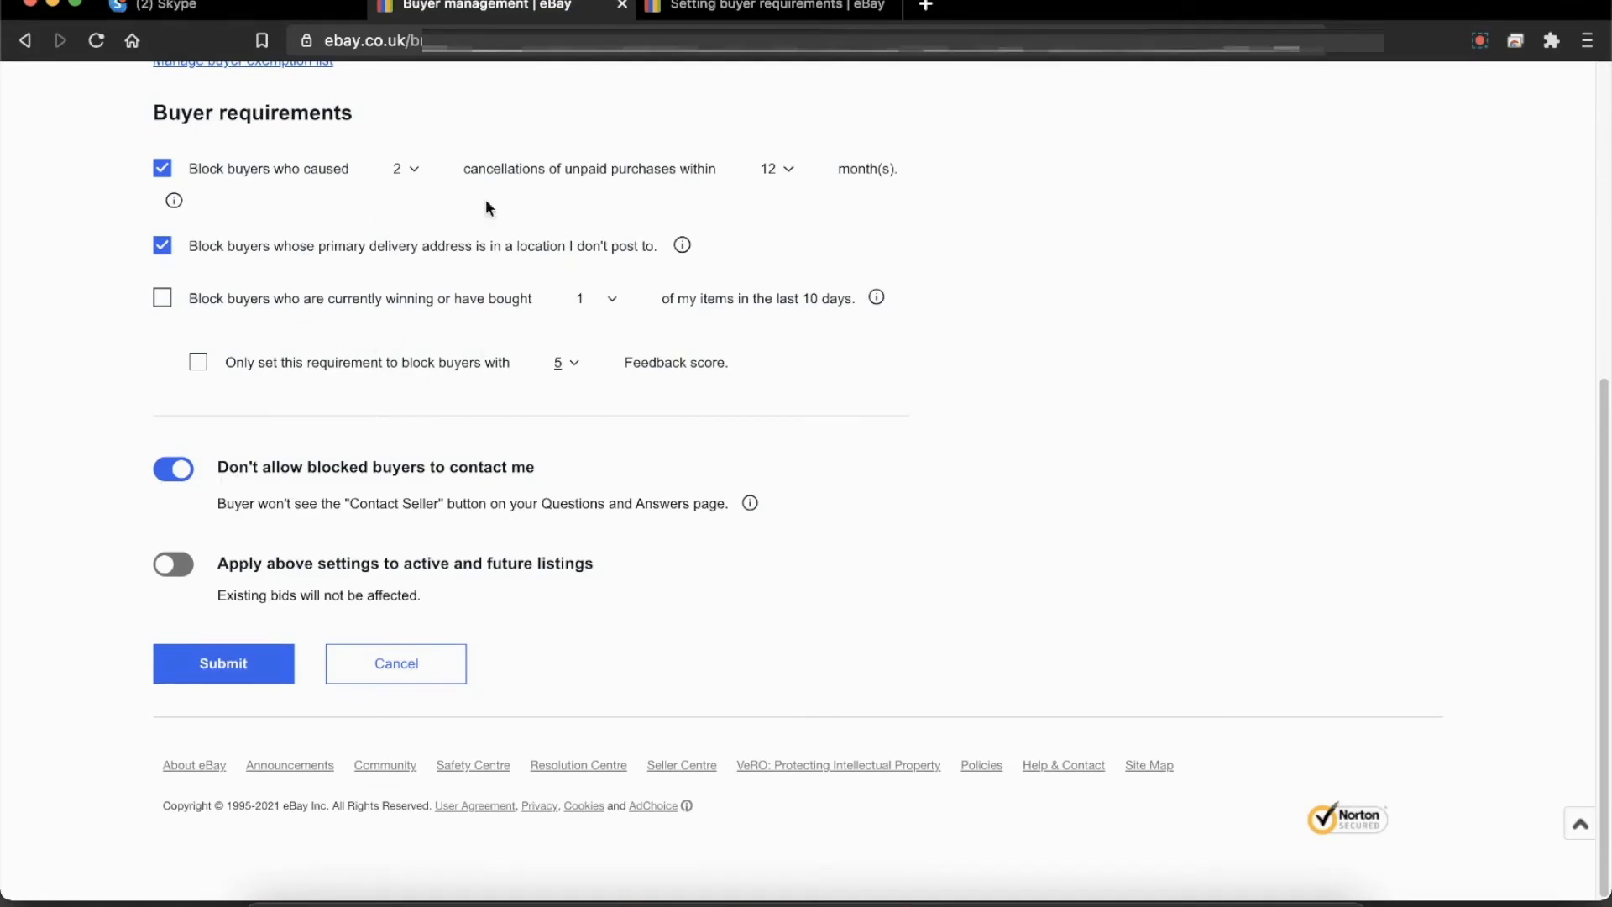
mouse_move(551, 342)
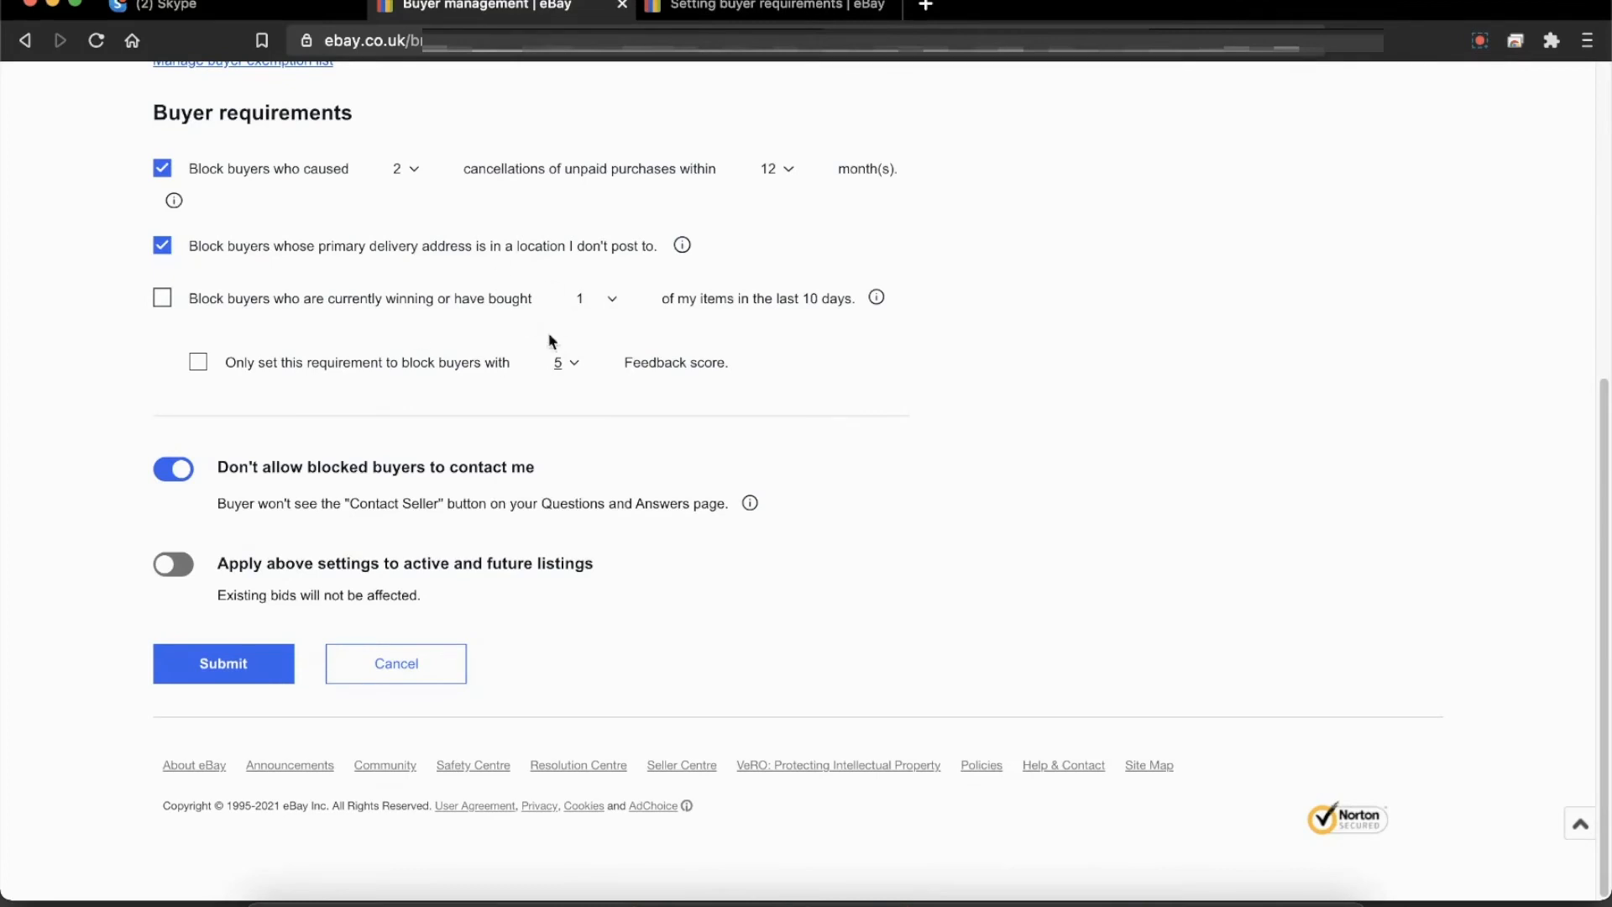
mouse_move(595, 217)
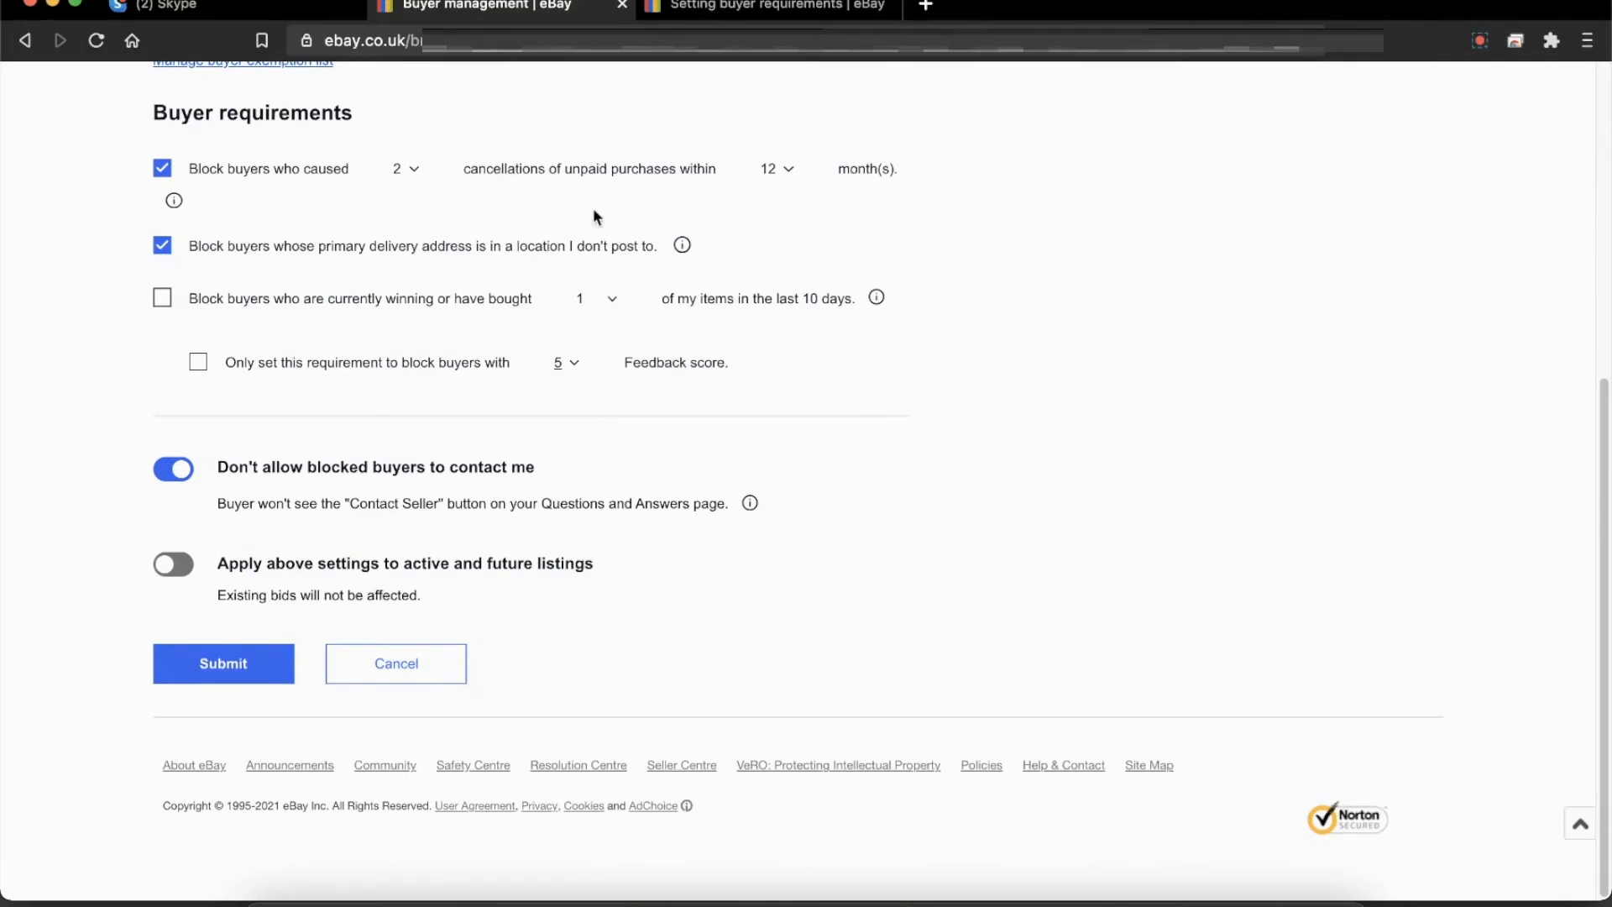
mouse_move(383, 503)
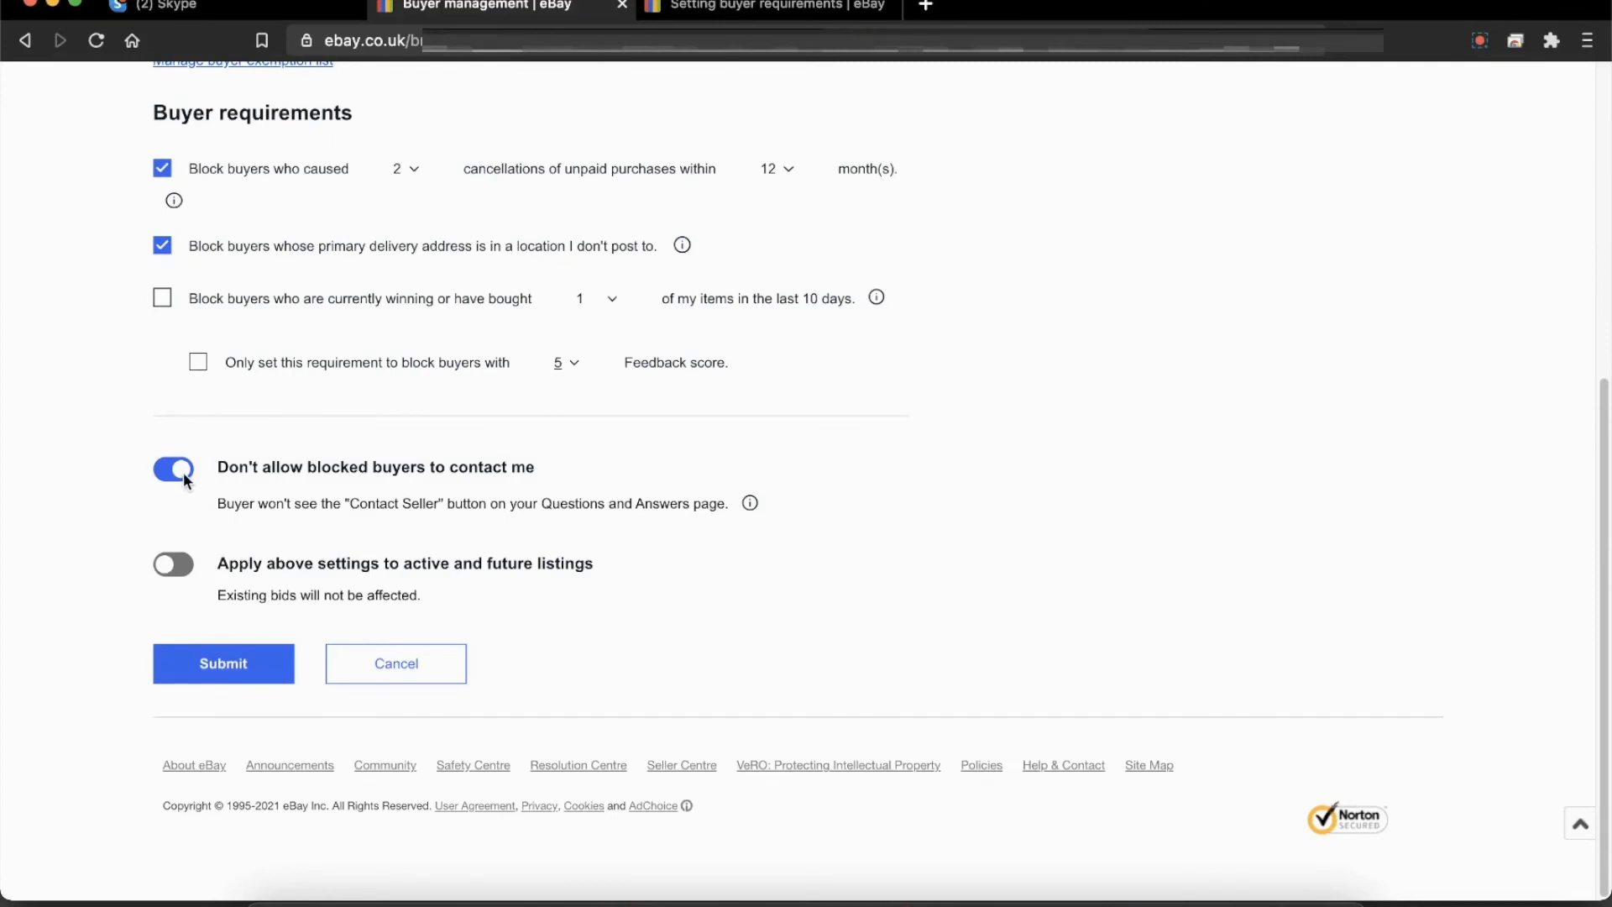
mouse_move(624, 410)
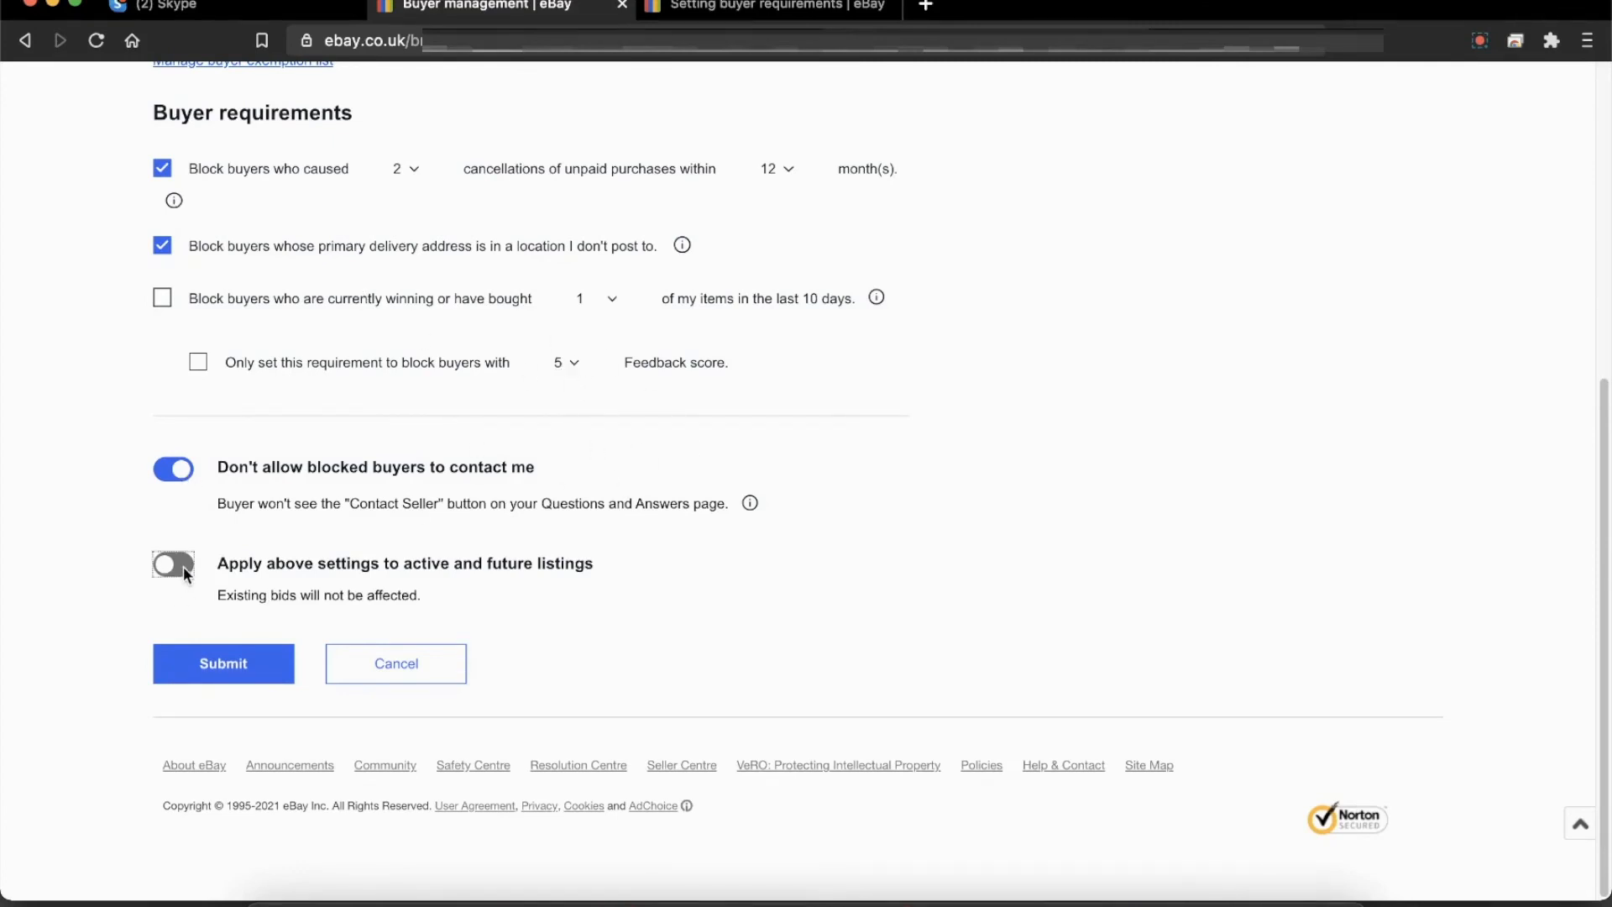
click(171, 565)
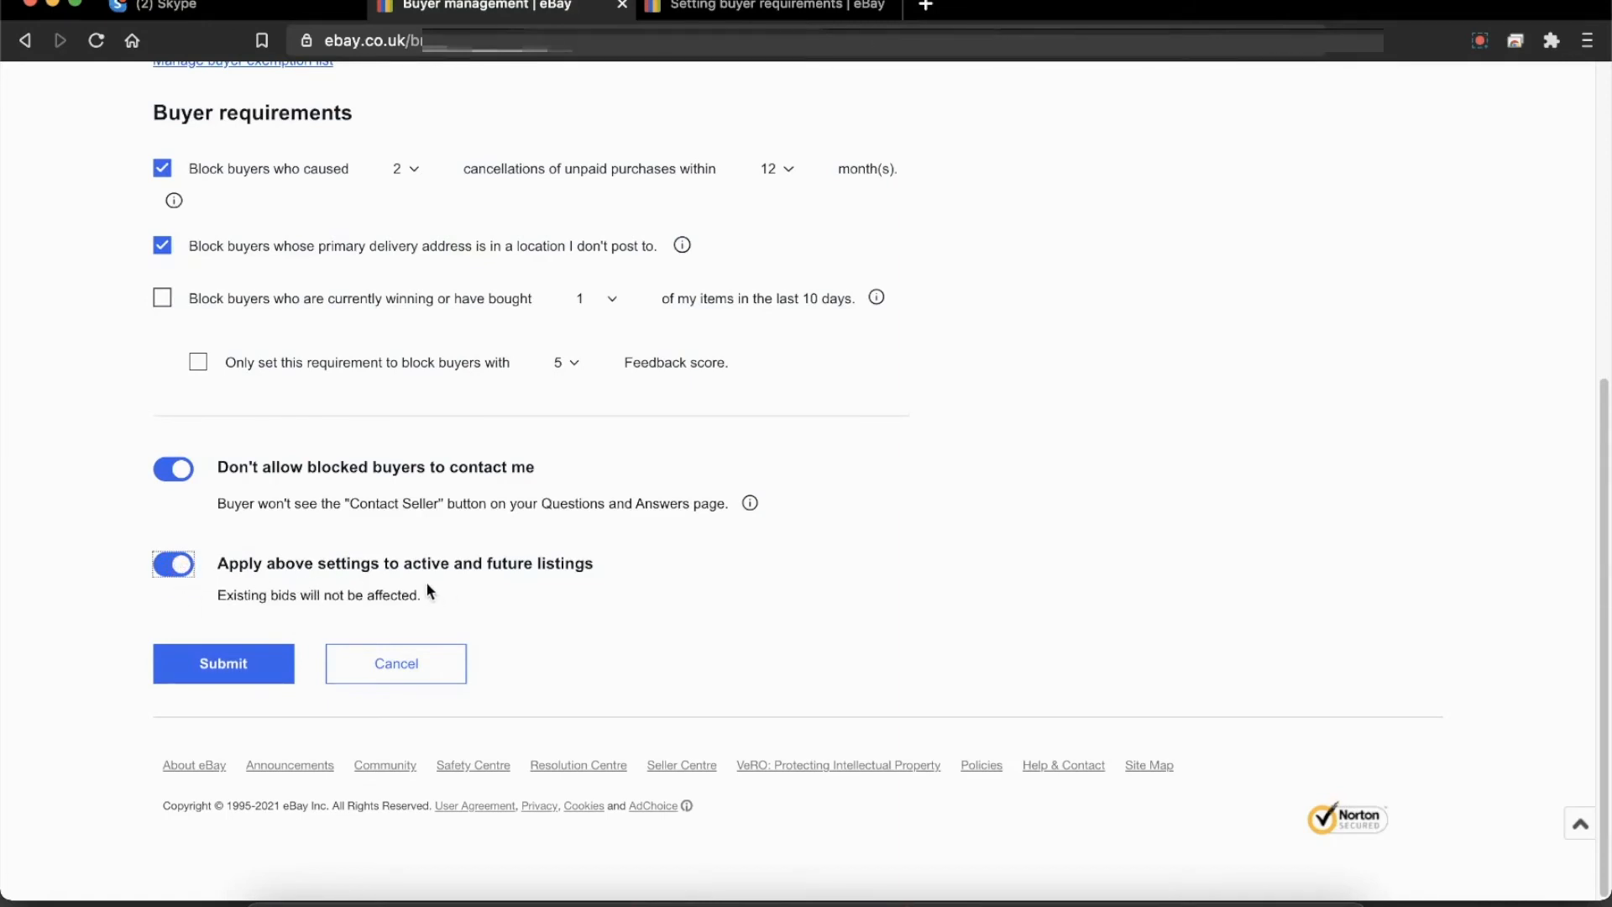
mouse_move(410, 573)
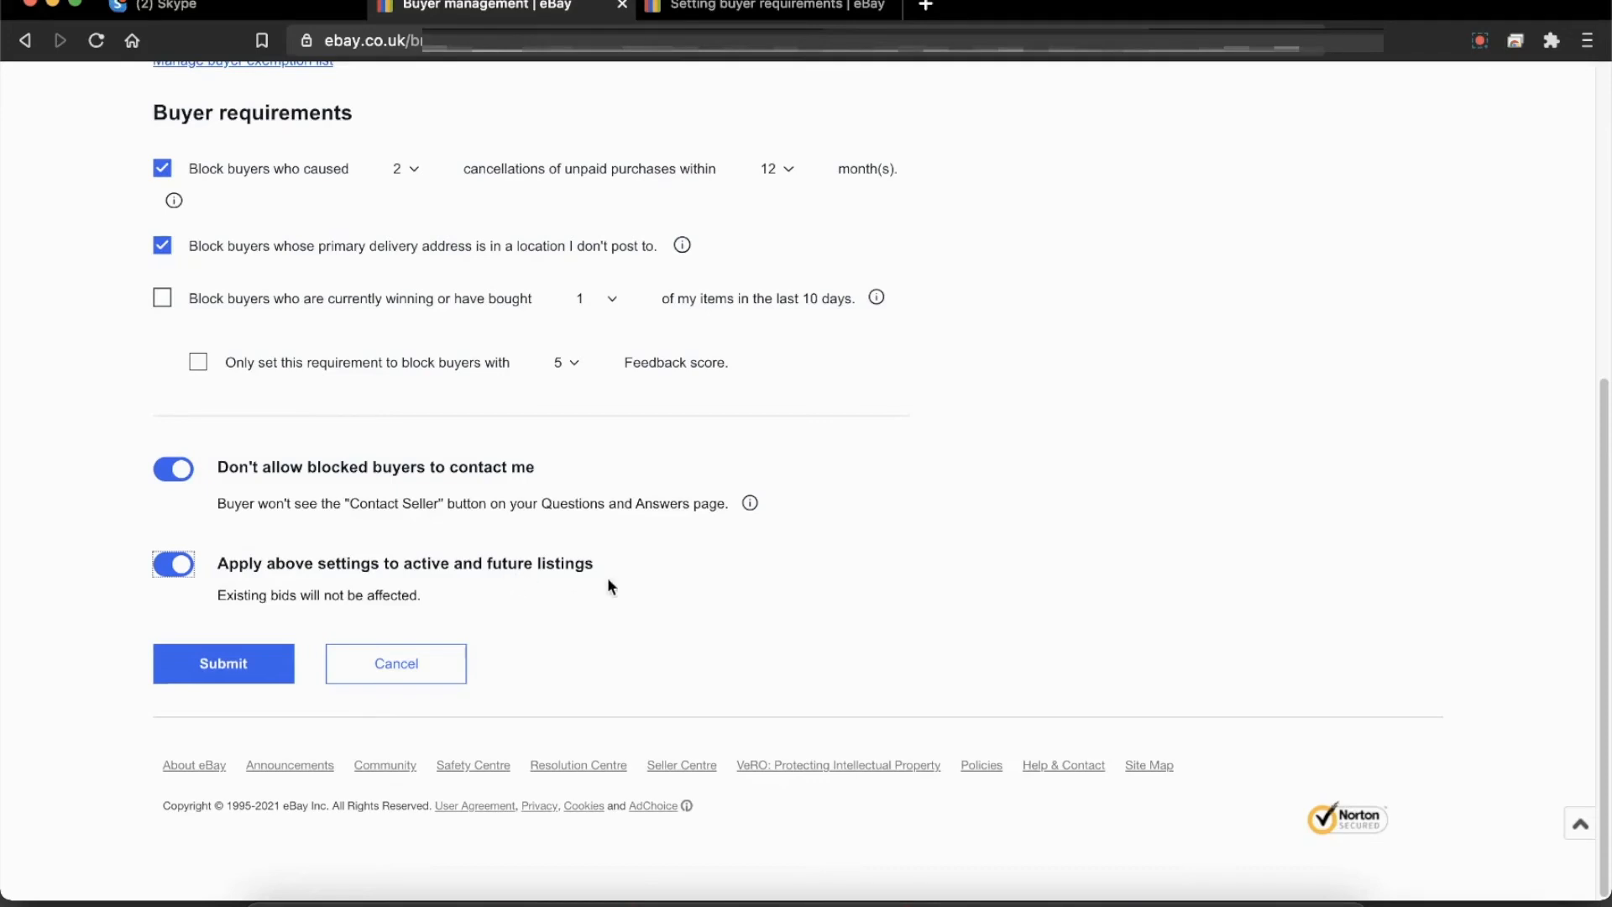
mouse_move(344, 208)
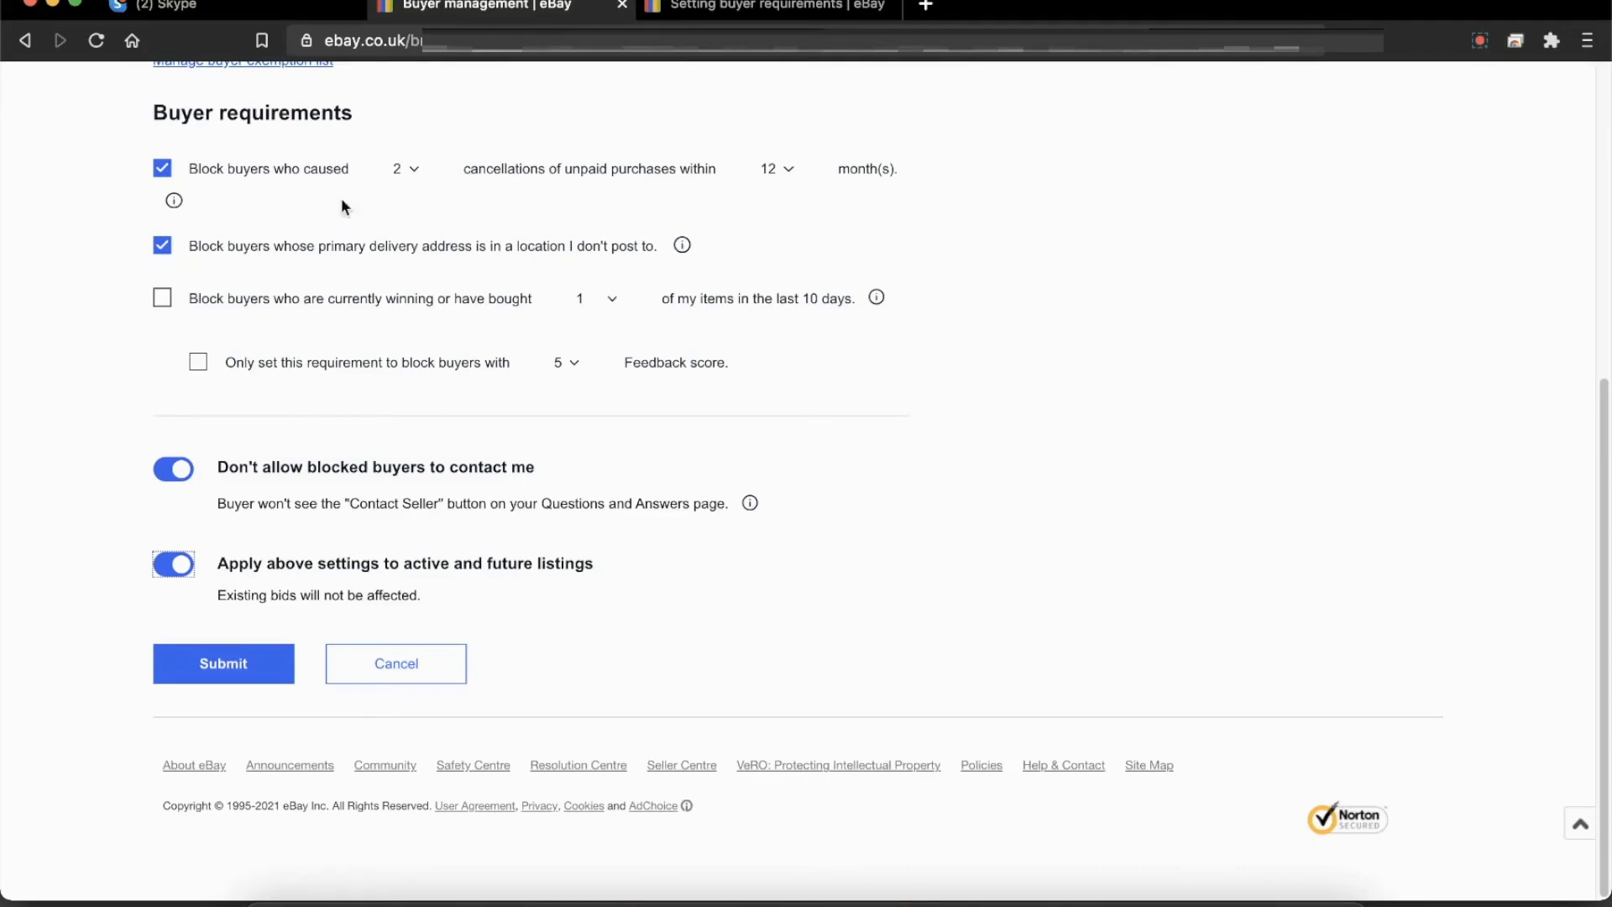
mouse_move(548, 319)
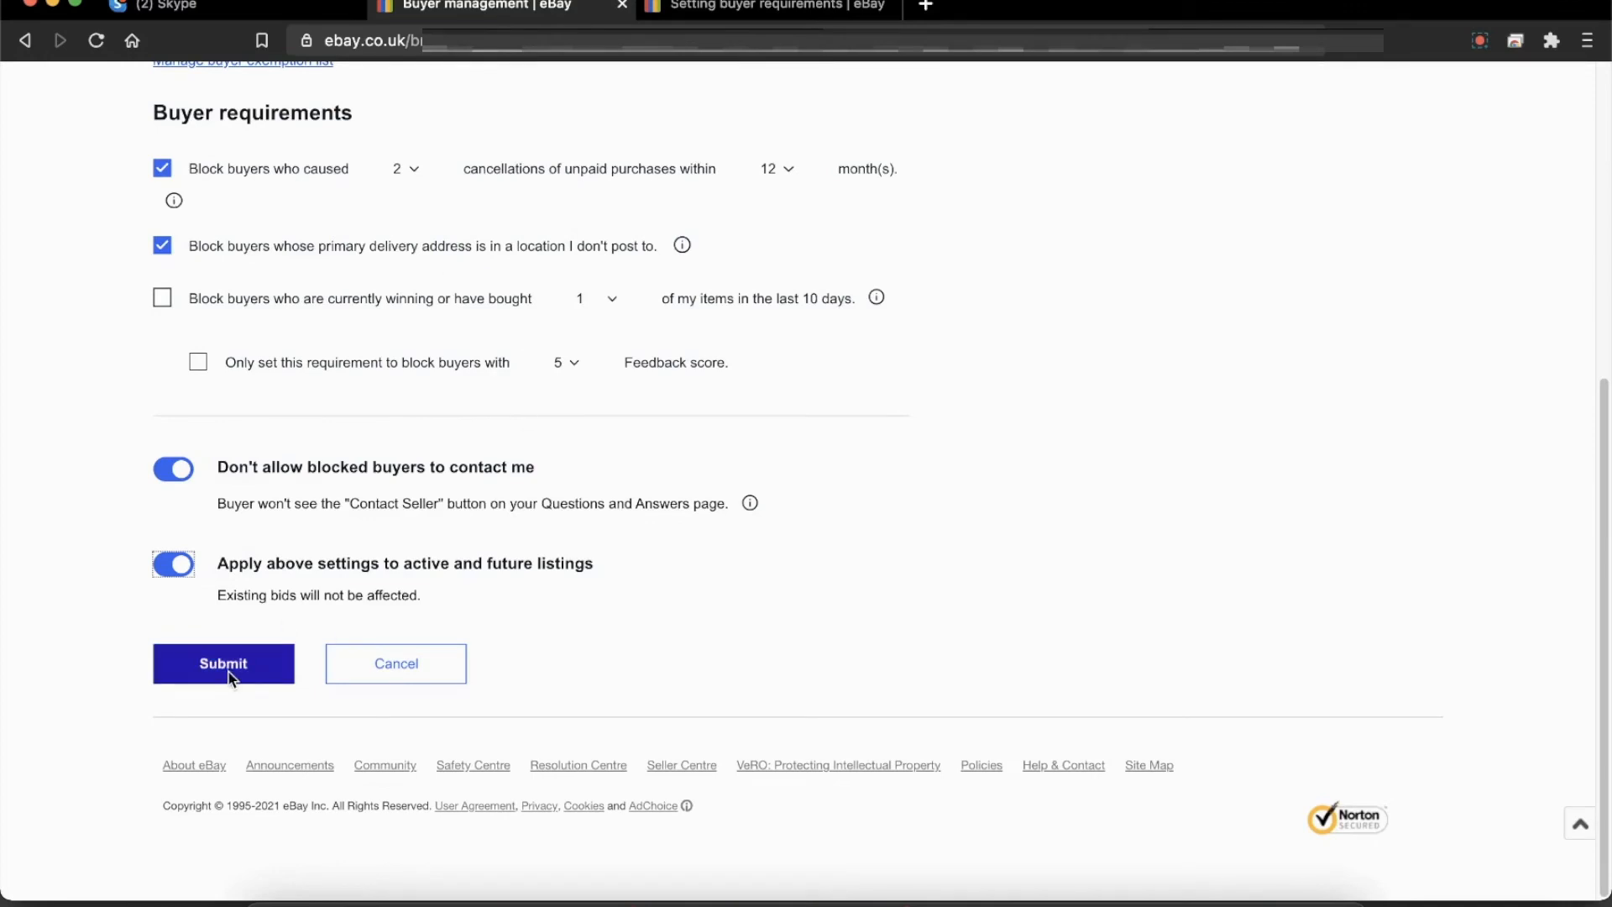
Step: Submit the buyer requirements so the page confirms they were successfully updated
click(224, 663)
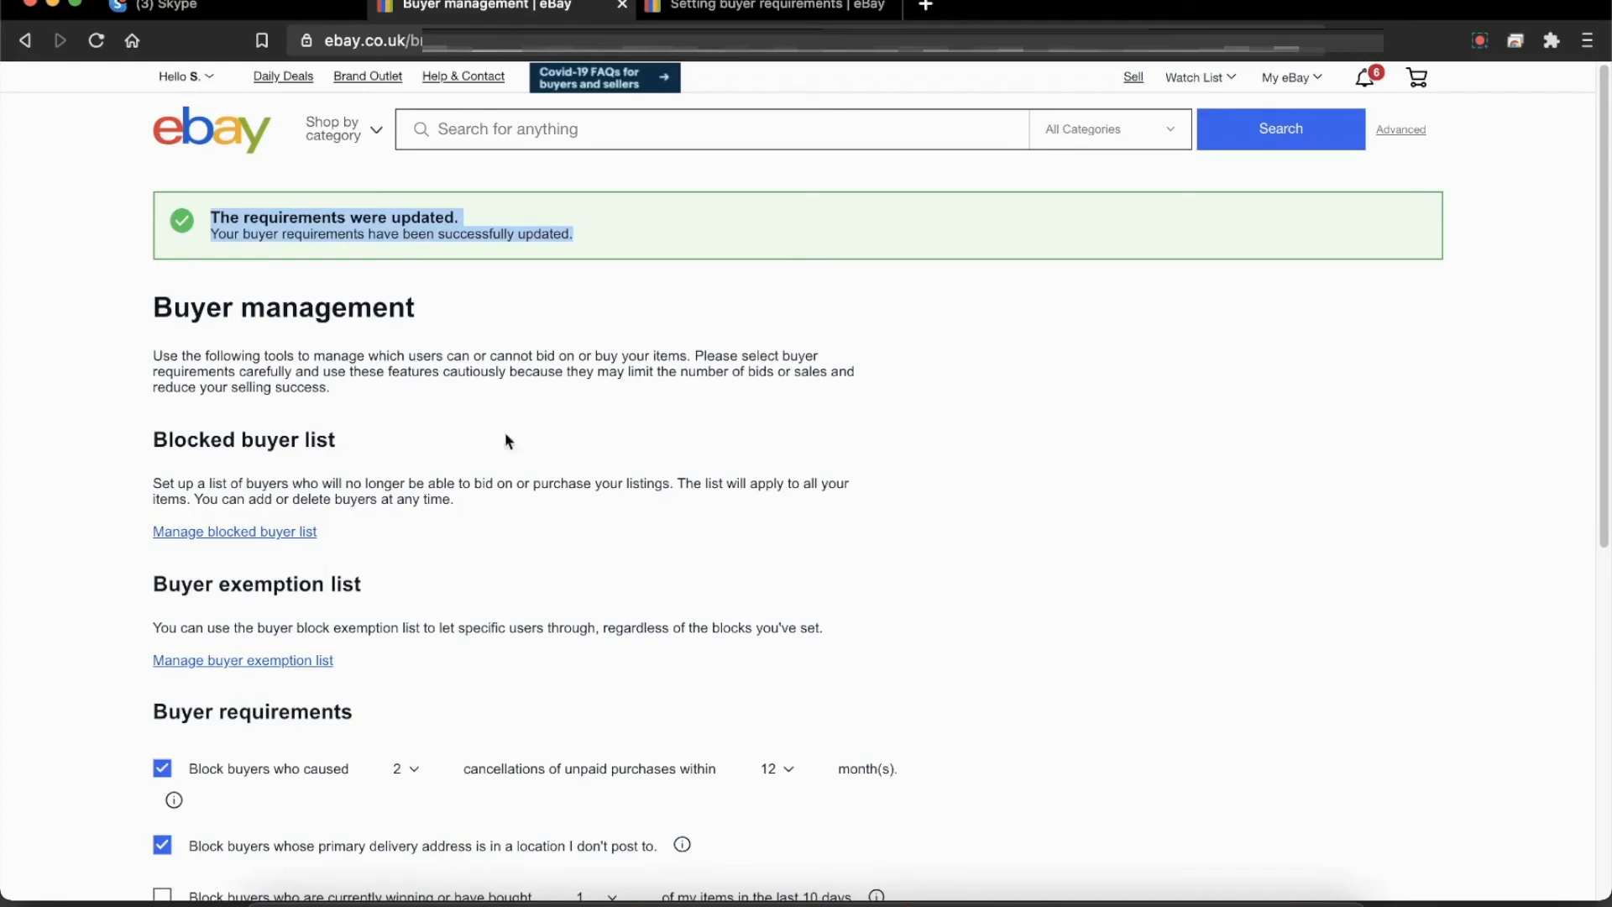
mouse_move(914, 507)
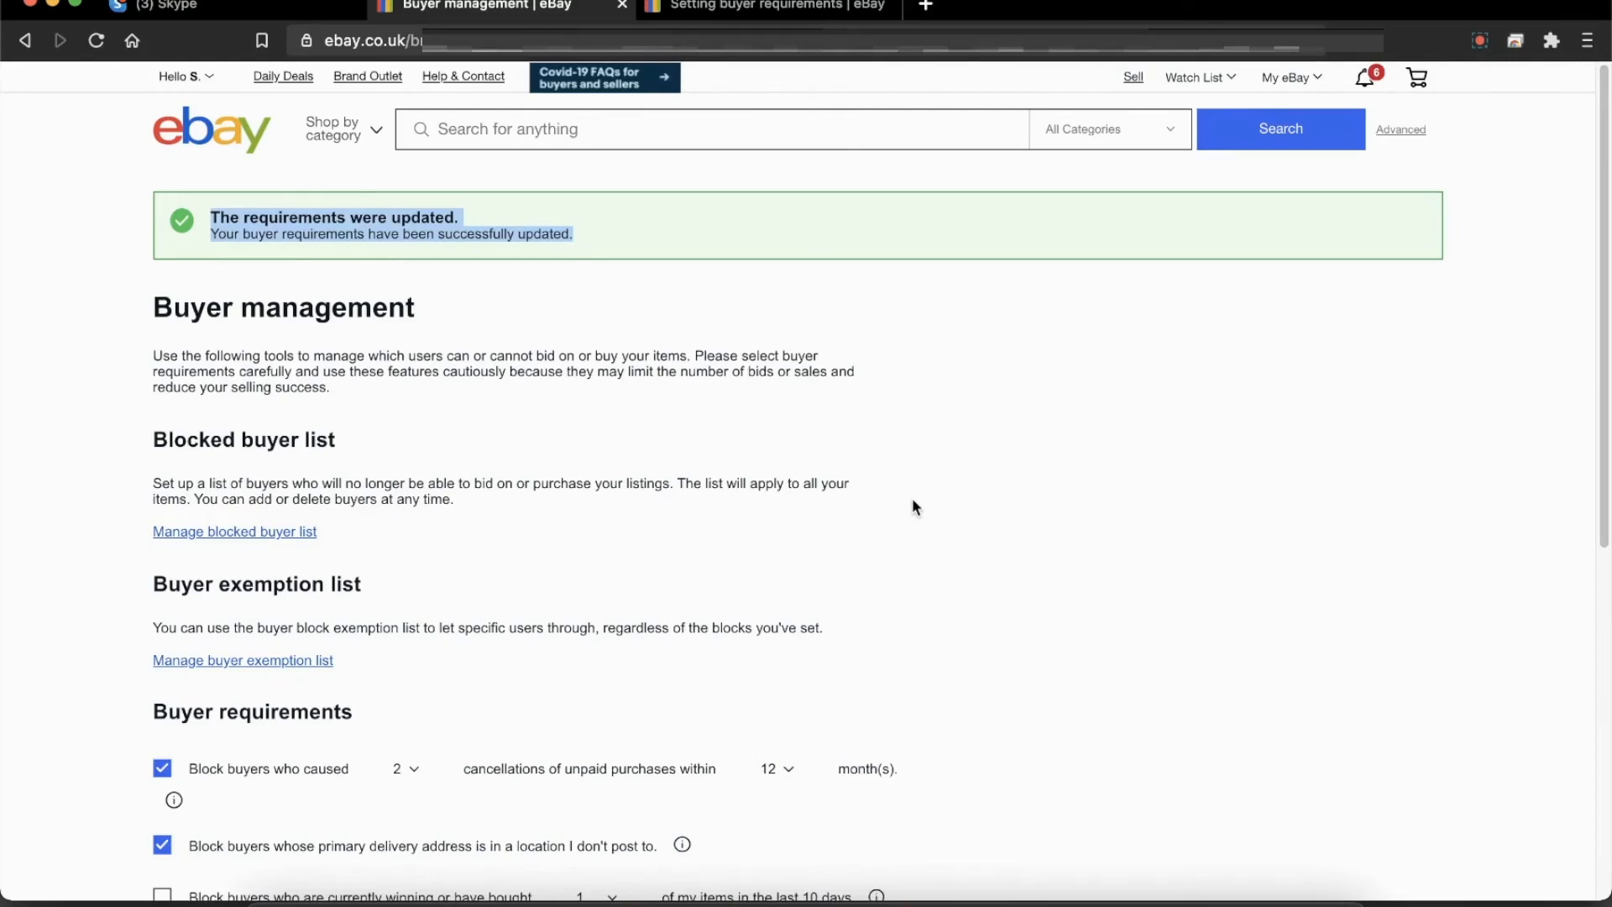
mouse_move(1062, 521)
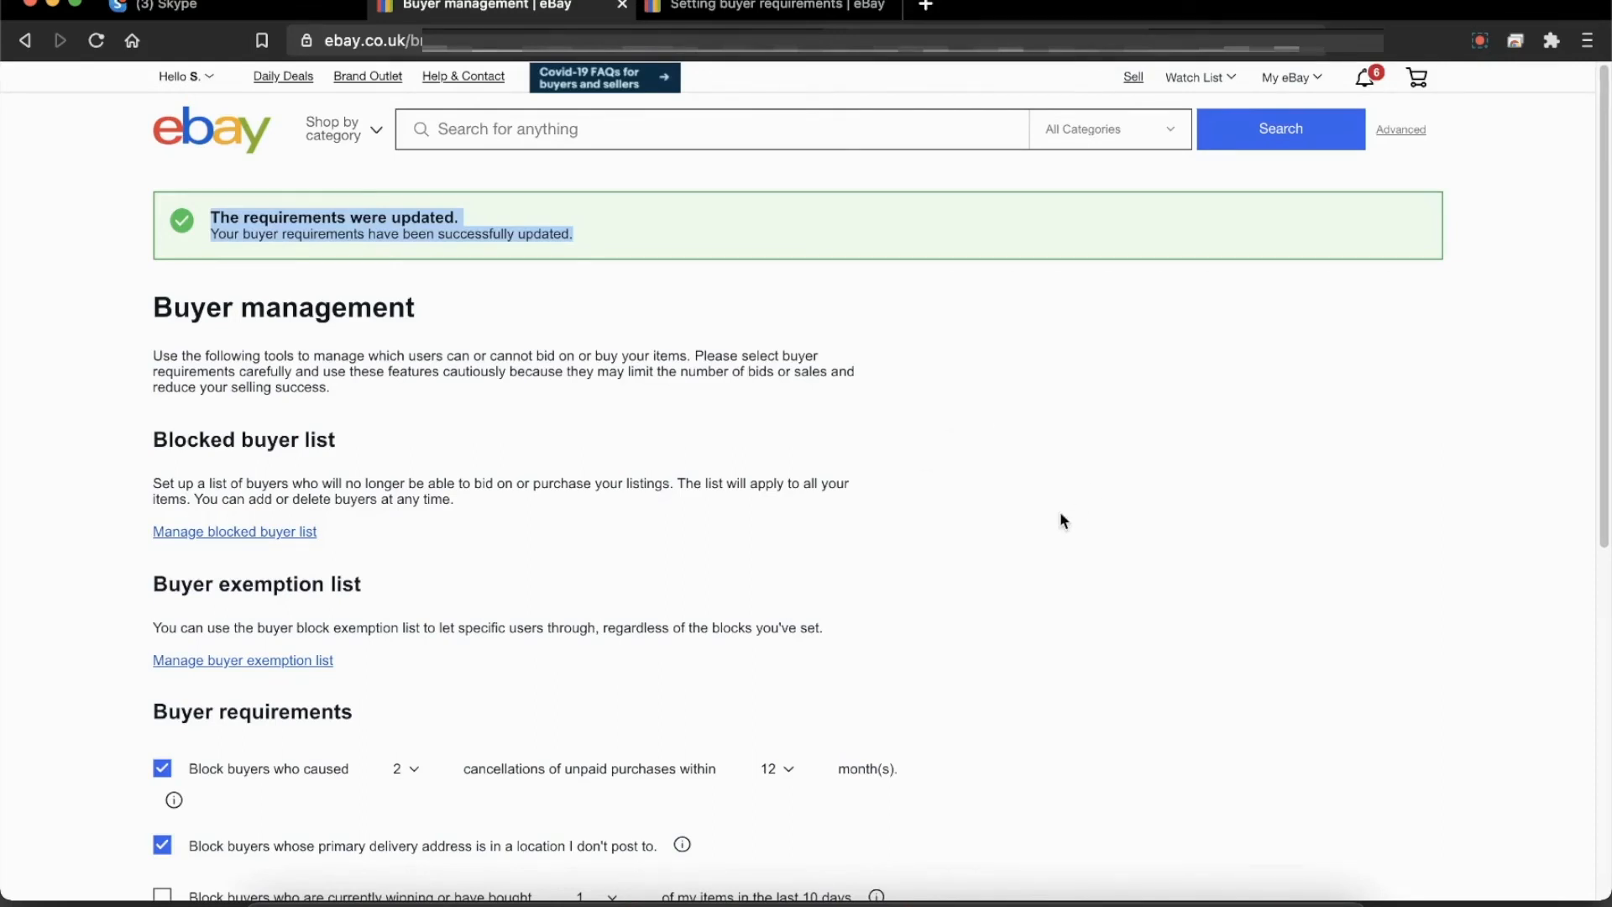
scroll(down, 3)
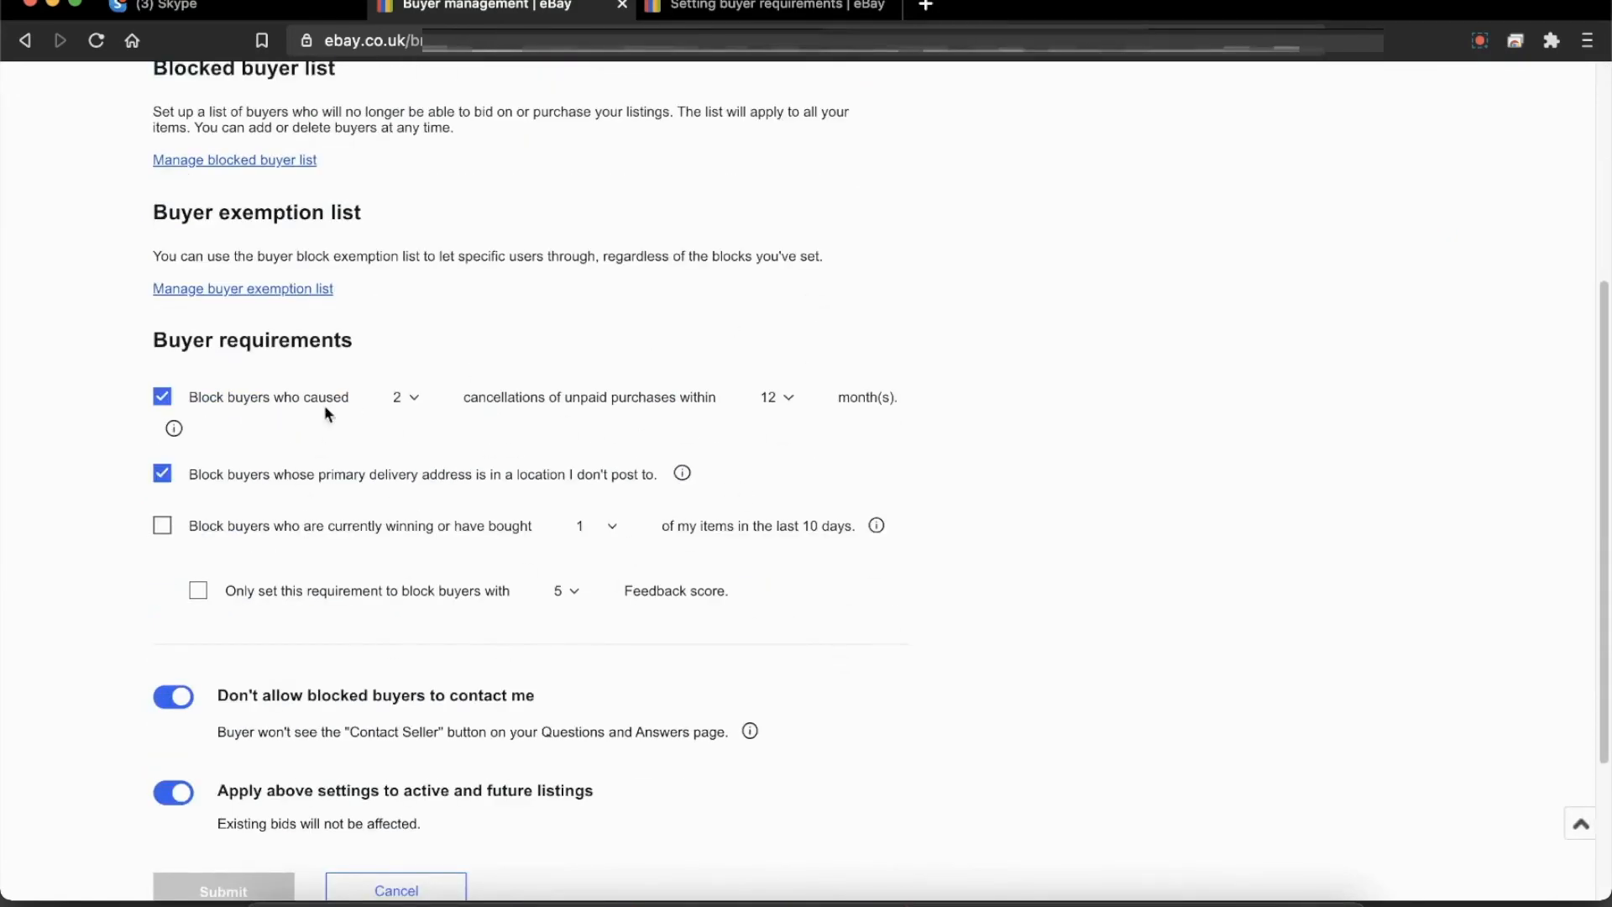
mouse_move(464, 554)
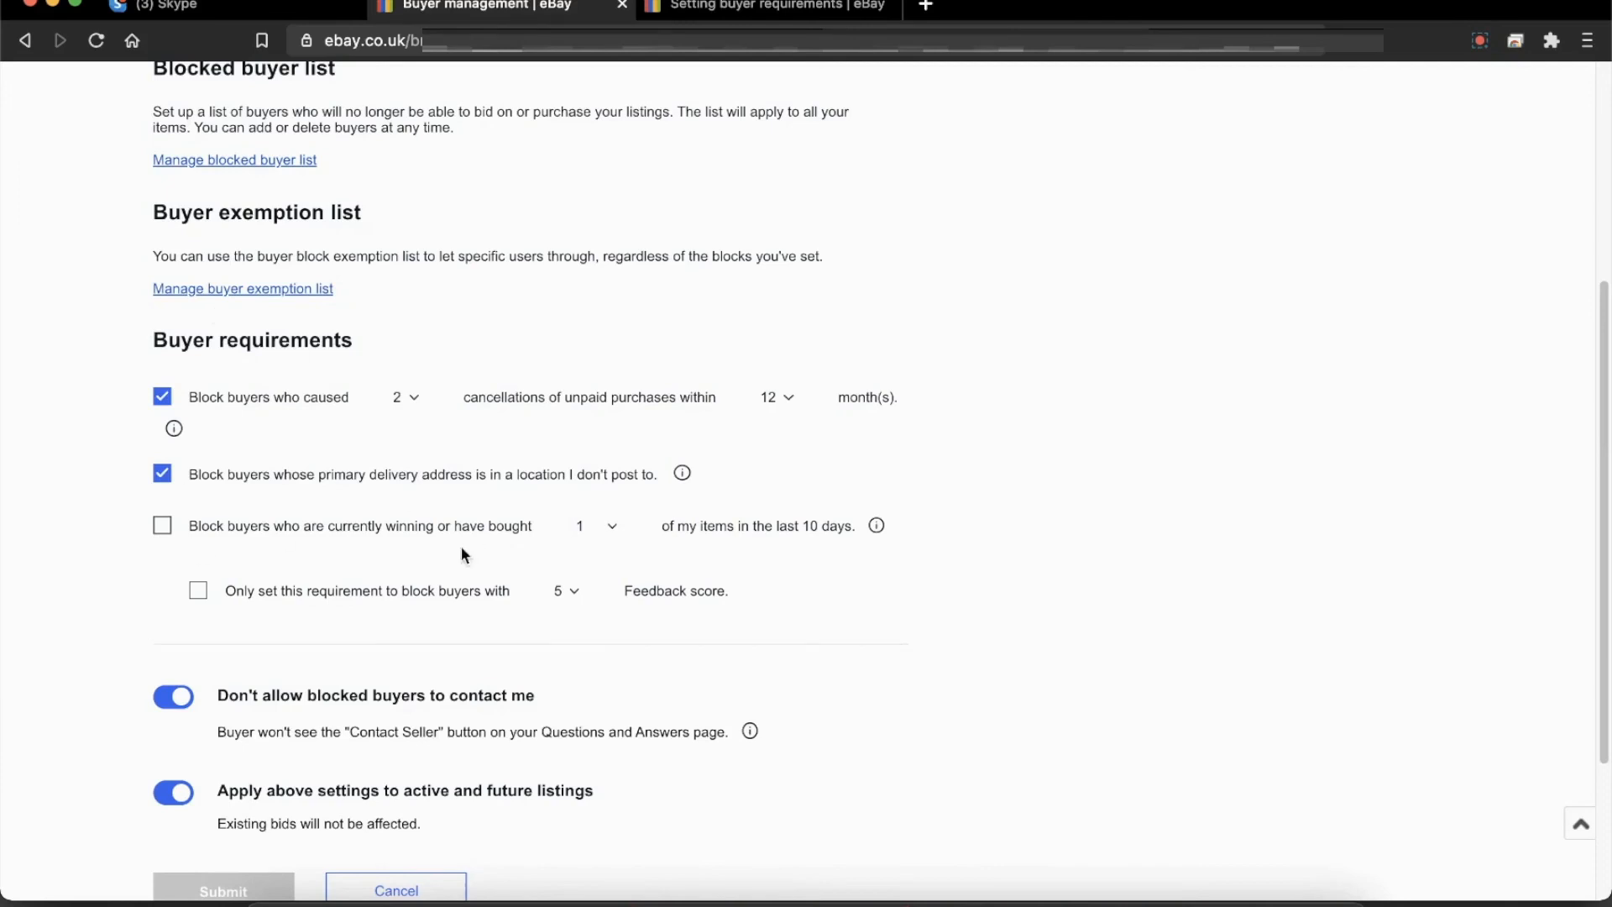
mouse_move(625, 505)
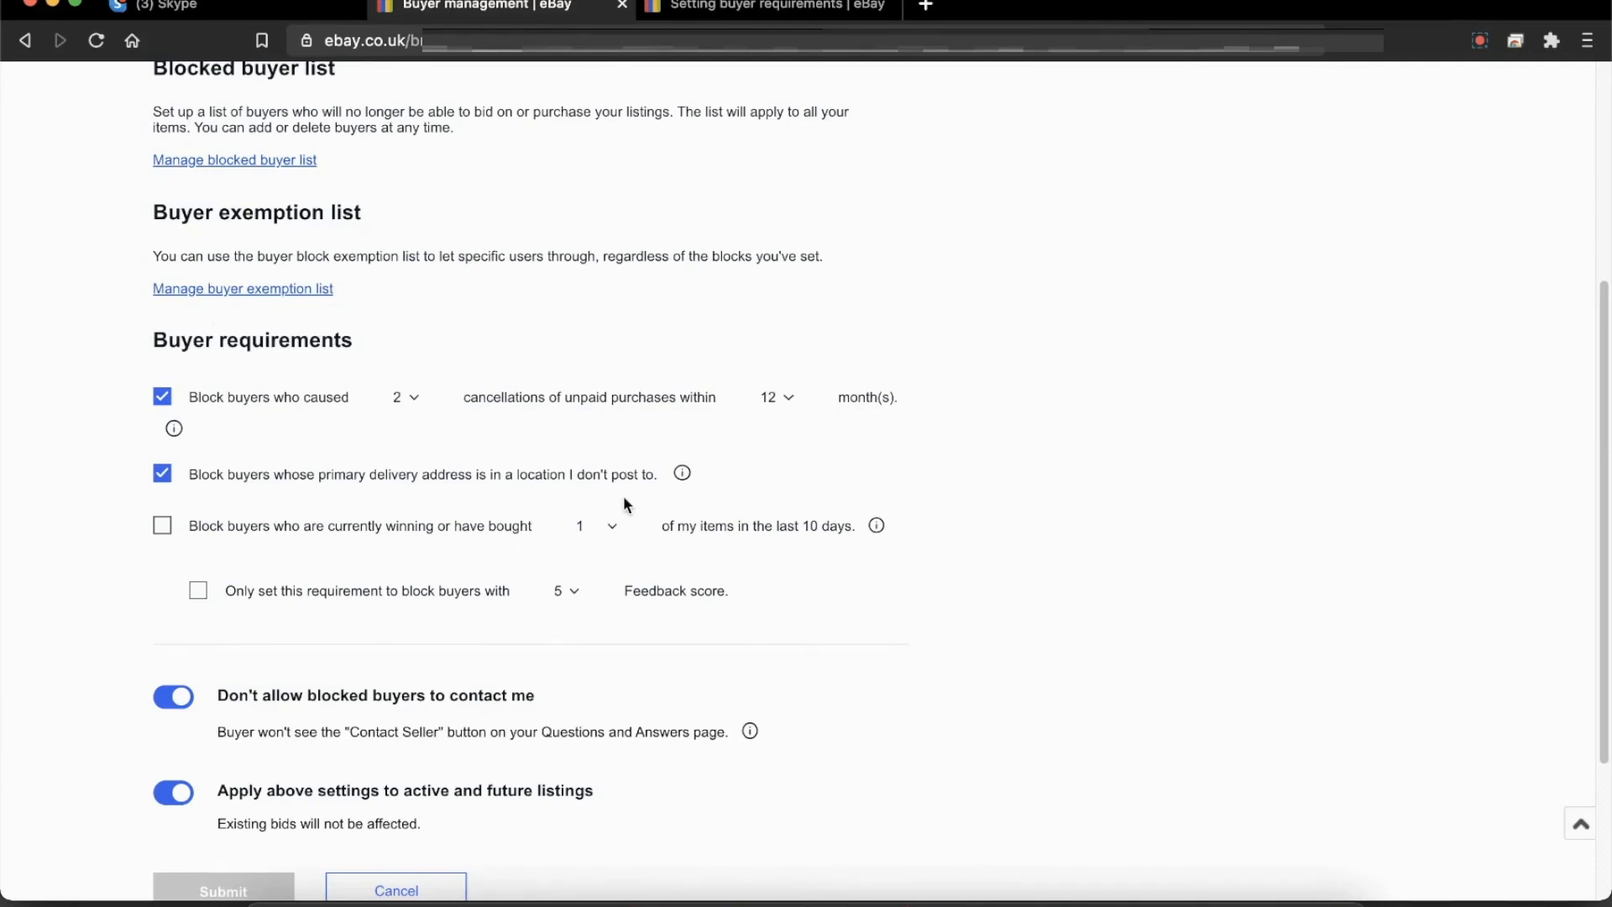
mouse_move(449, 426)
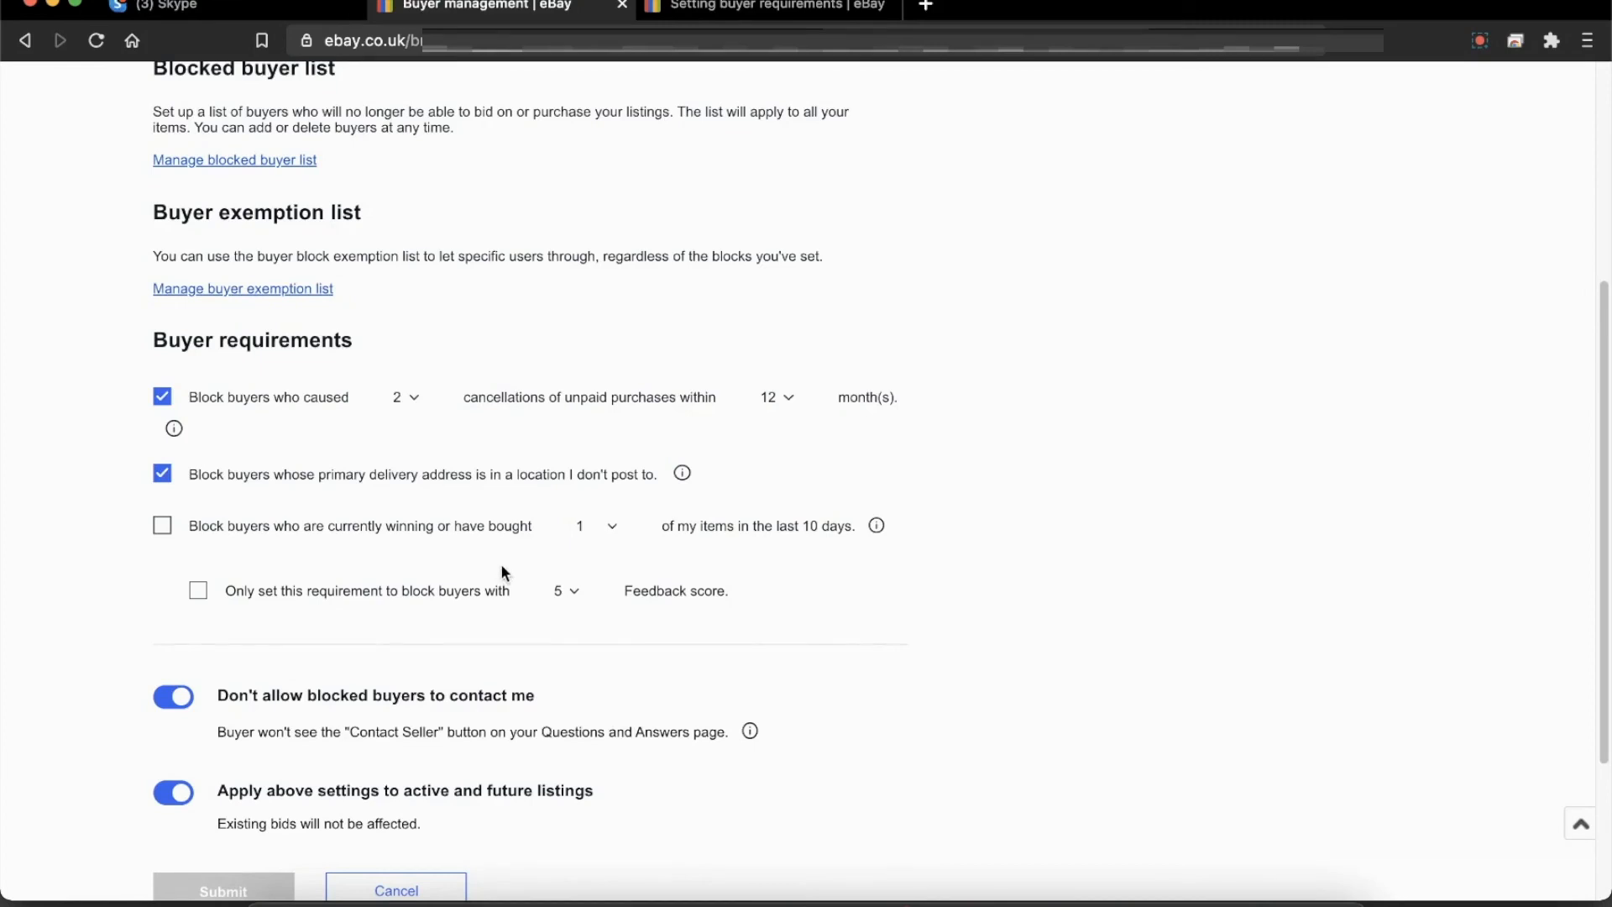
mouse_move(725, 450)
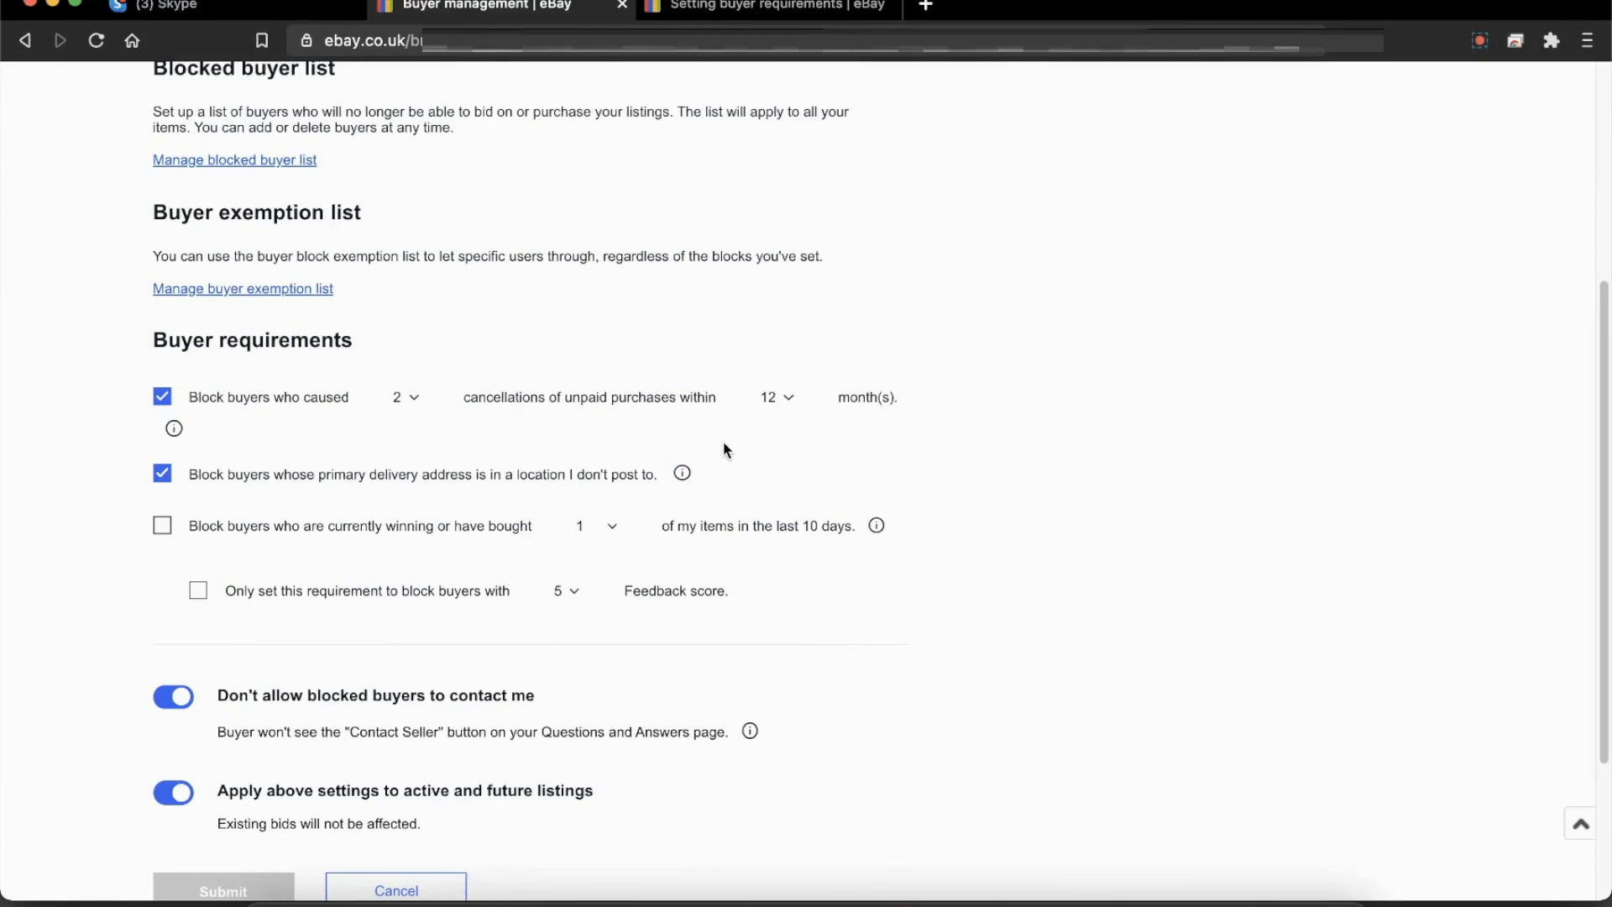